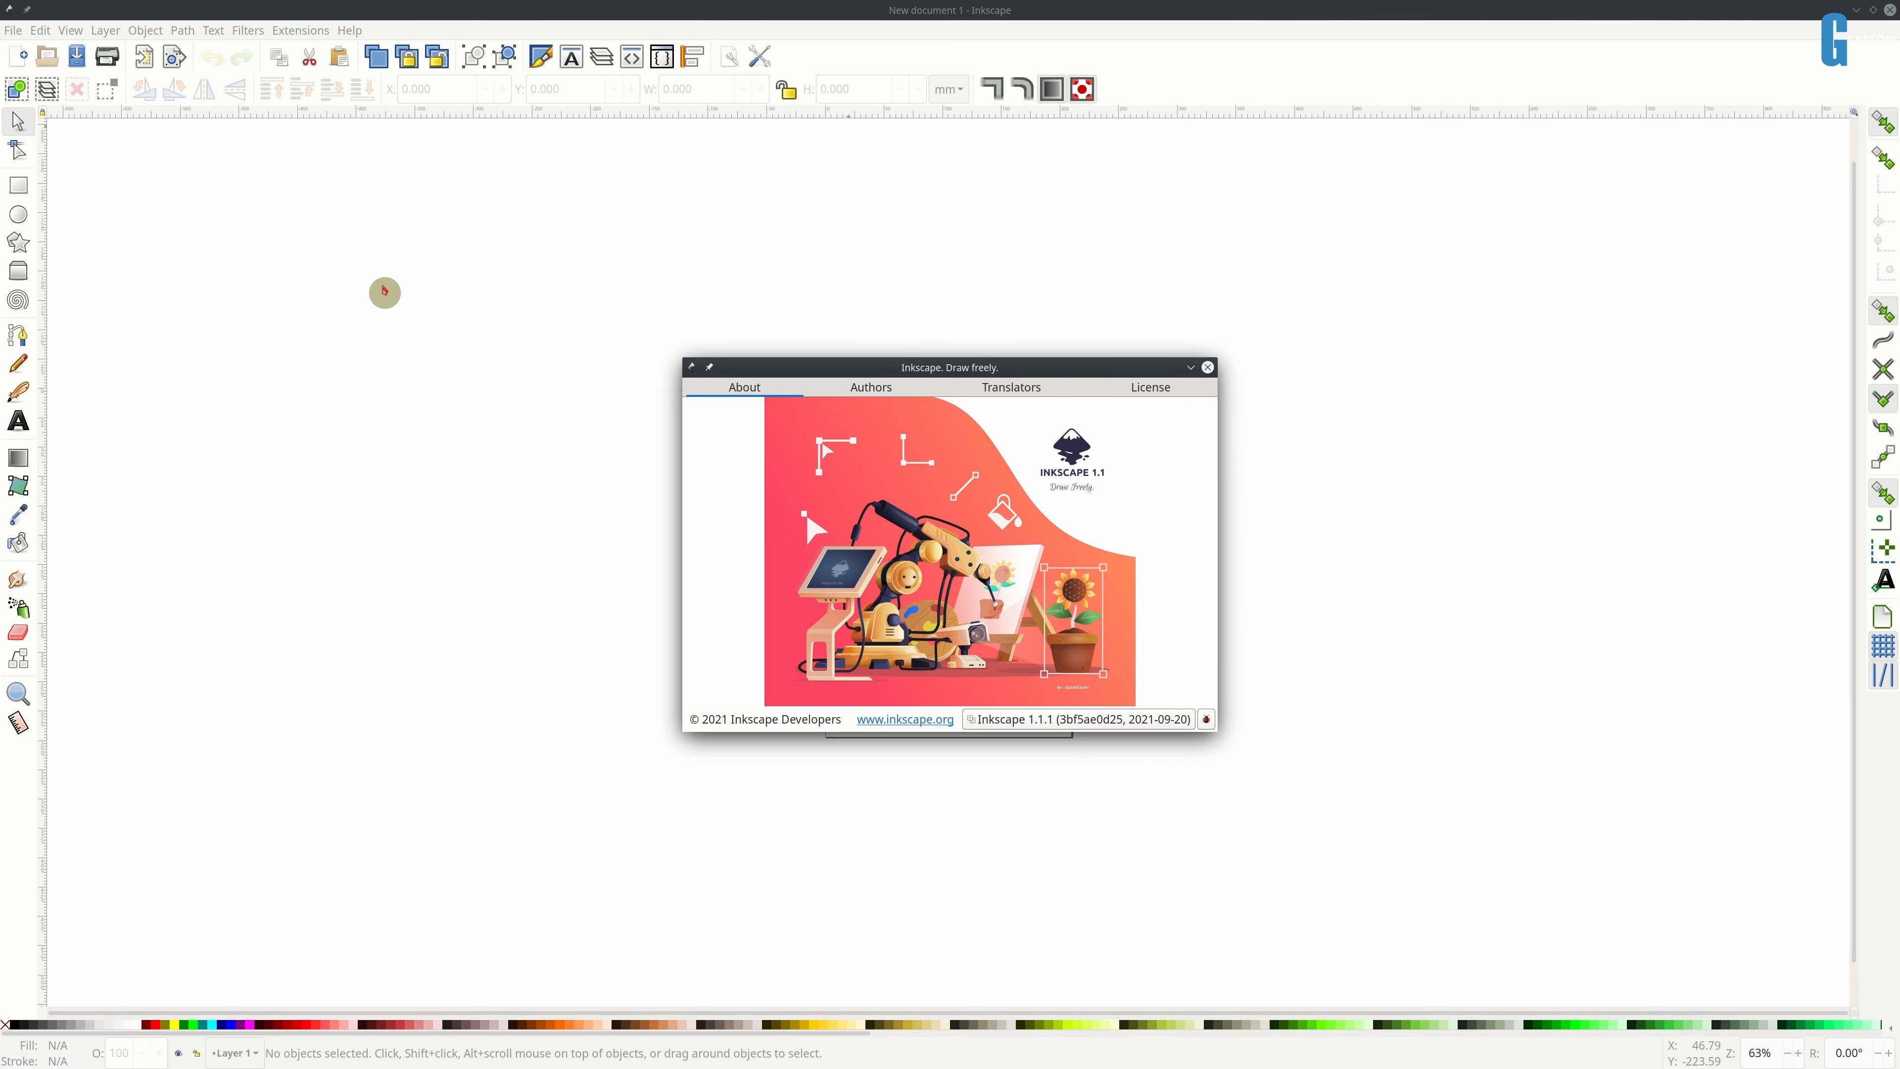
- Load the A4_Portrait_ISO7200TD.svg template into Inkscape
{"action": "left_click", "coordinate": [1208, 366]}
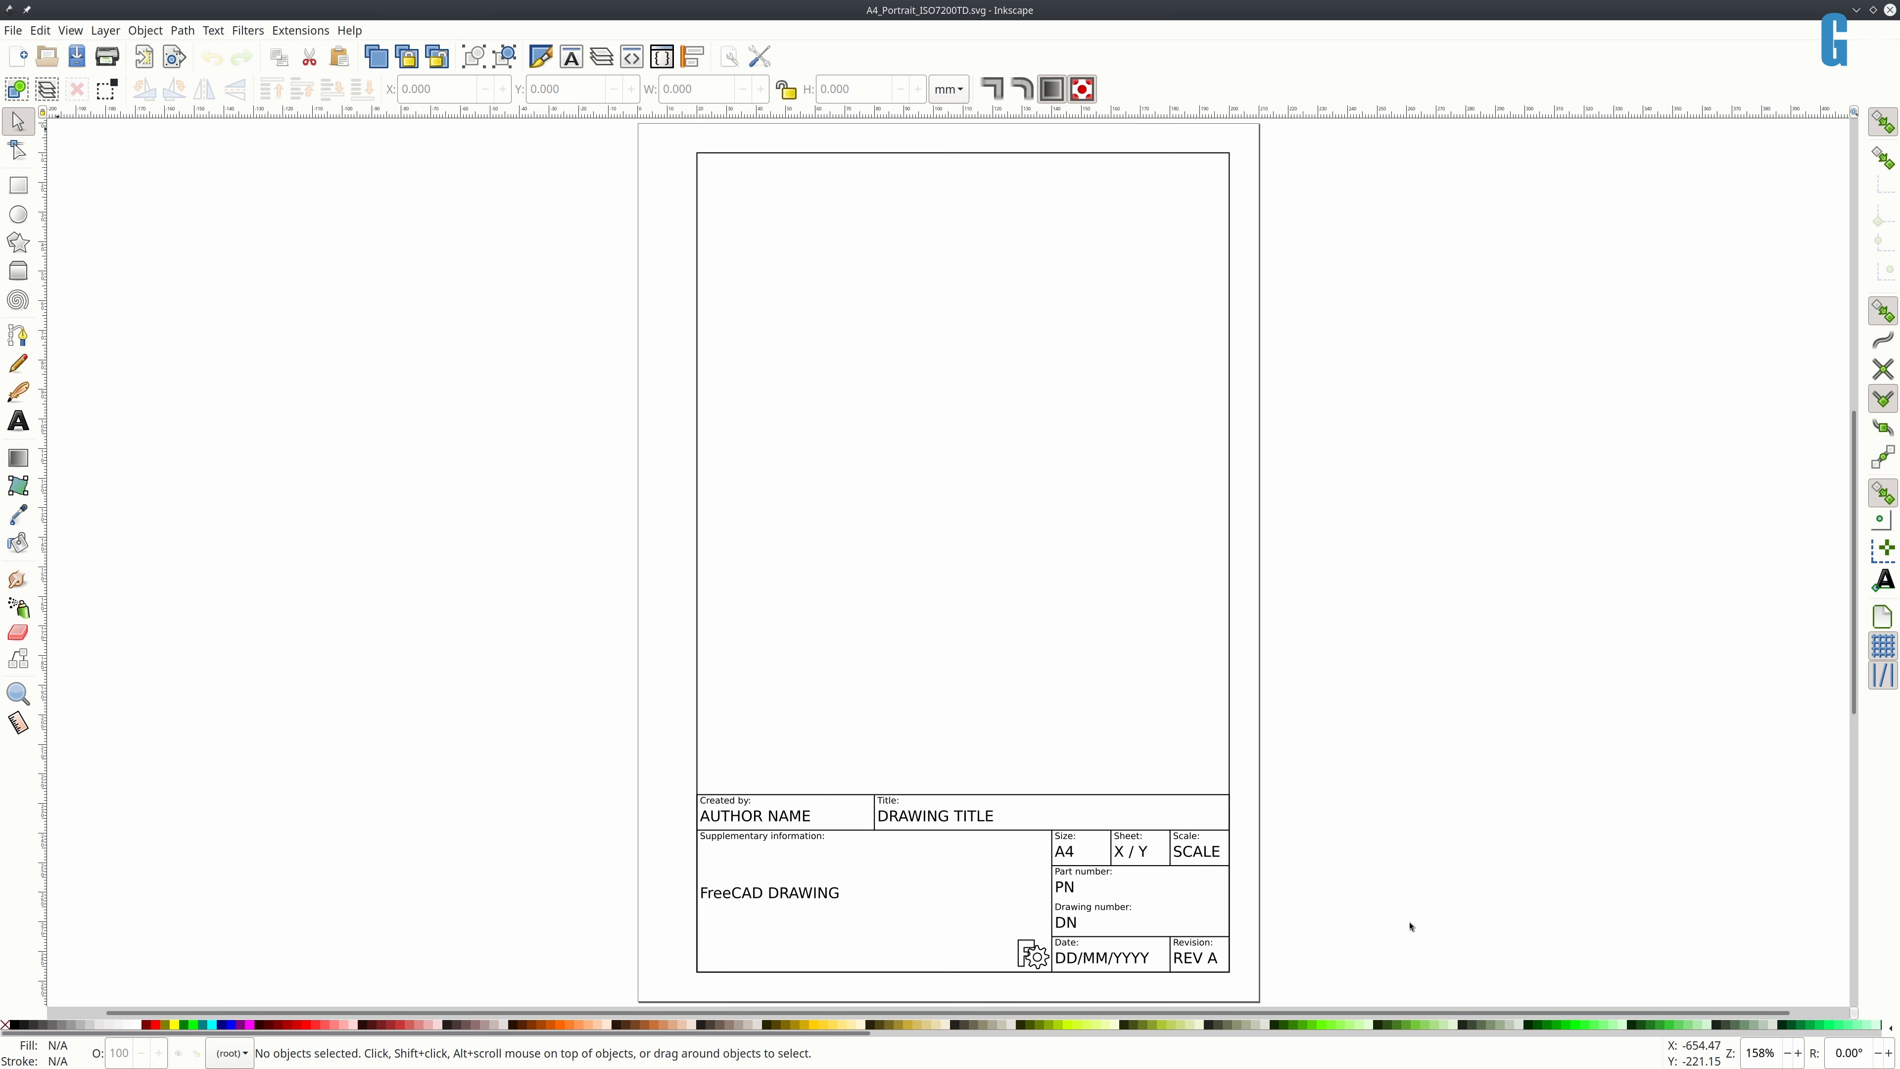
{"action": "mouse_move", "coordinate": [1404, 925]}
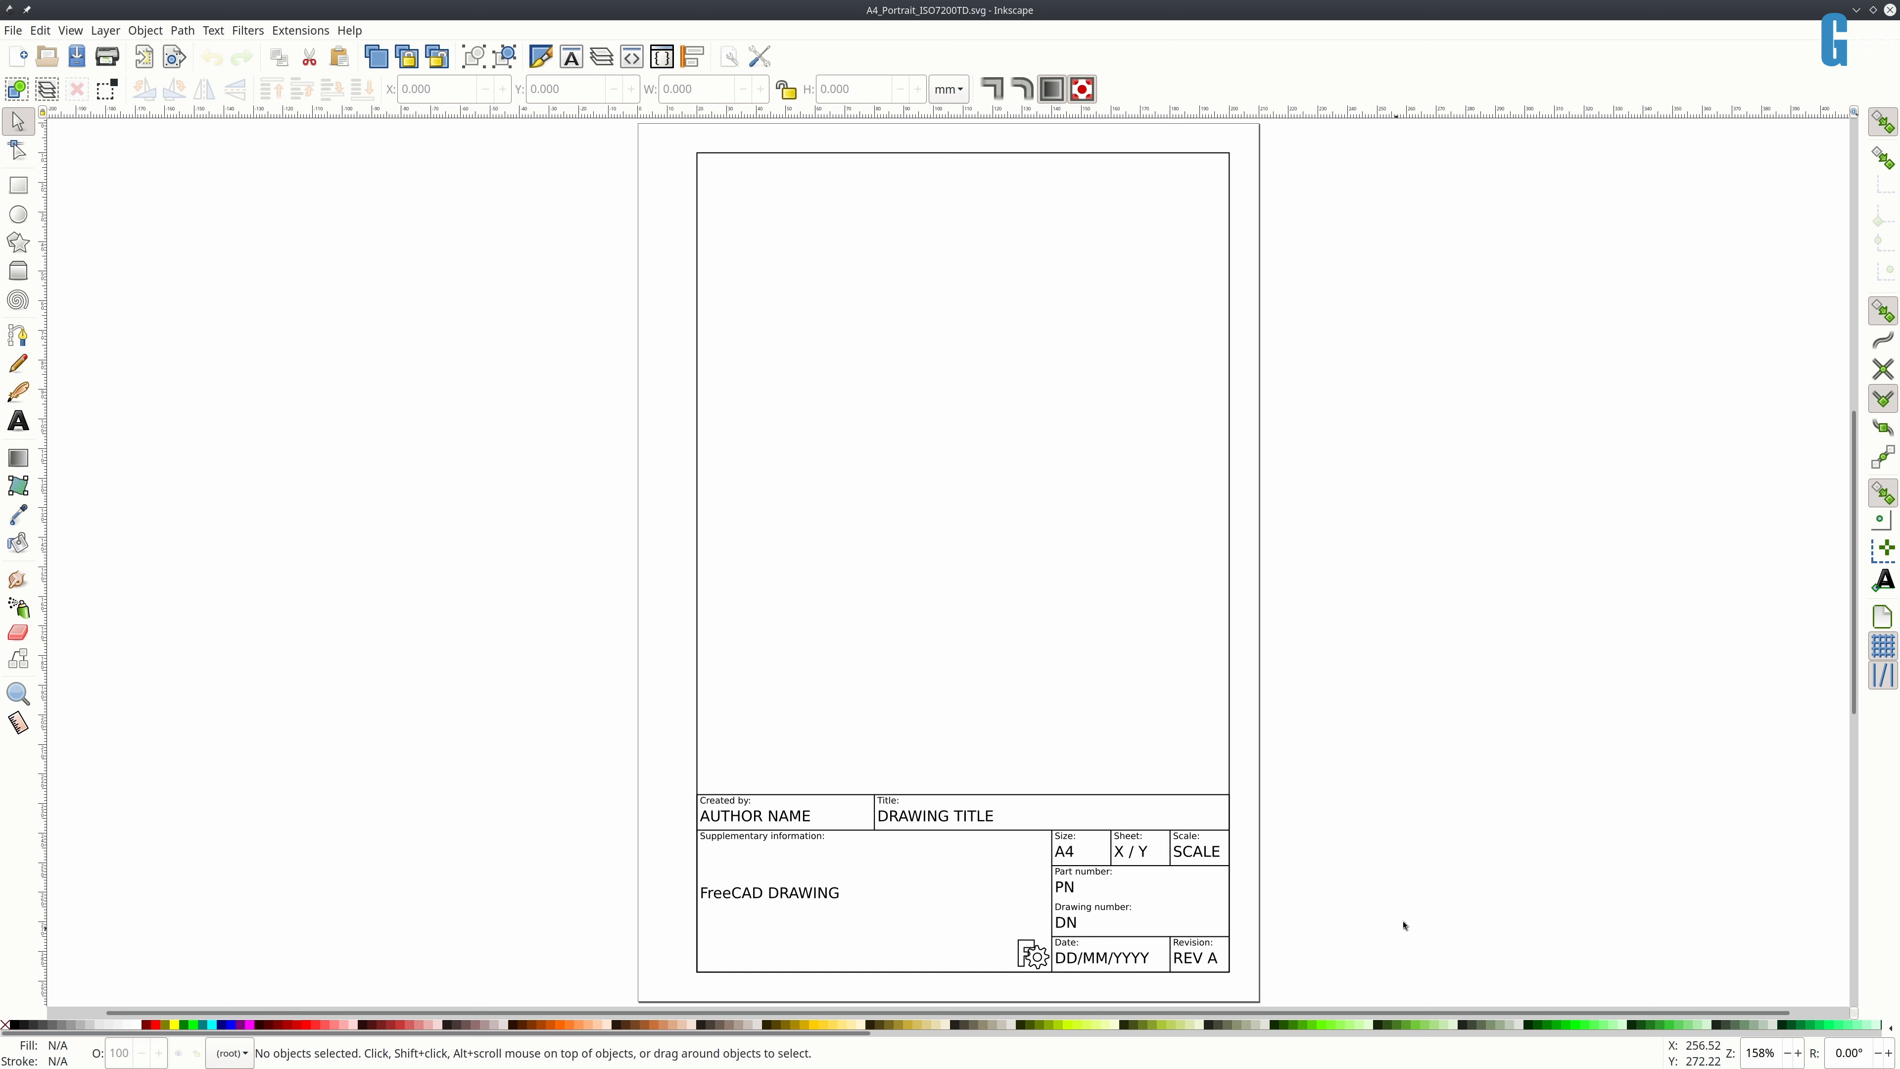
- Set a custom page size of 148.5 × 210 mm in Document Properties
{"action": "left_click", "coordinate": [11, 30]}
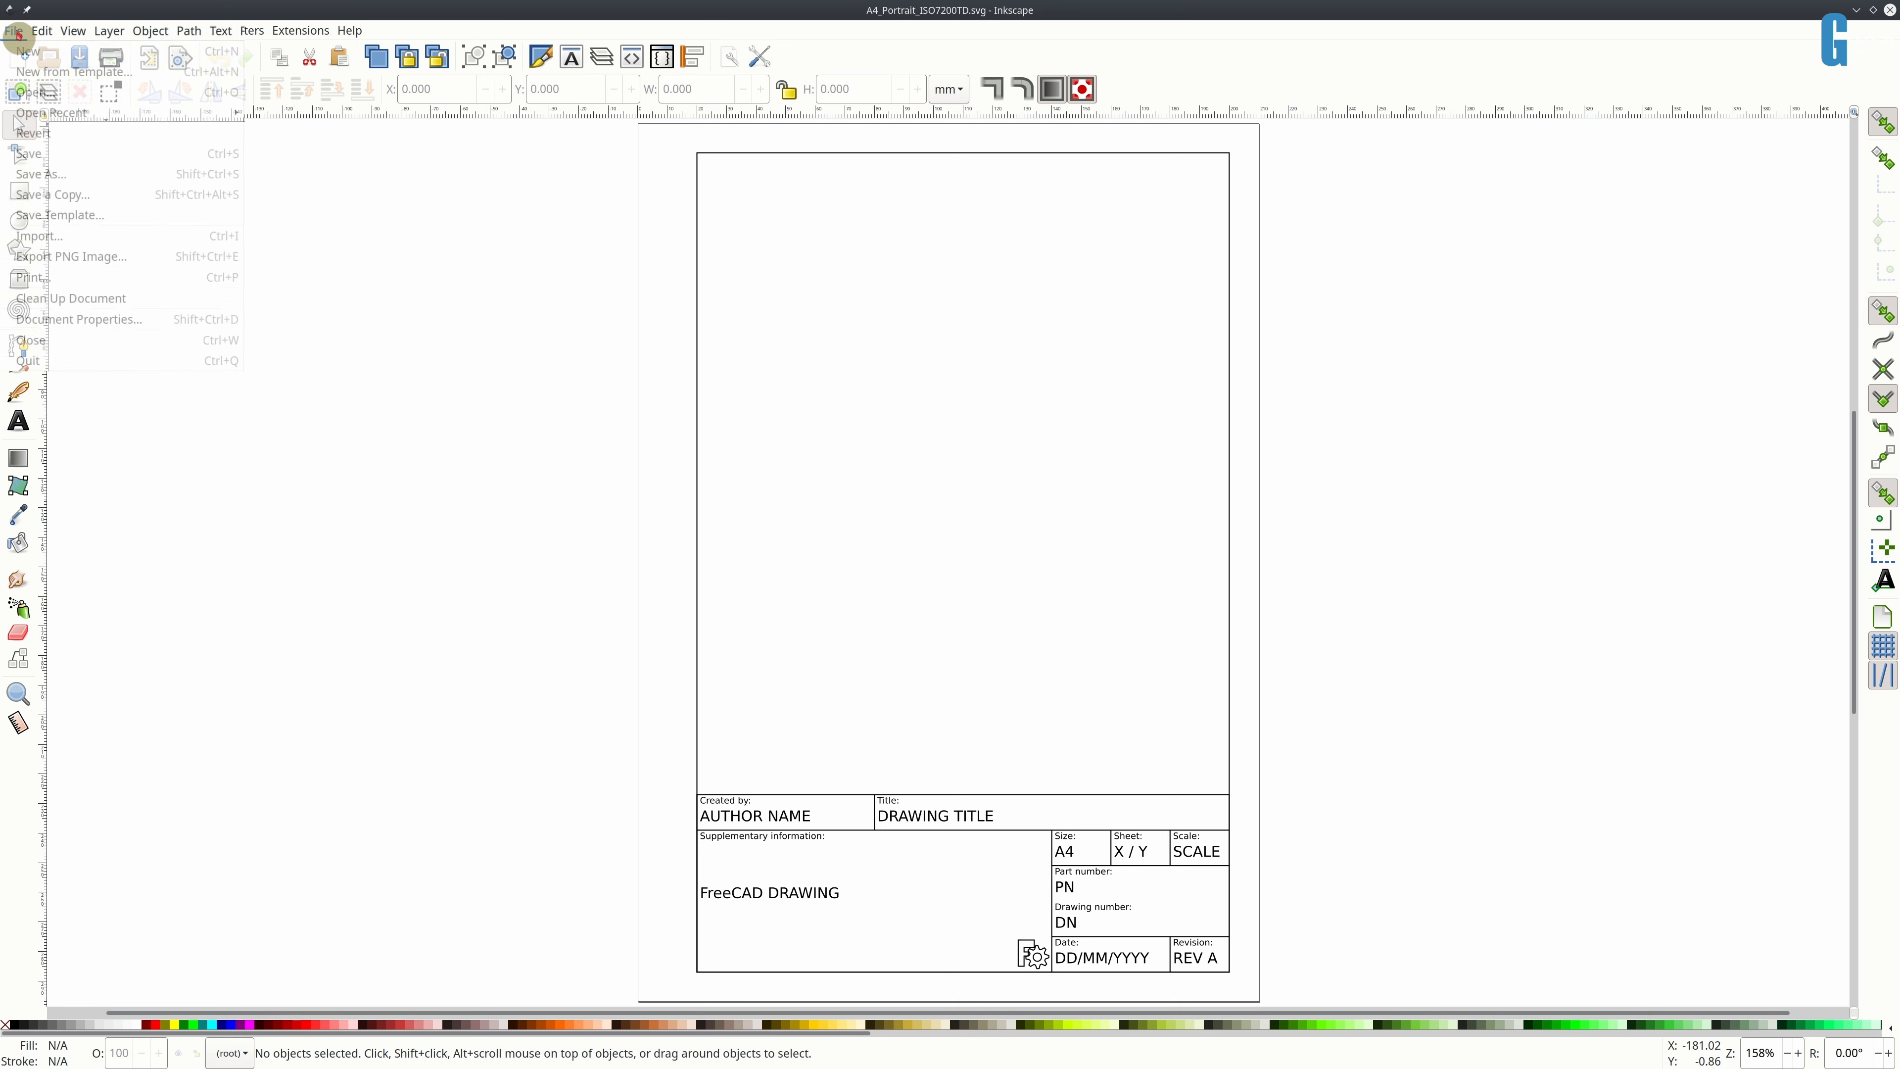
{"action": "left_click", "coordinate": [78, 318]}
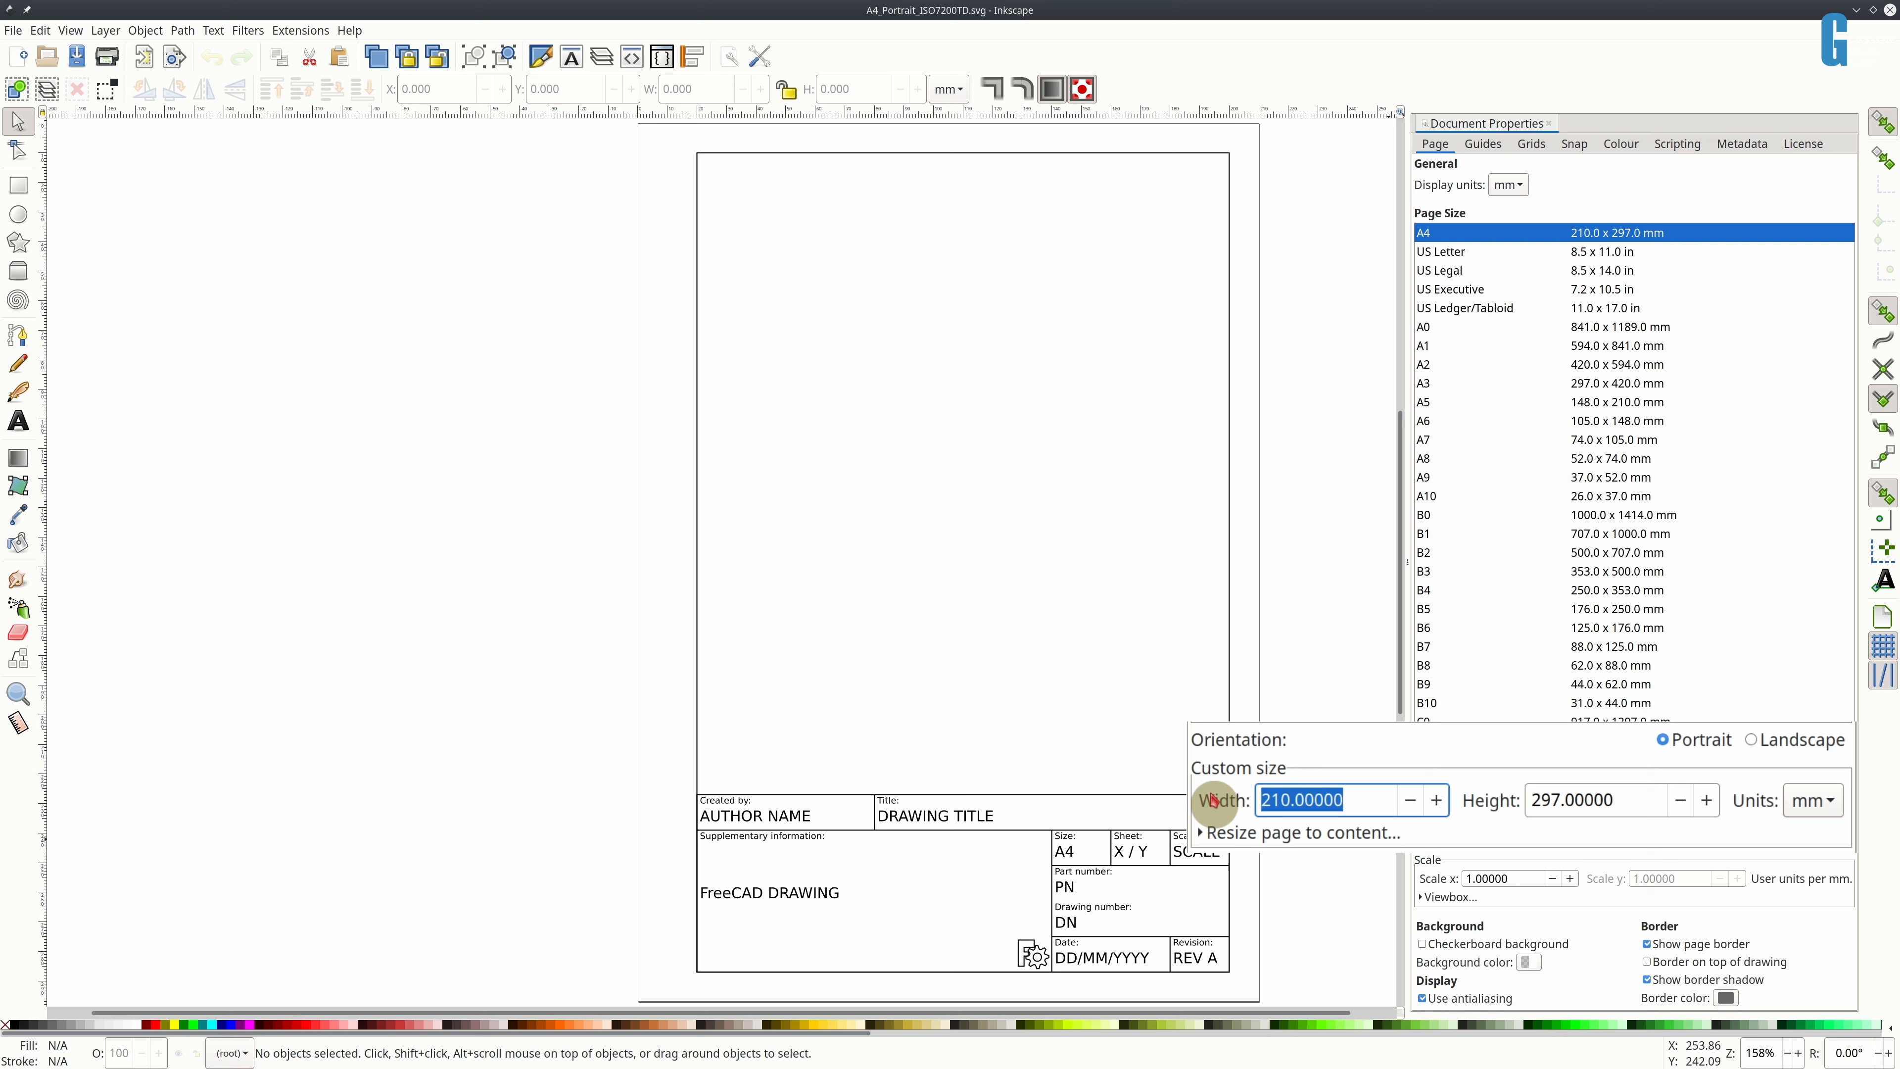
{"action": "type", "text": "148."}
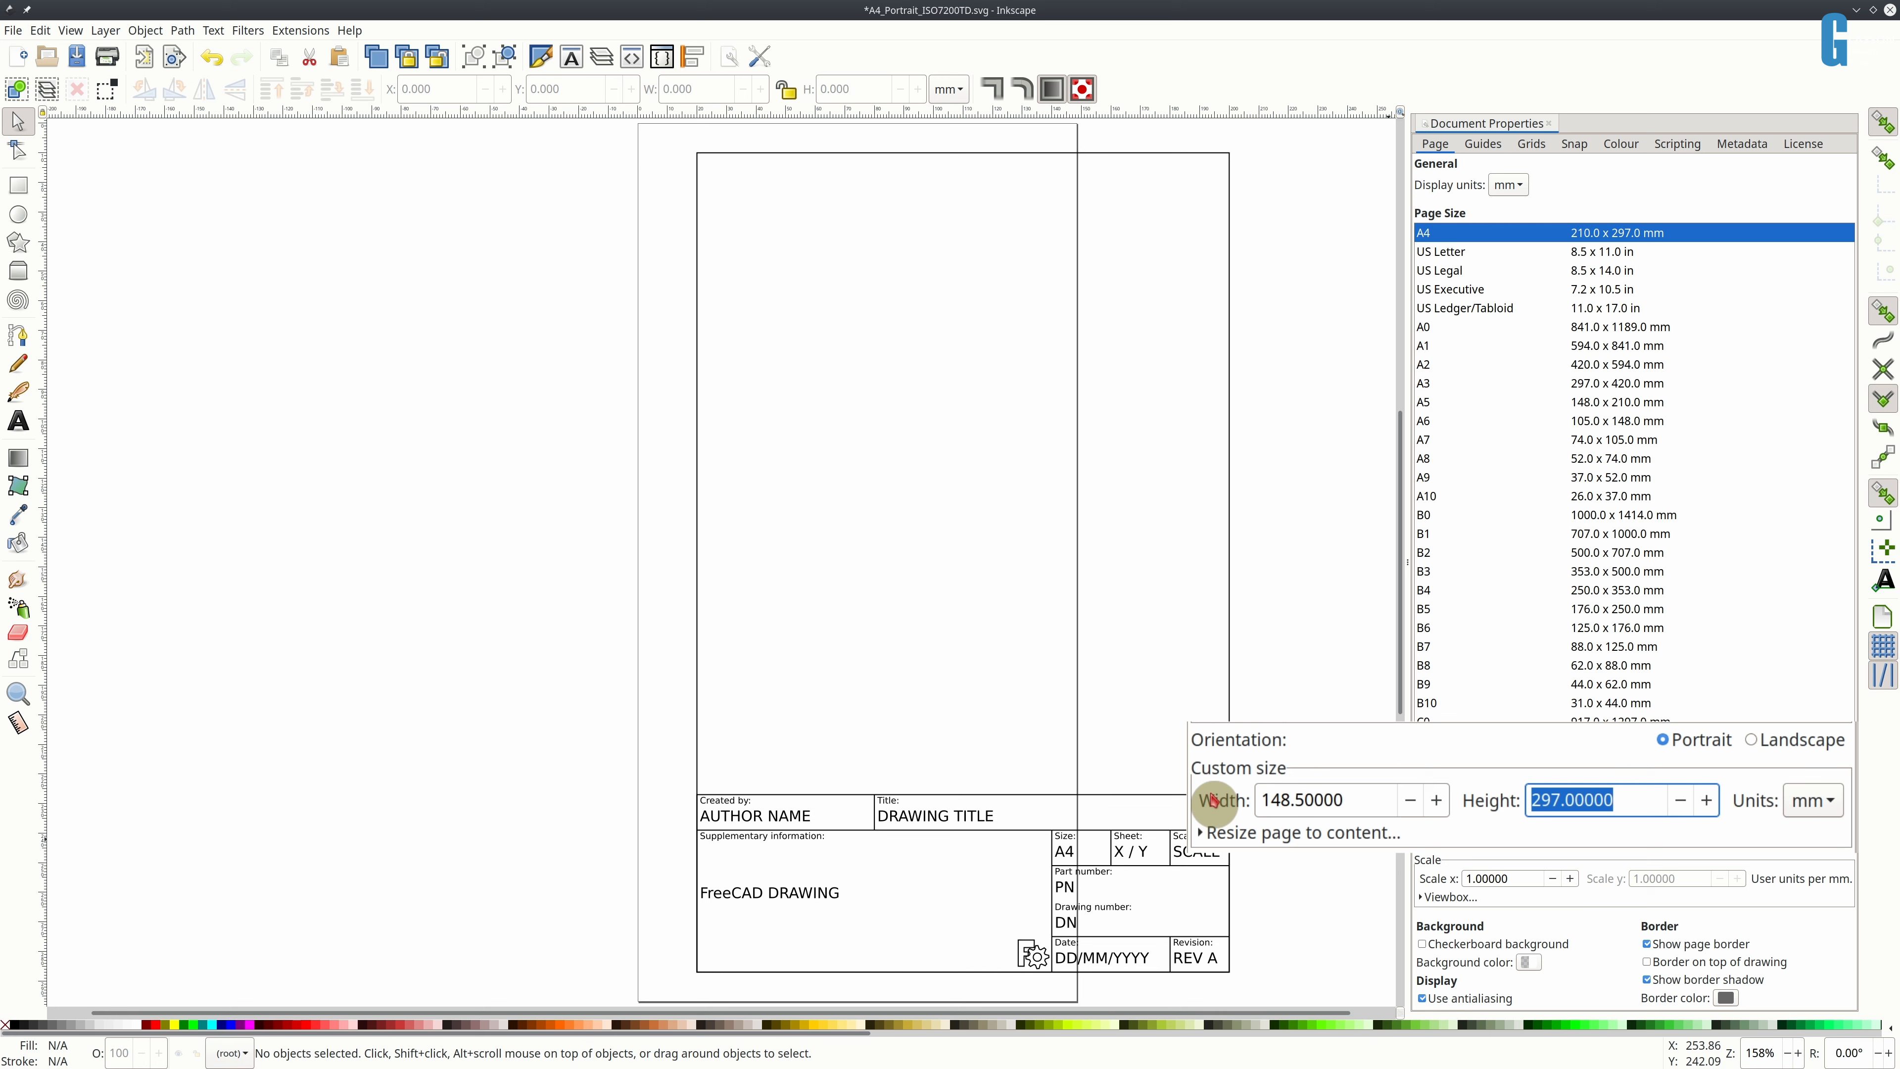
{"action": "type", "text": "210"}
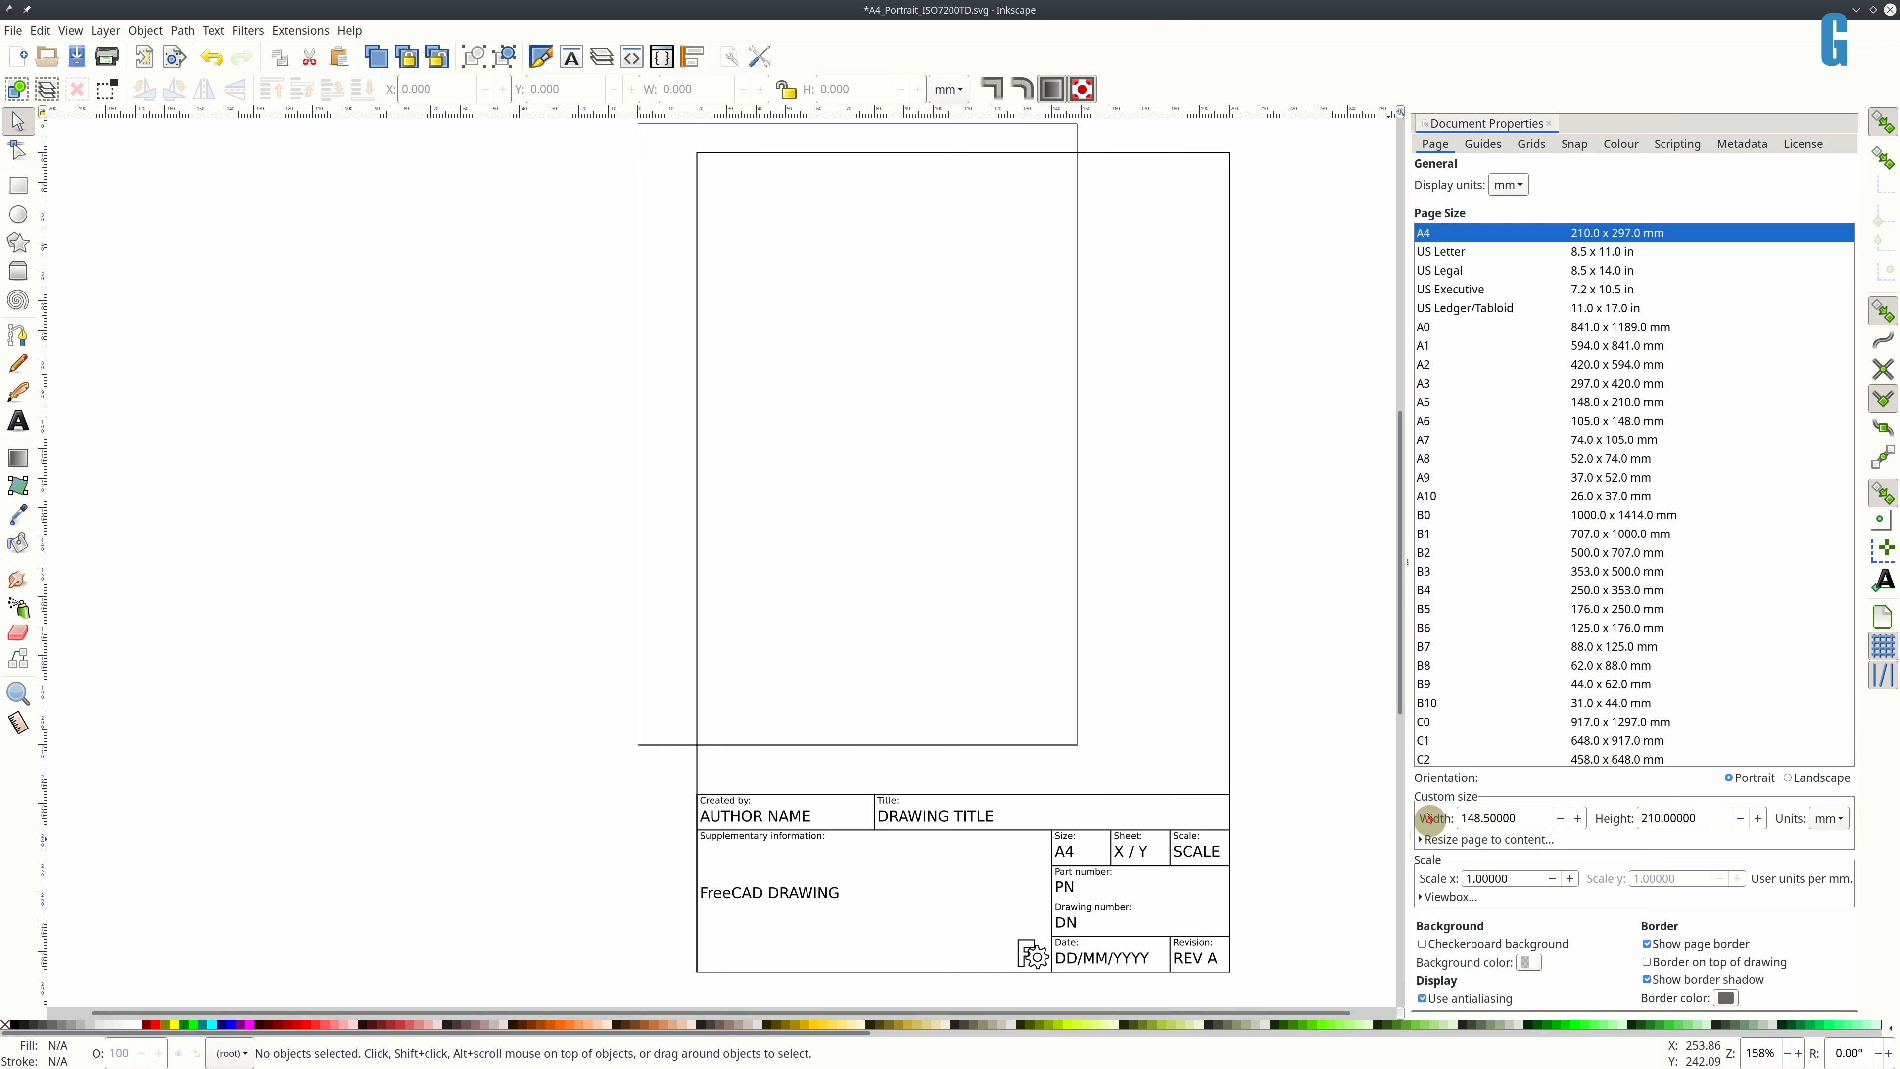
{"action": "mouse_move", "coordinate": [700, 487]}
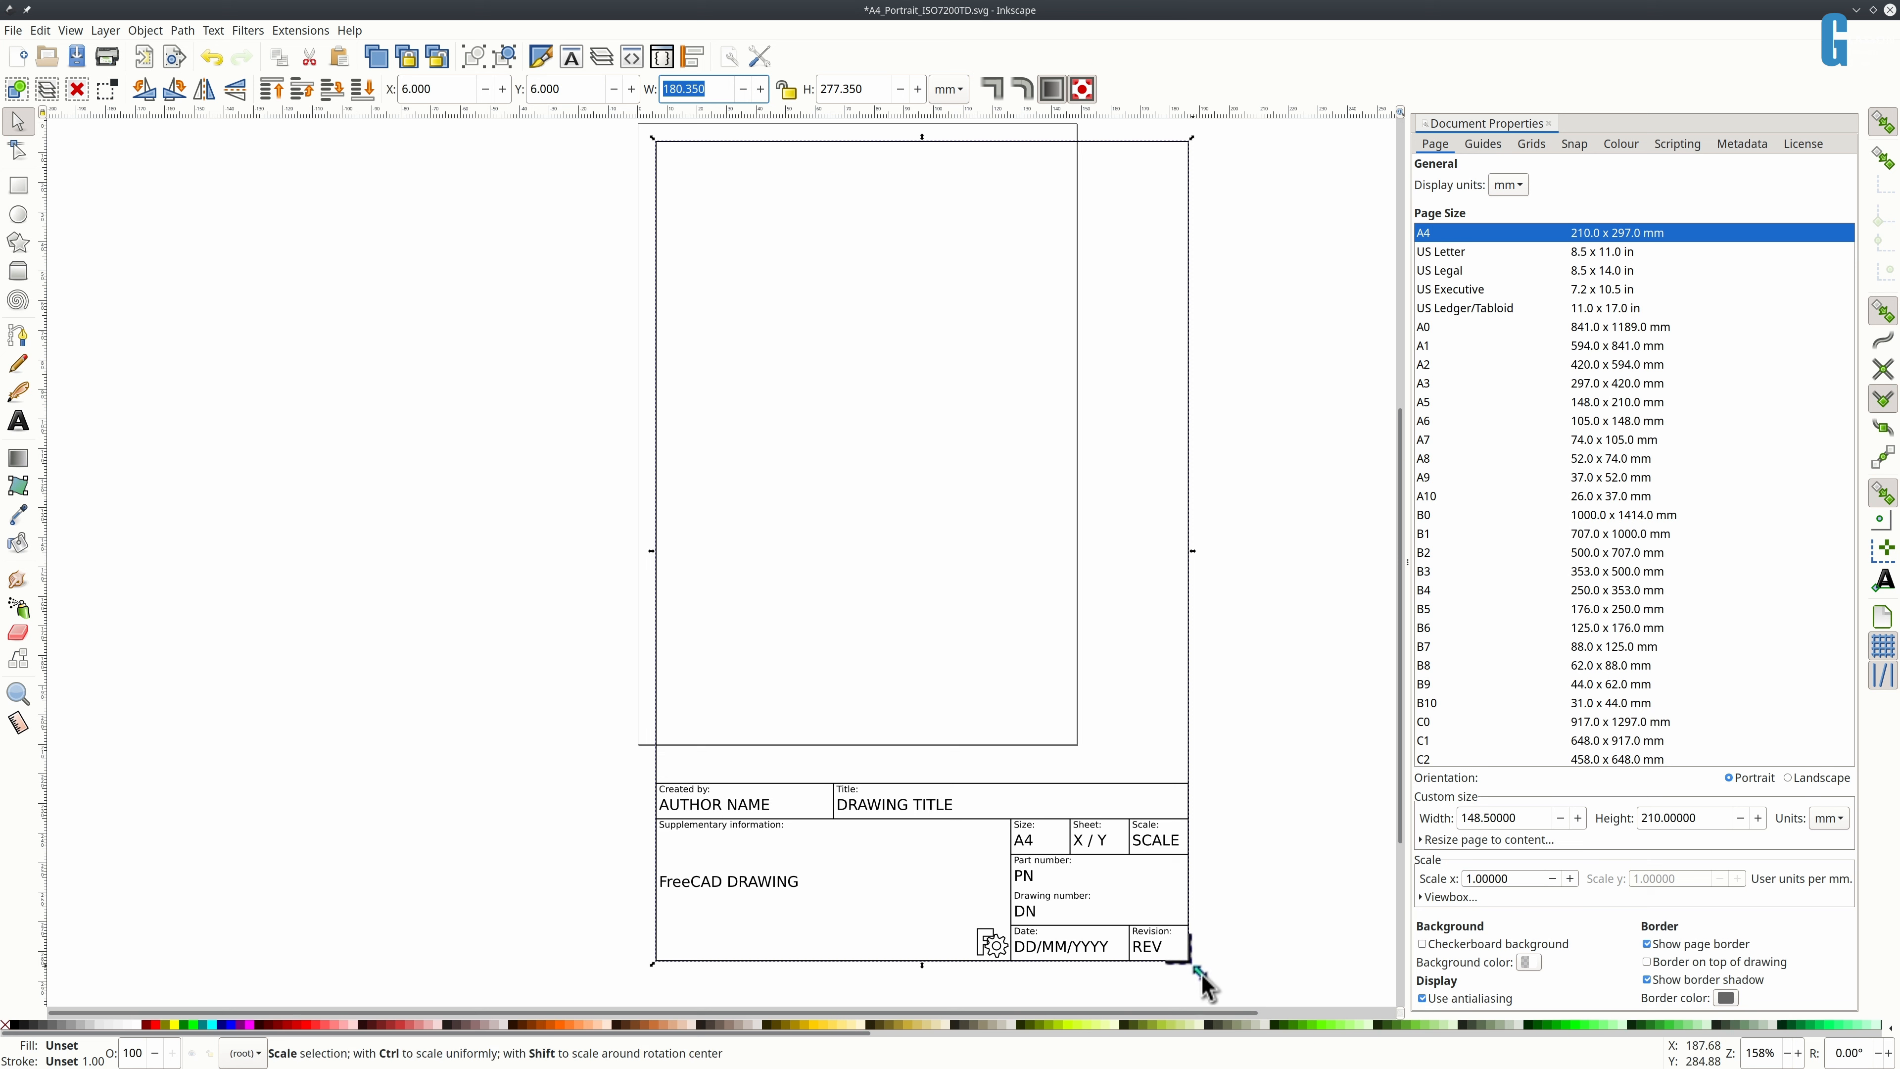
- Scale the template group down by its corner handle to fit the A5 page
{"action": "left_click_drag", "start_coordinate": [1200, 963], "coordinate": [1145, 921]}
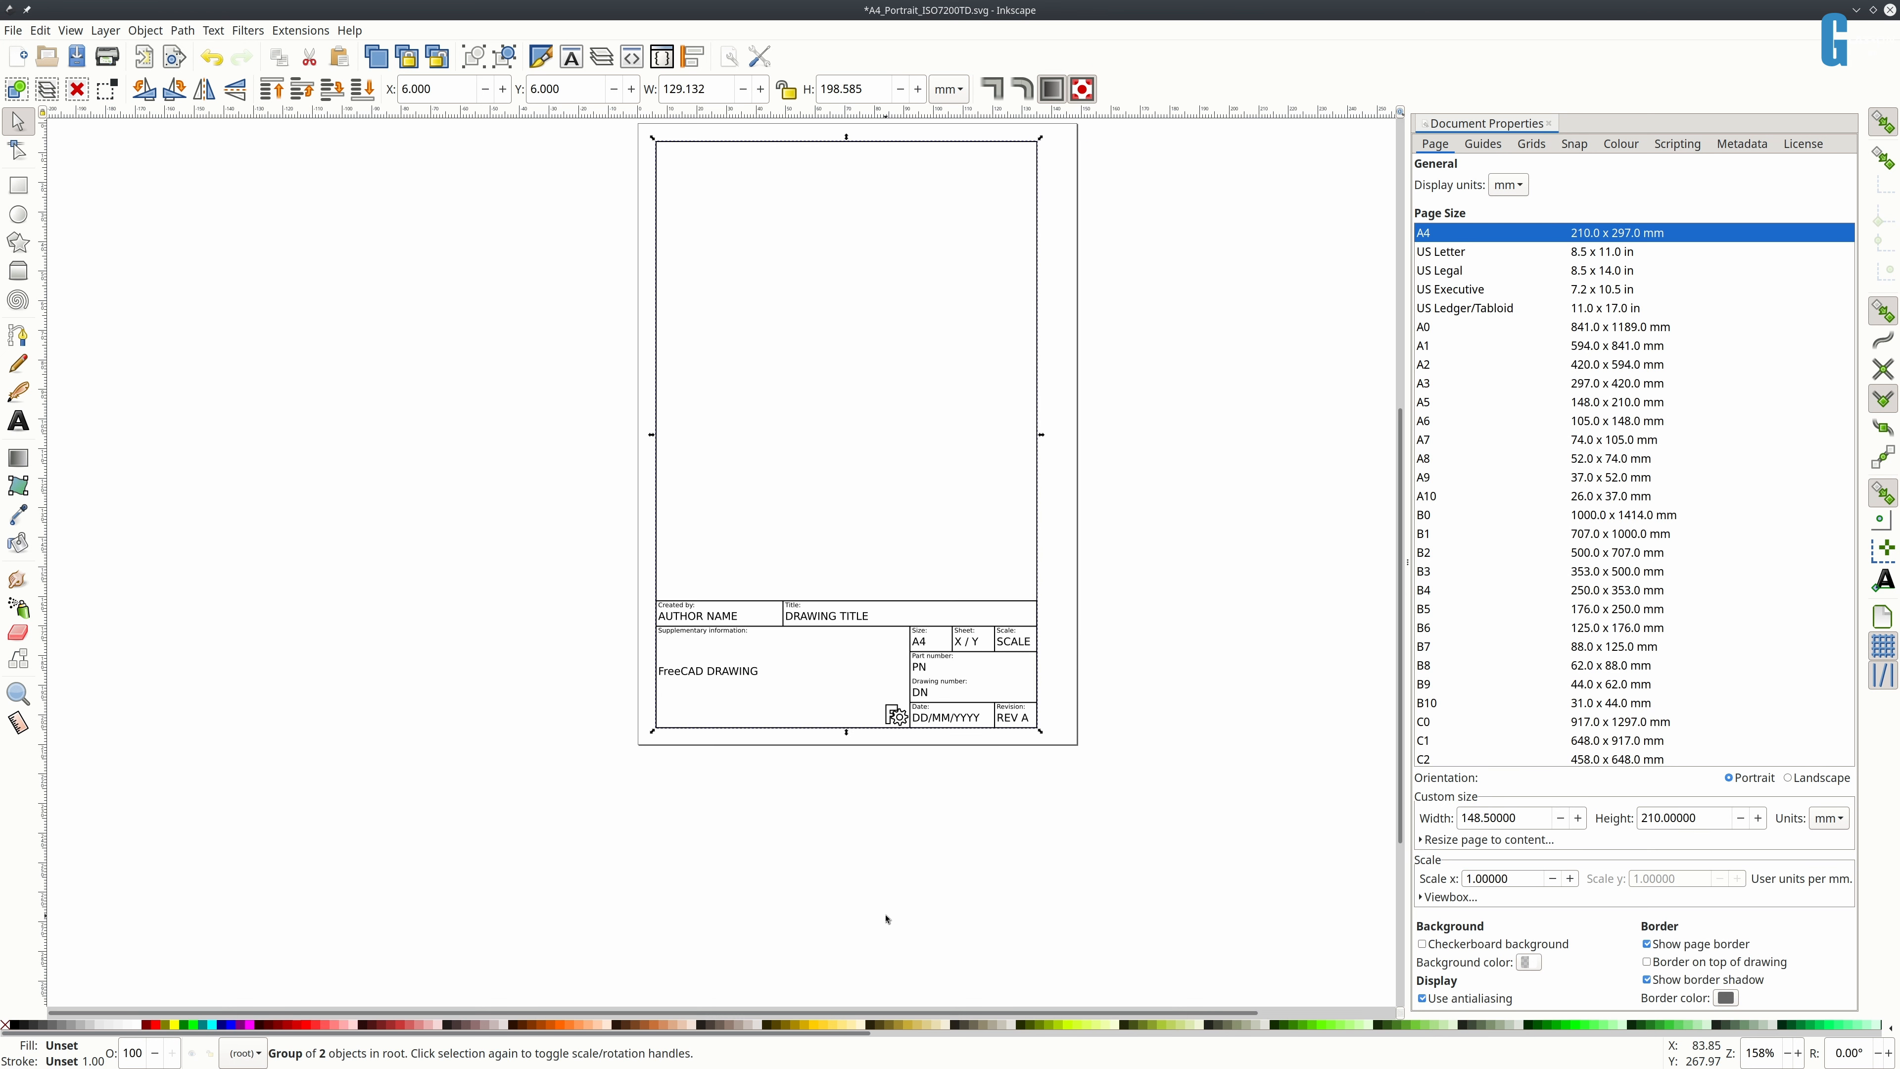
{"action": "left_click", "coordinate": [13, 30]}
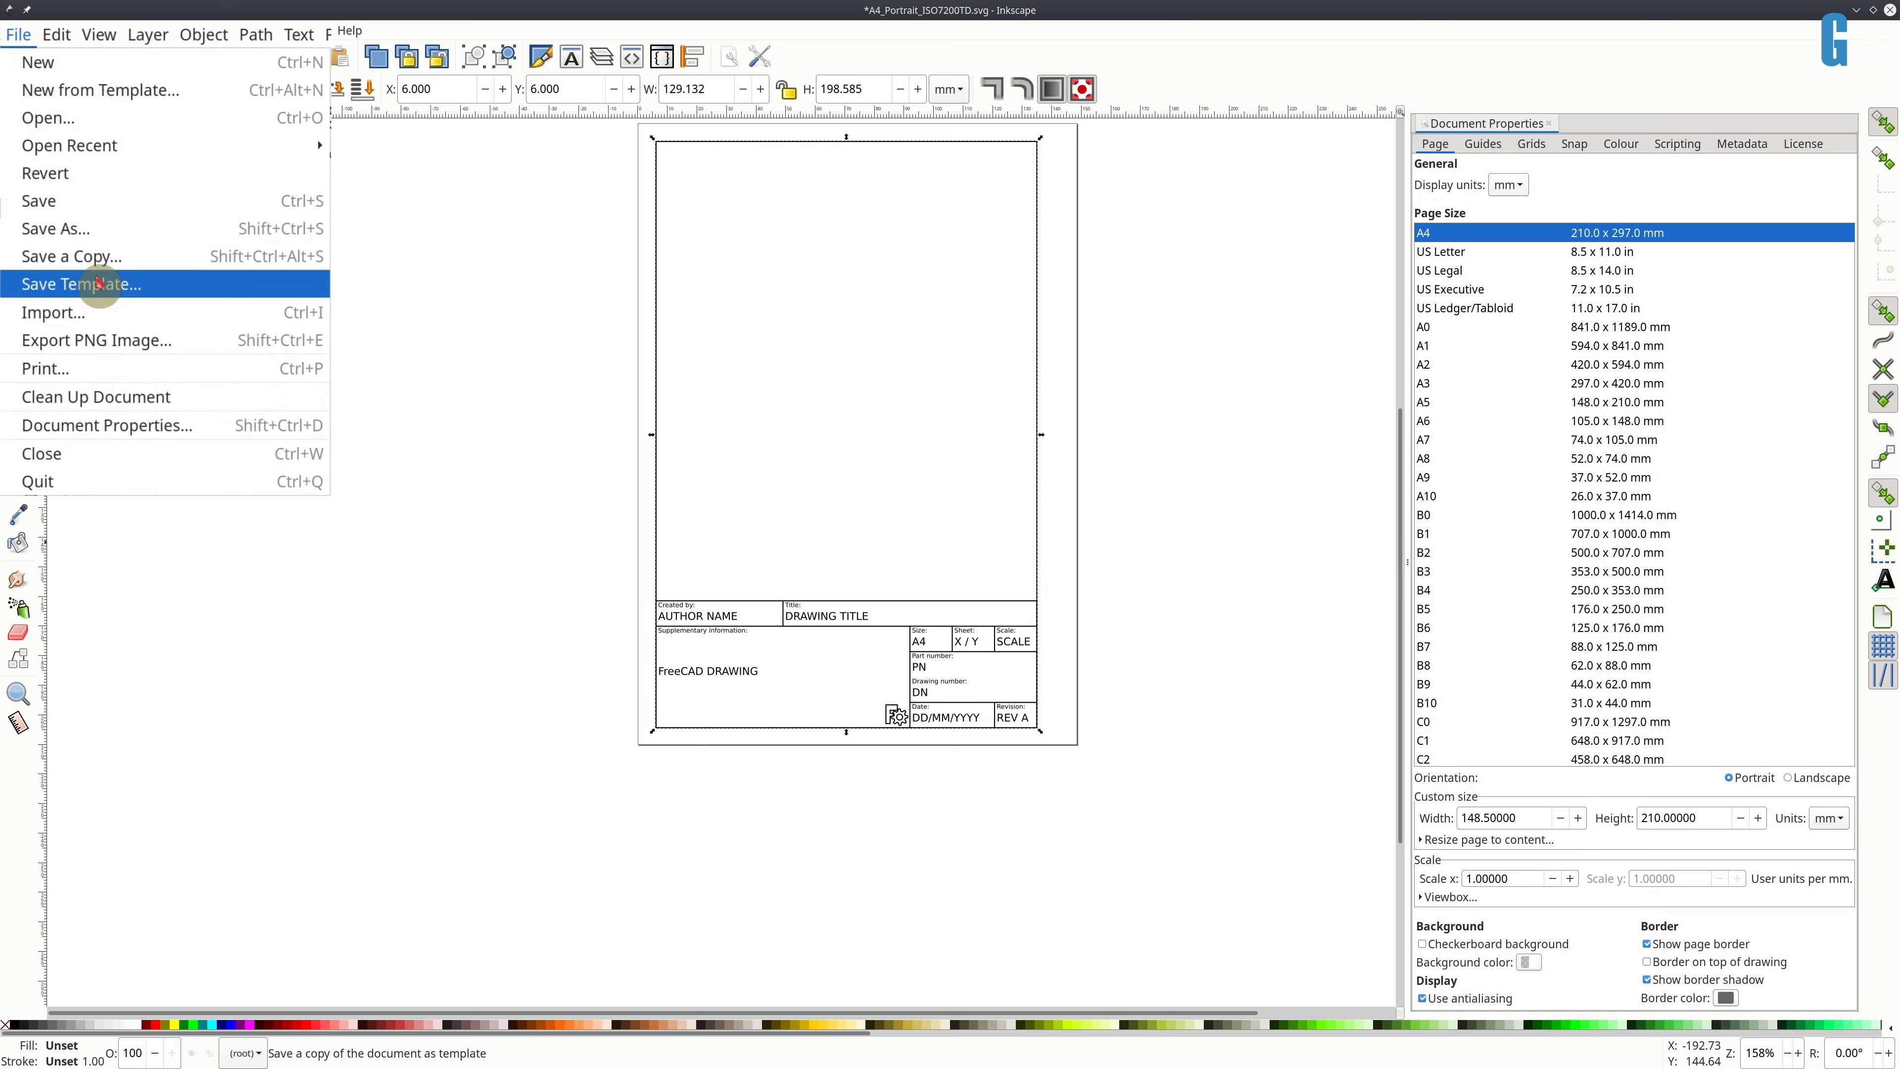
- Save the resized template as a new SVG file under an edited name
{"action": "left_click", "coordinate": [94, 285]}
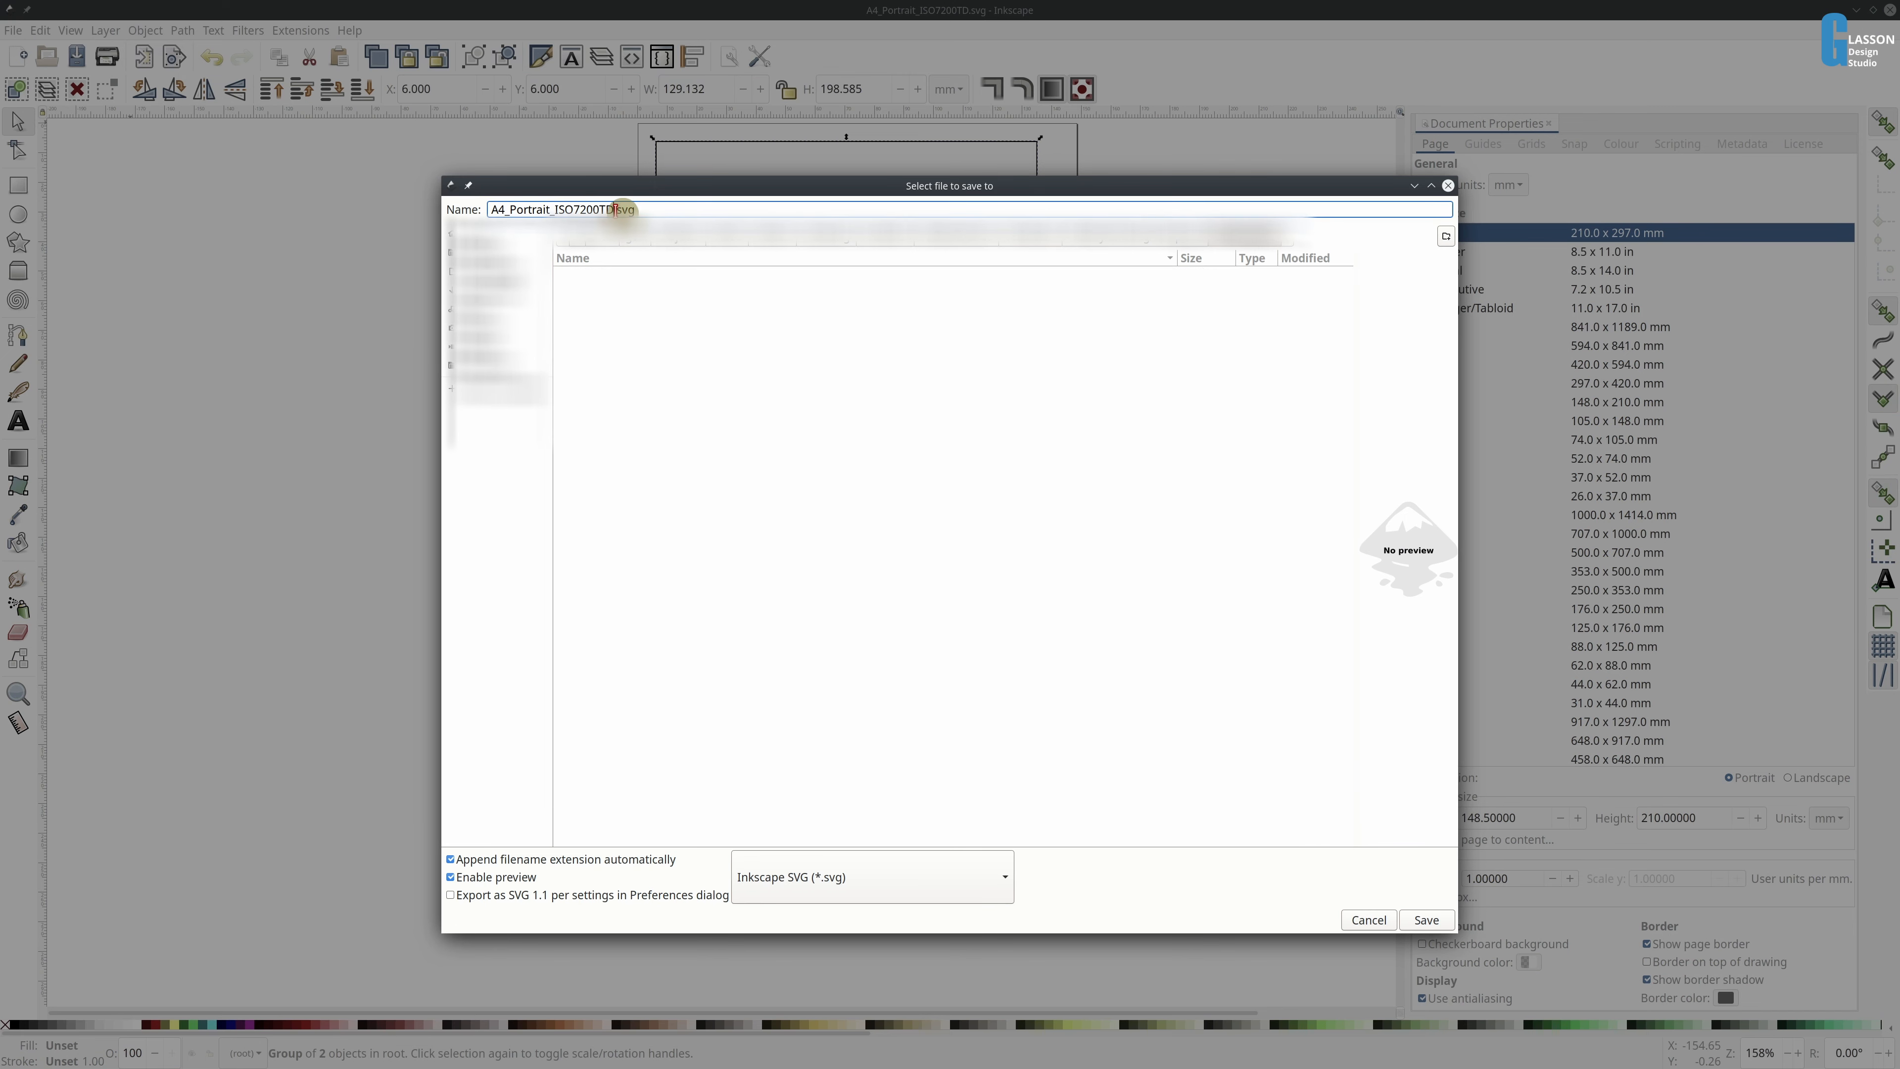
{"action": "left_click", "coordinate": [1427, 921]}
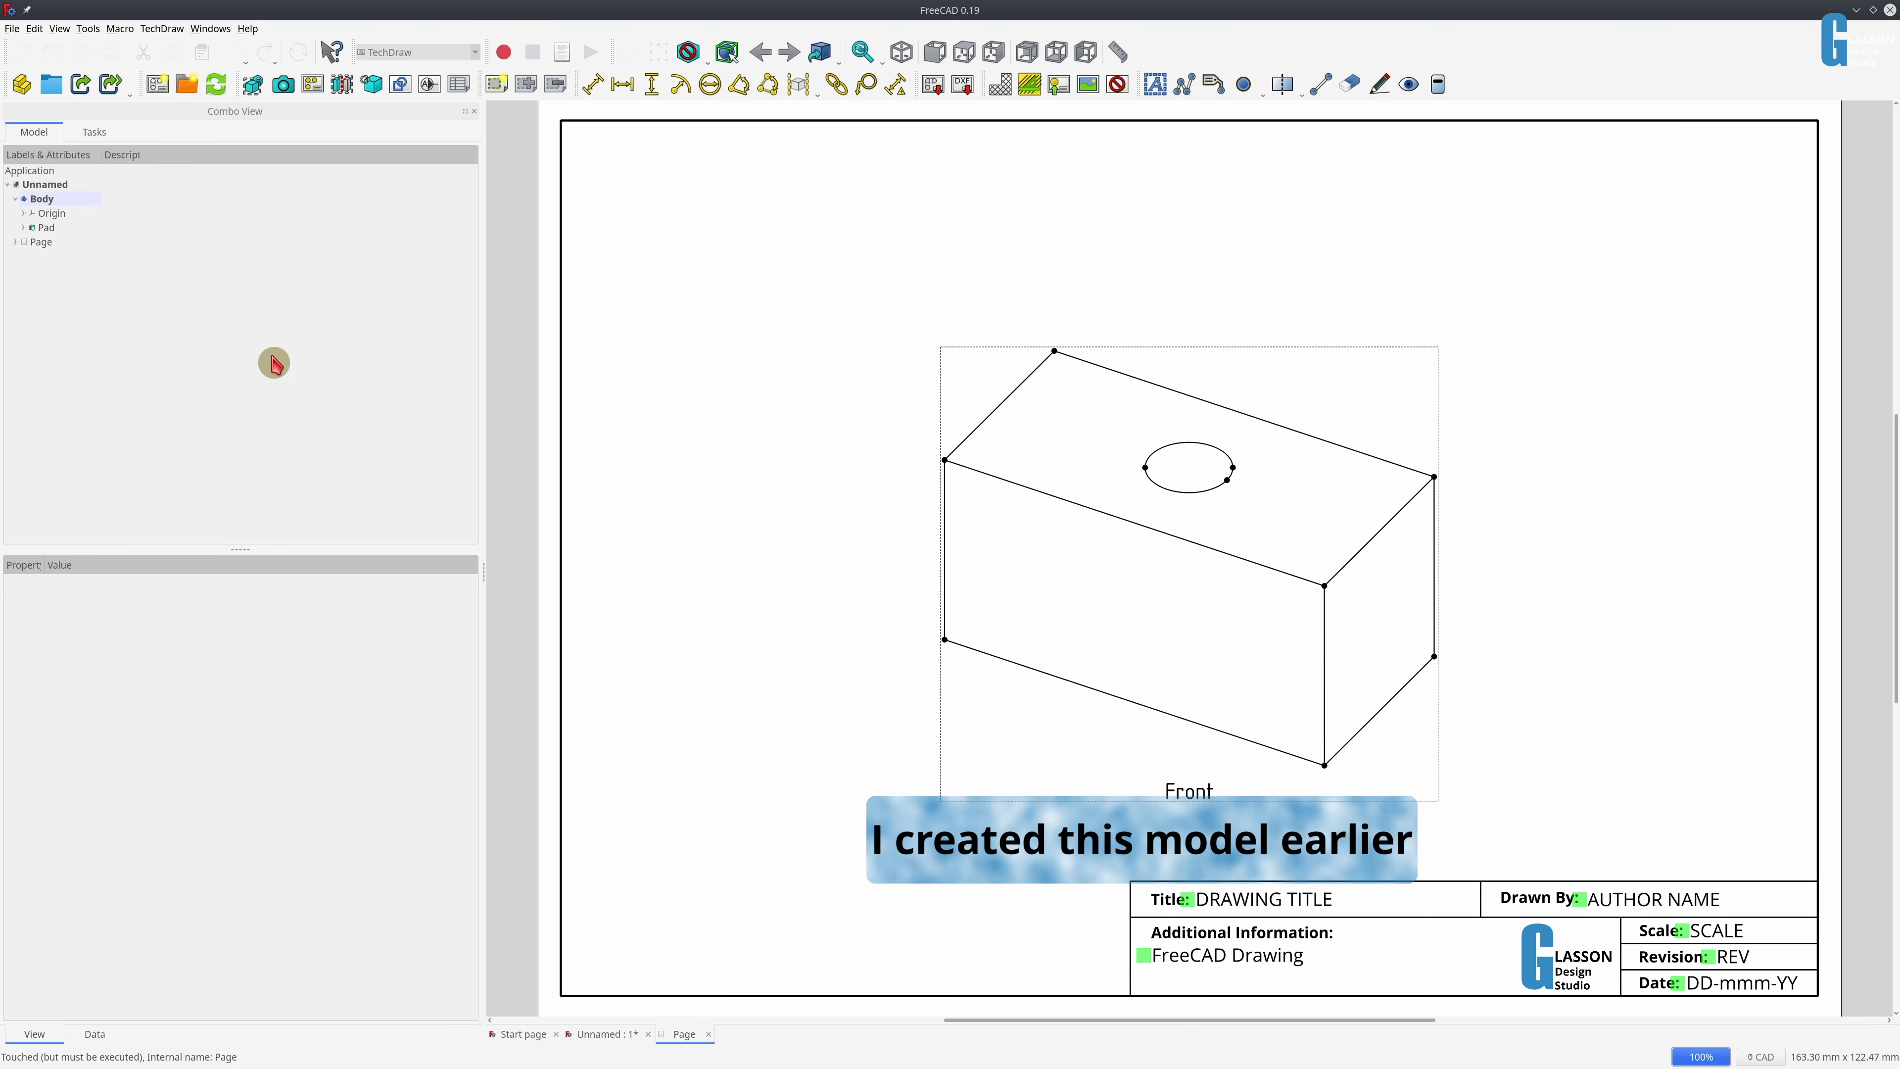
- Set the page's Template property to A5 Portrait.svg via its Data properties
{"action": "left_click", "coordinate": [15, 242]}
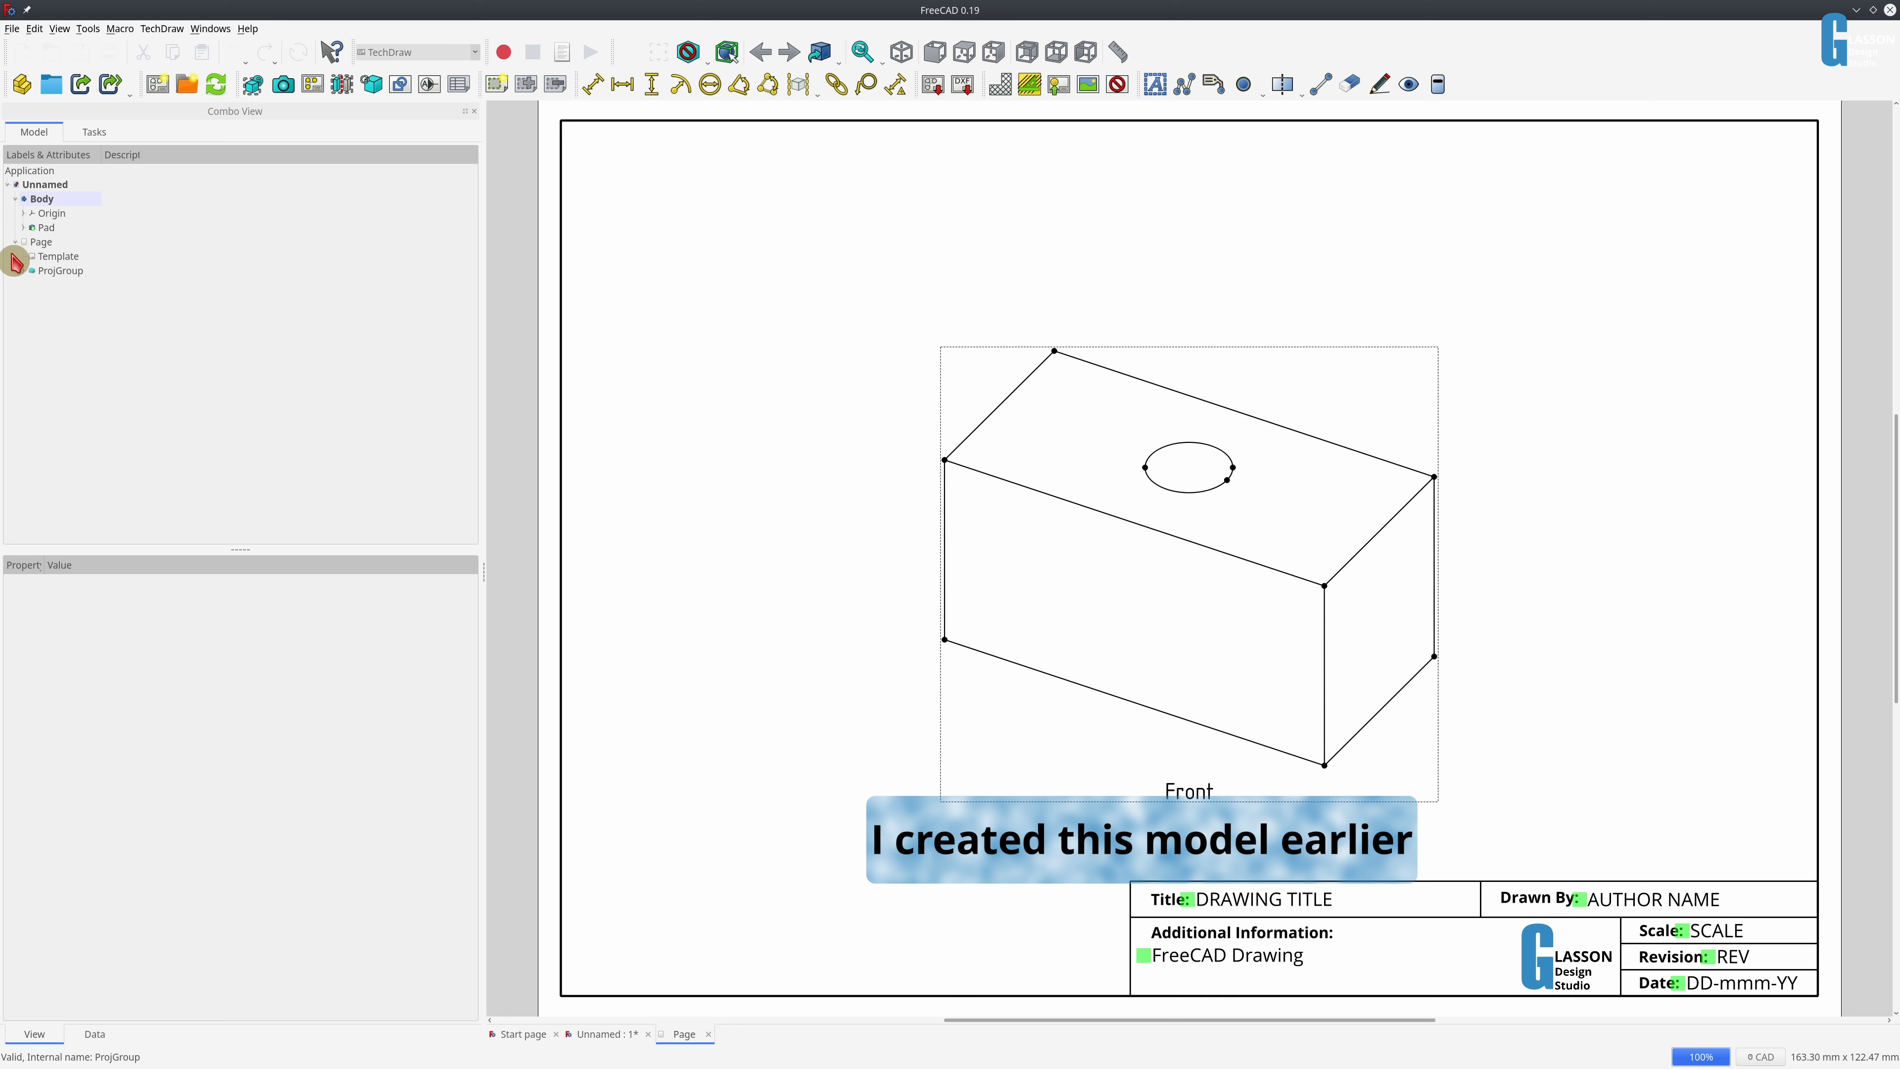
{"action": "left_click", "coordinate": [57, 256]}
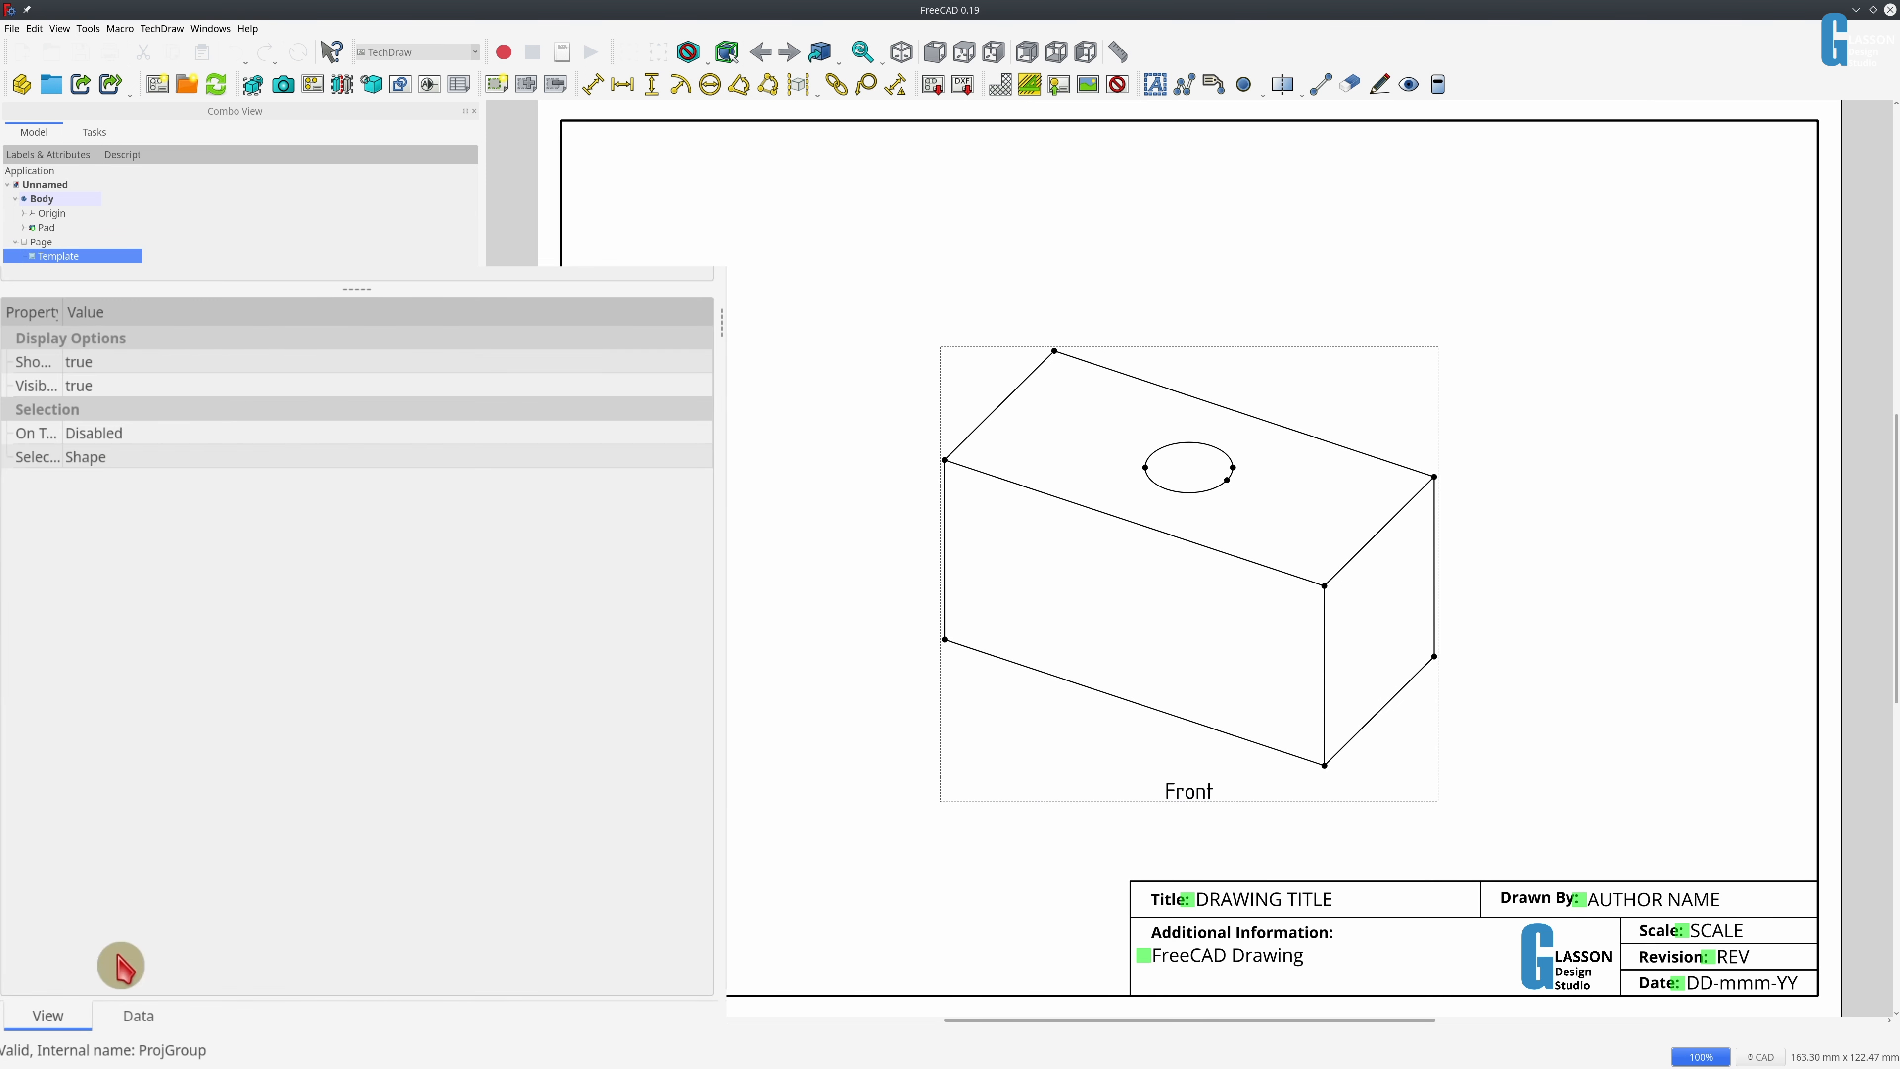
{"action": "left_click", "coordinate": [138, 1016]}
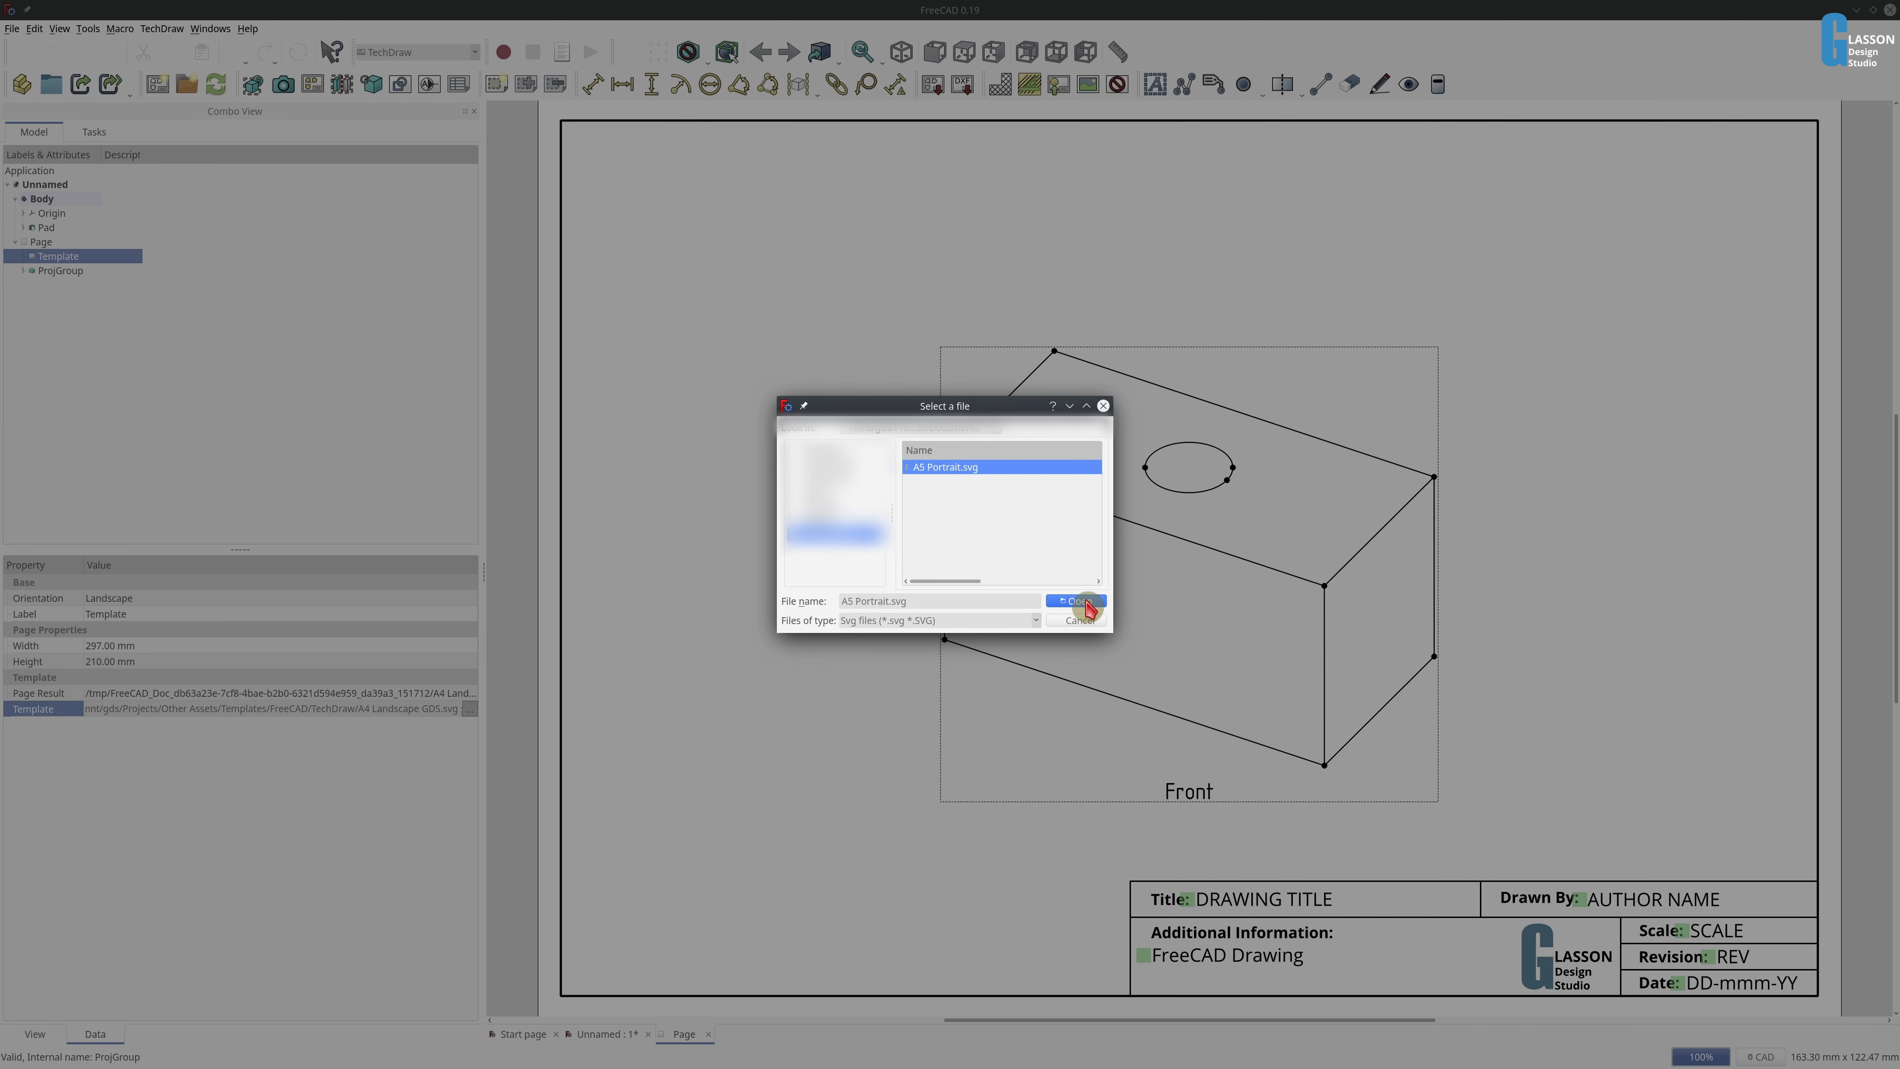
{"action": "left_click", "coordinate": [1077, 602]}
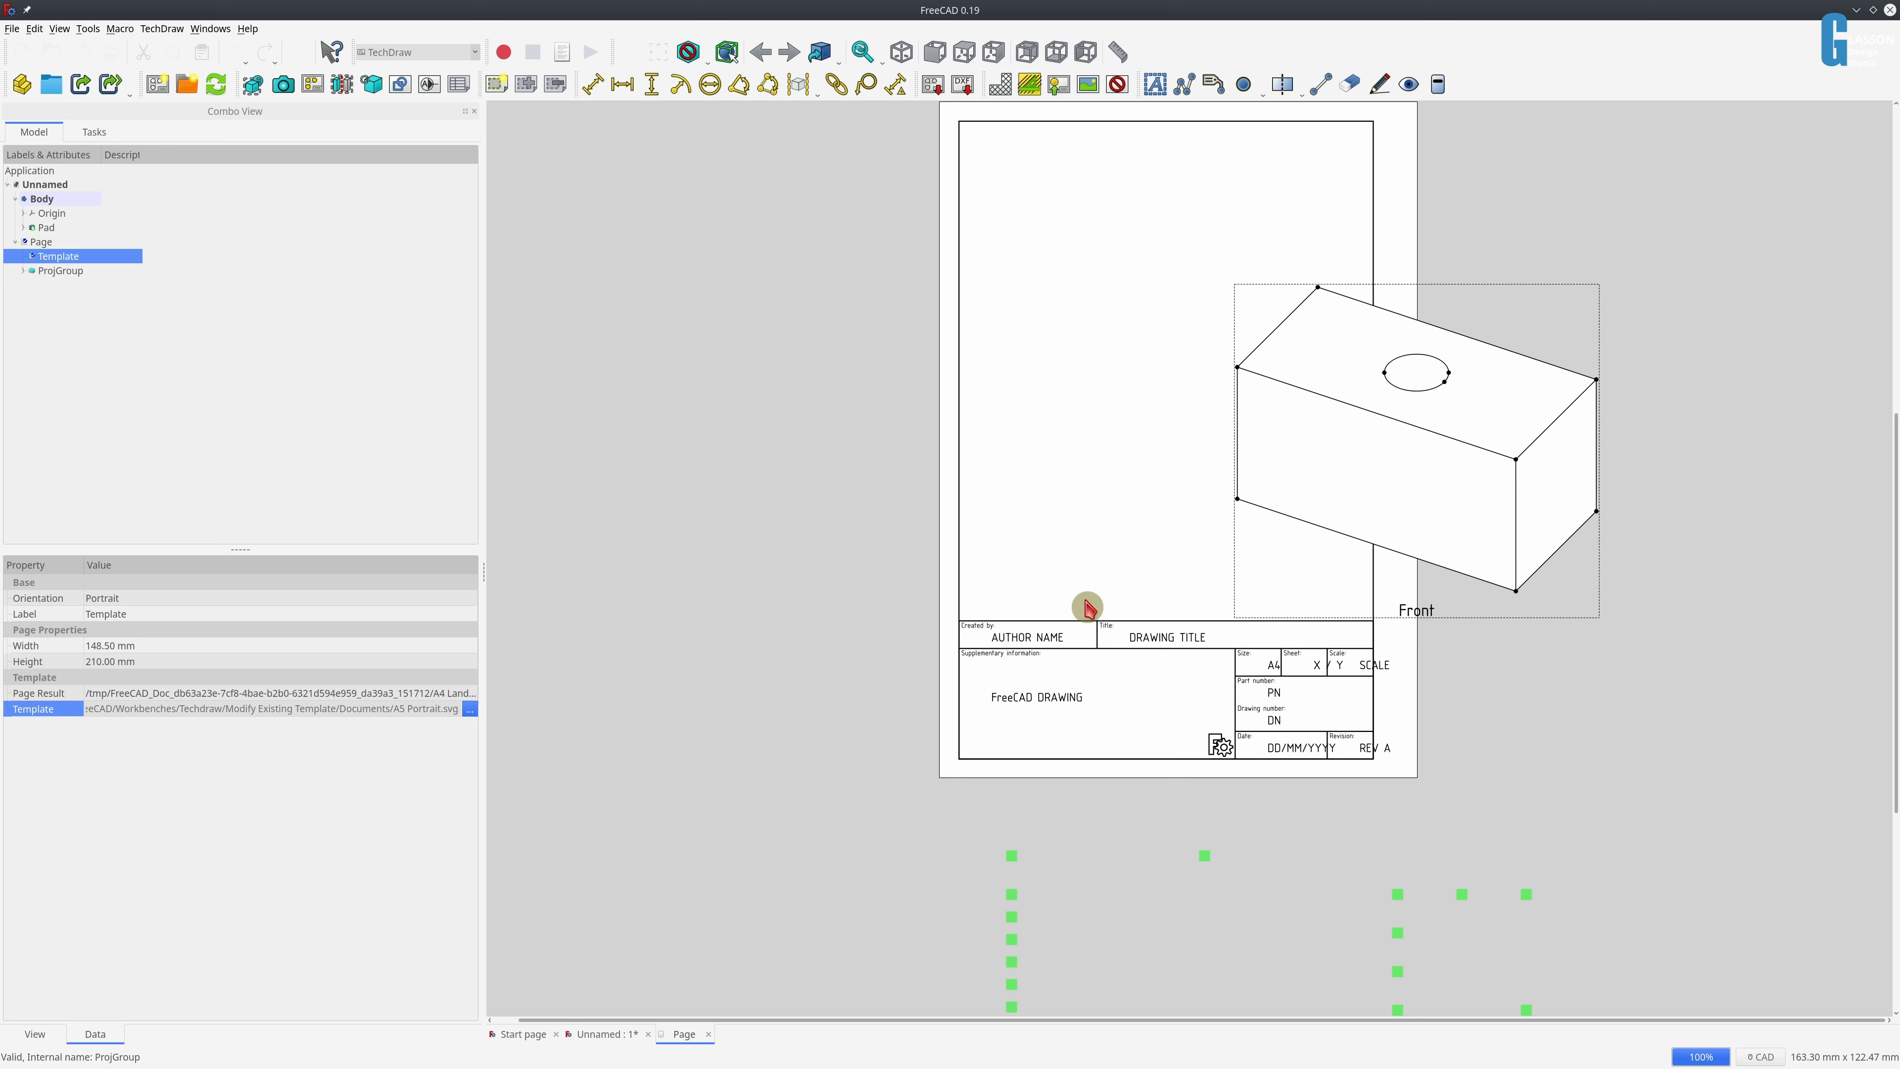
- Change the AUTHOR_NAME editable field value to Fred
{"action": "double_click", "coordinate": [1027, 638]}
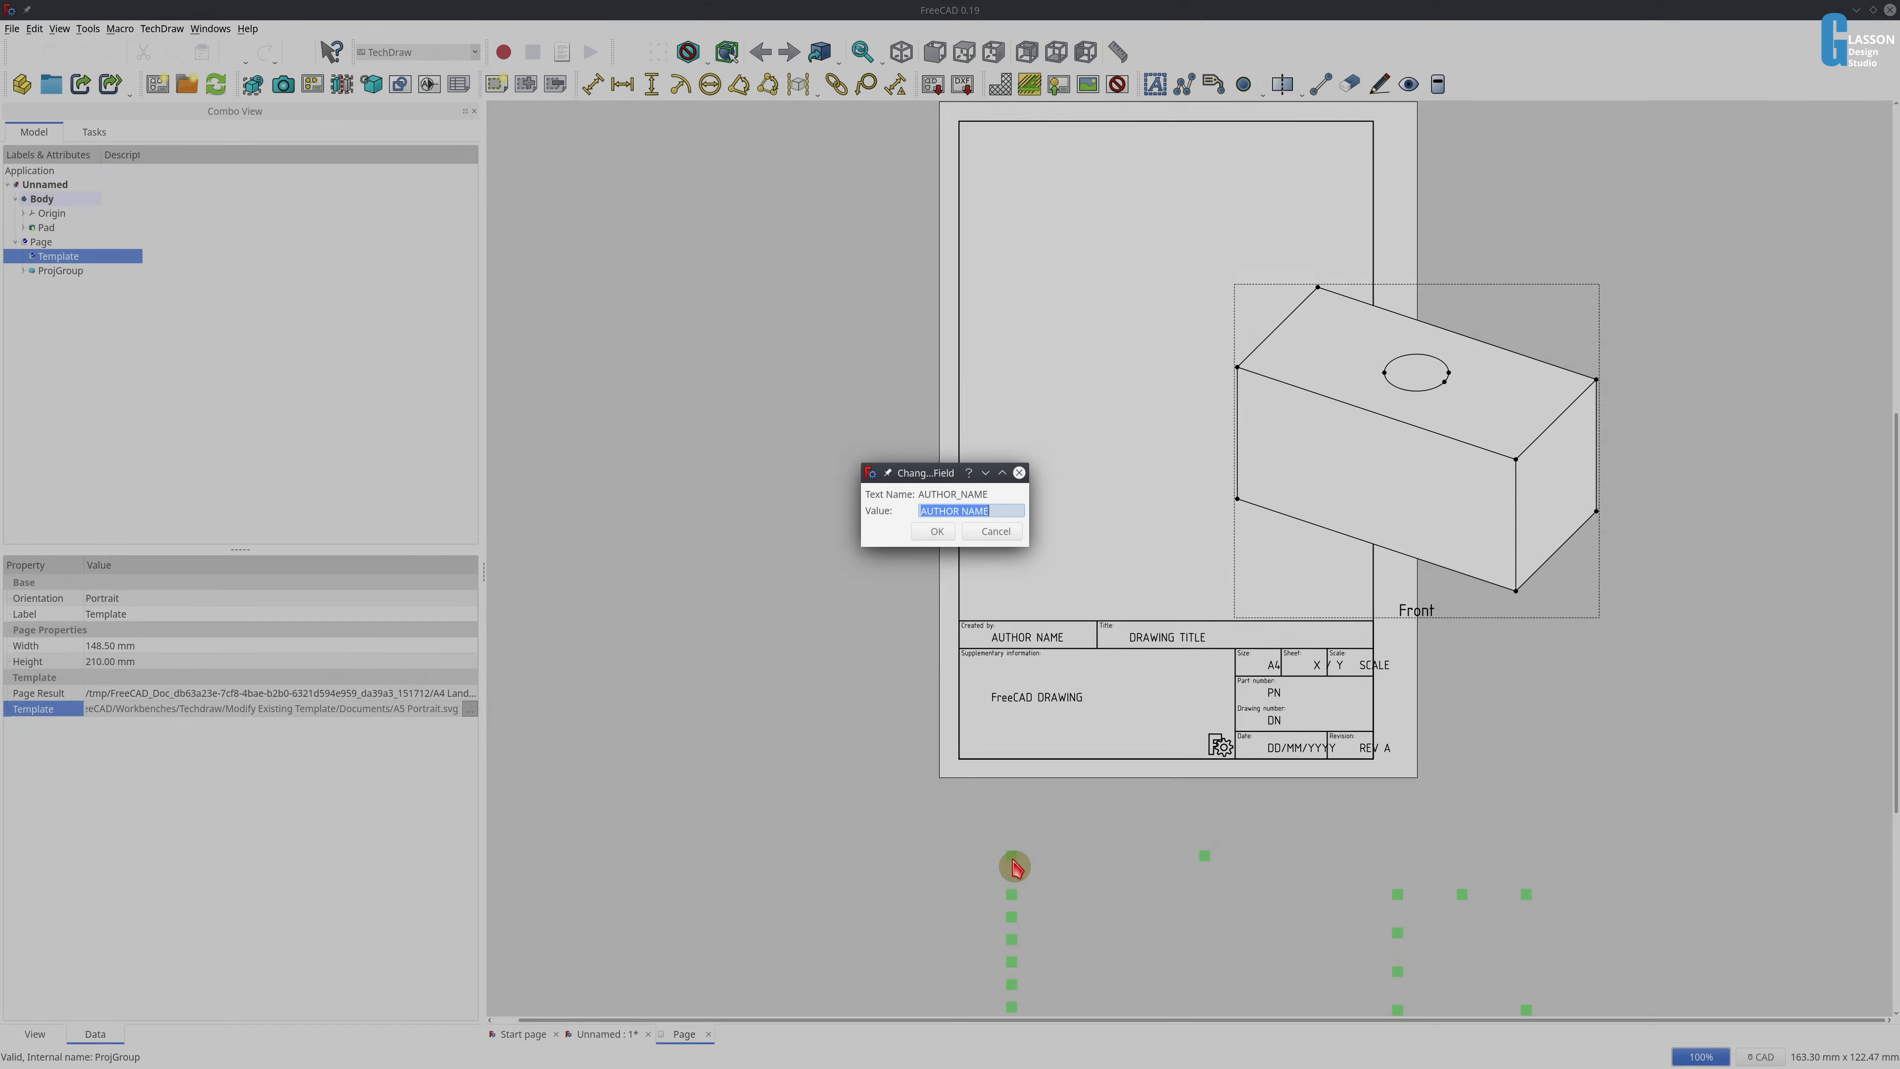
{"action": "type", "text": "Fred"}
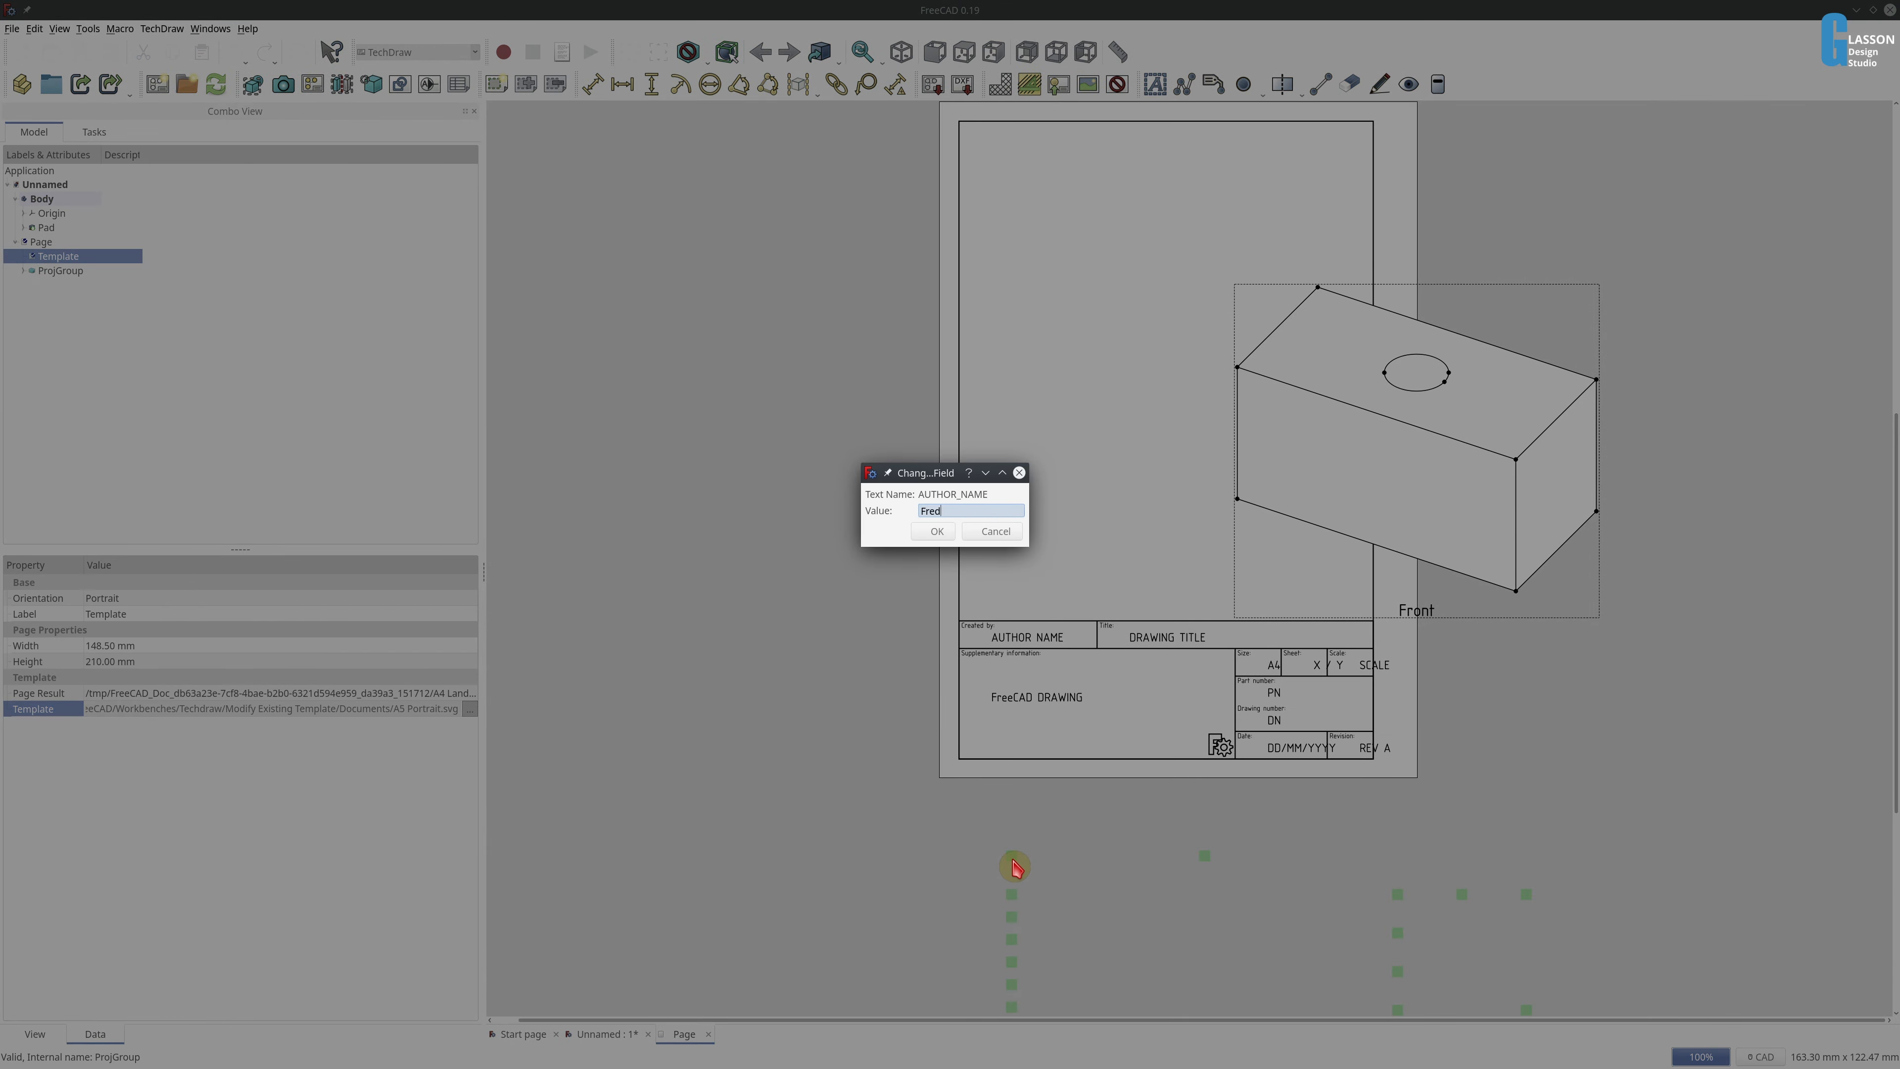
{"action": "left_click", "coordinate": [932, 530]}
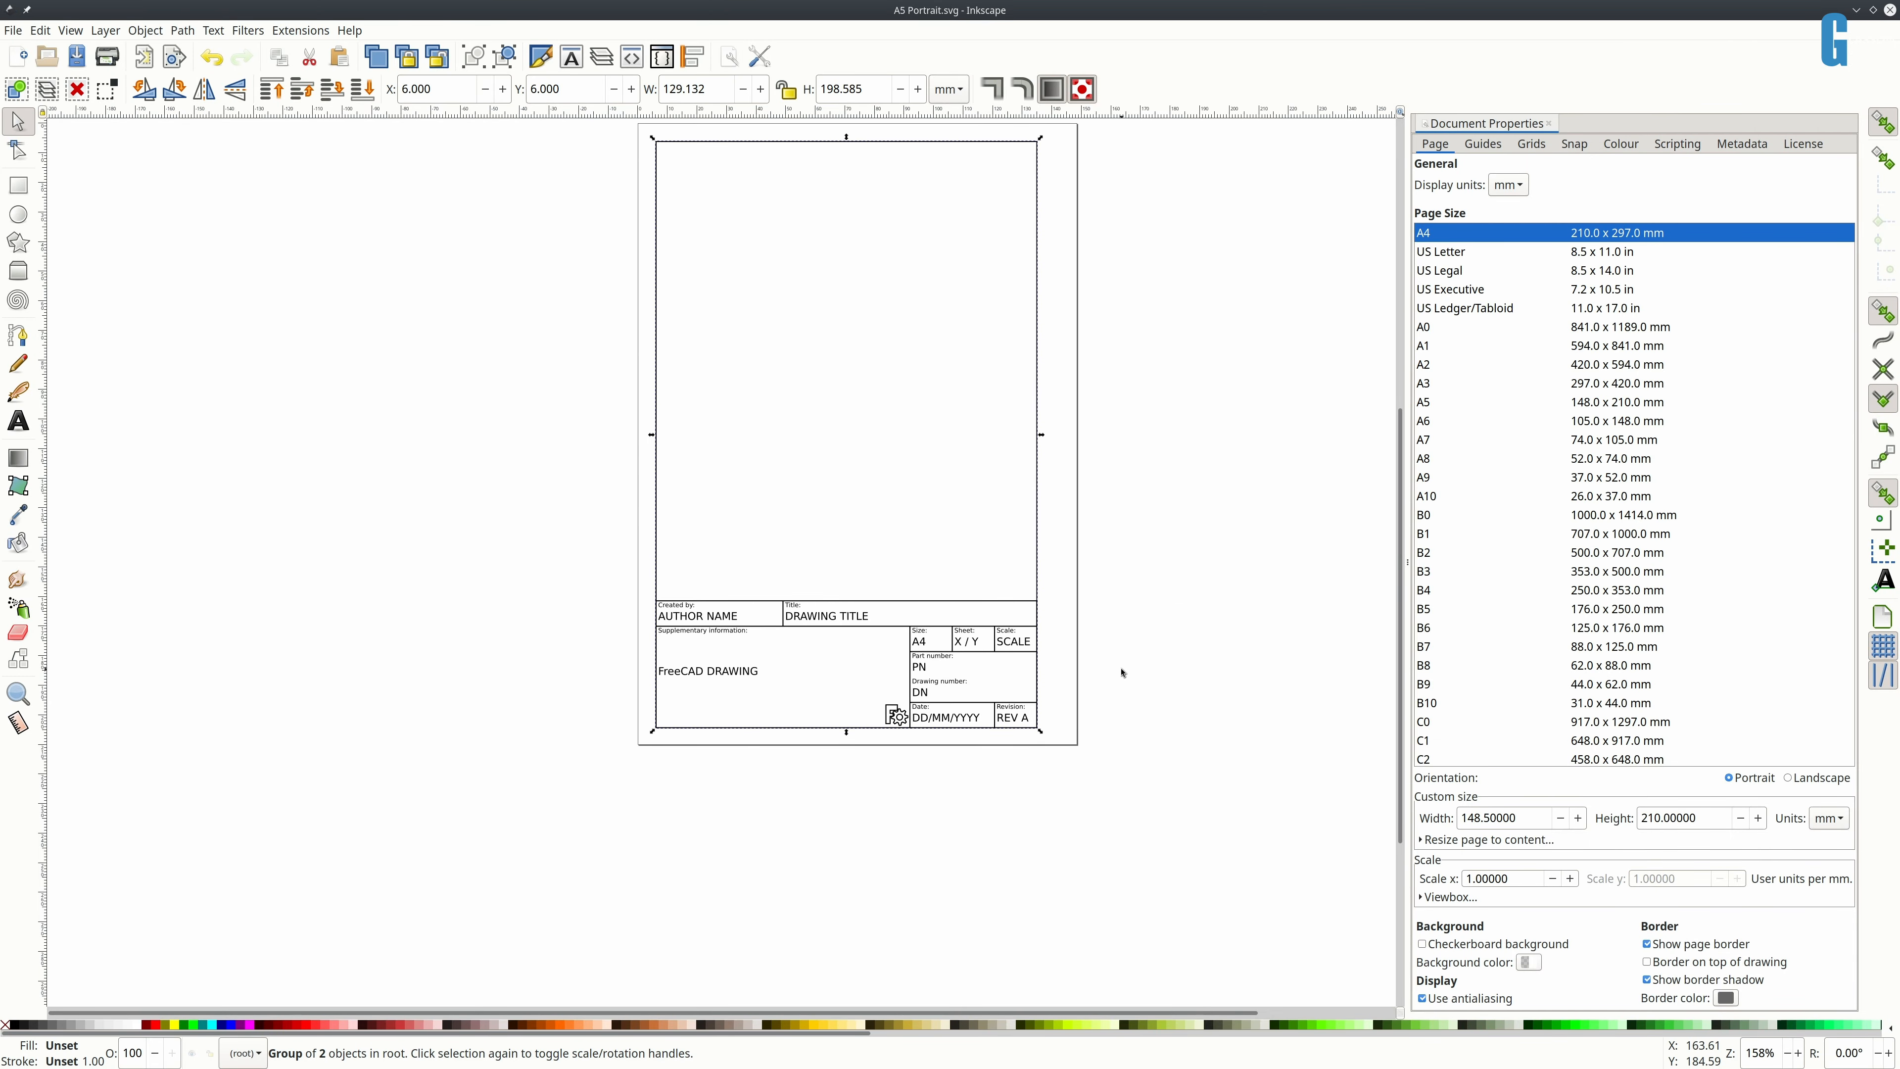
{"action": "mouse_move", "coordinate": [71, 20]}
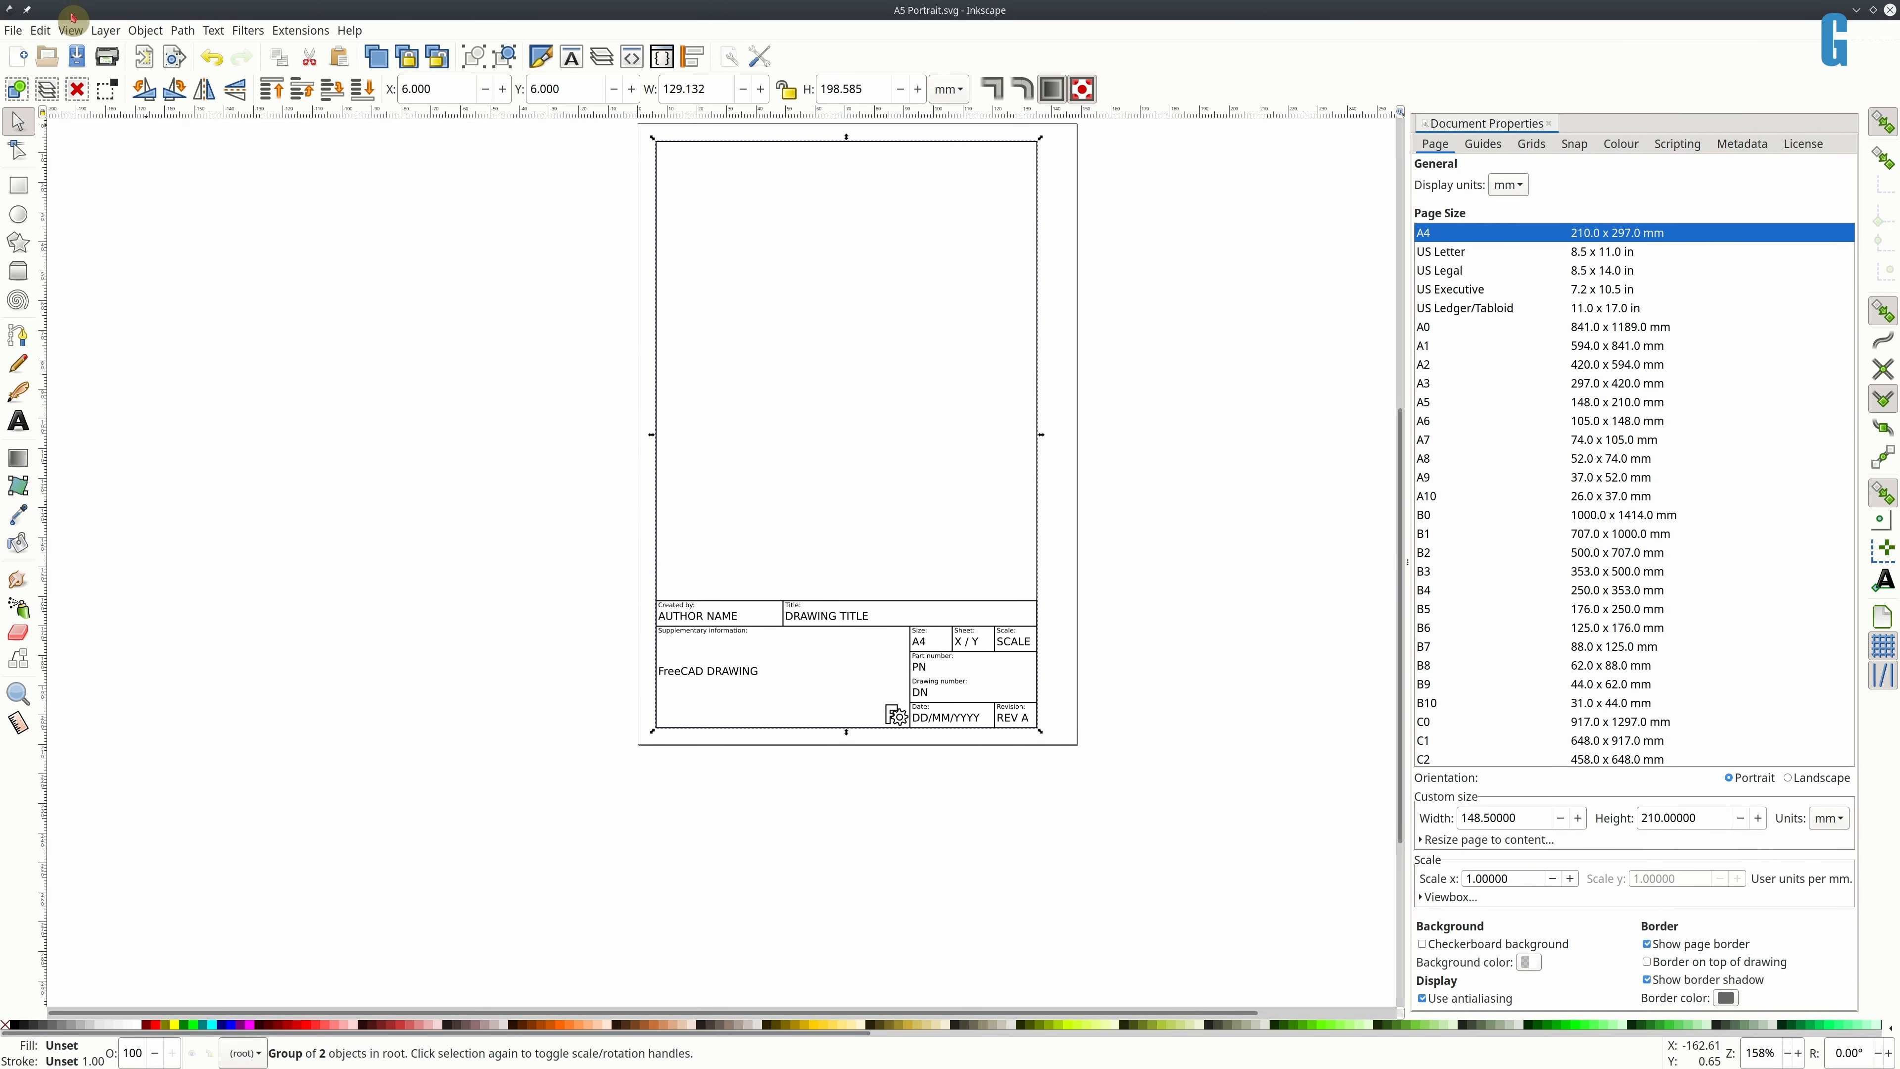
- Inspect the root svg size attributes and the g1339 template group in the XML Editor
{"action": "left_click", "coordinate": [40, 30]}
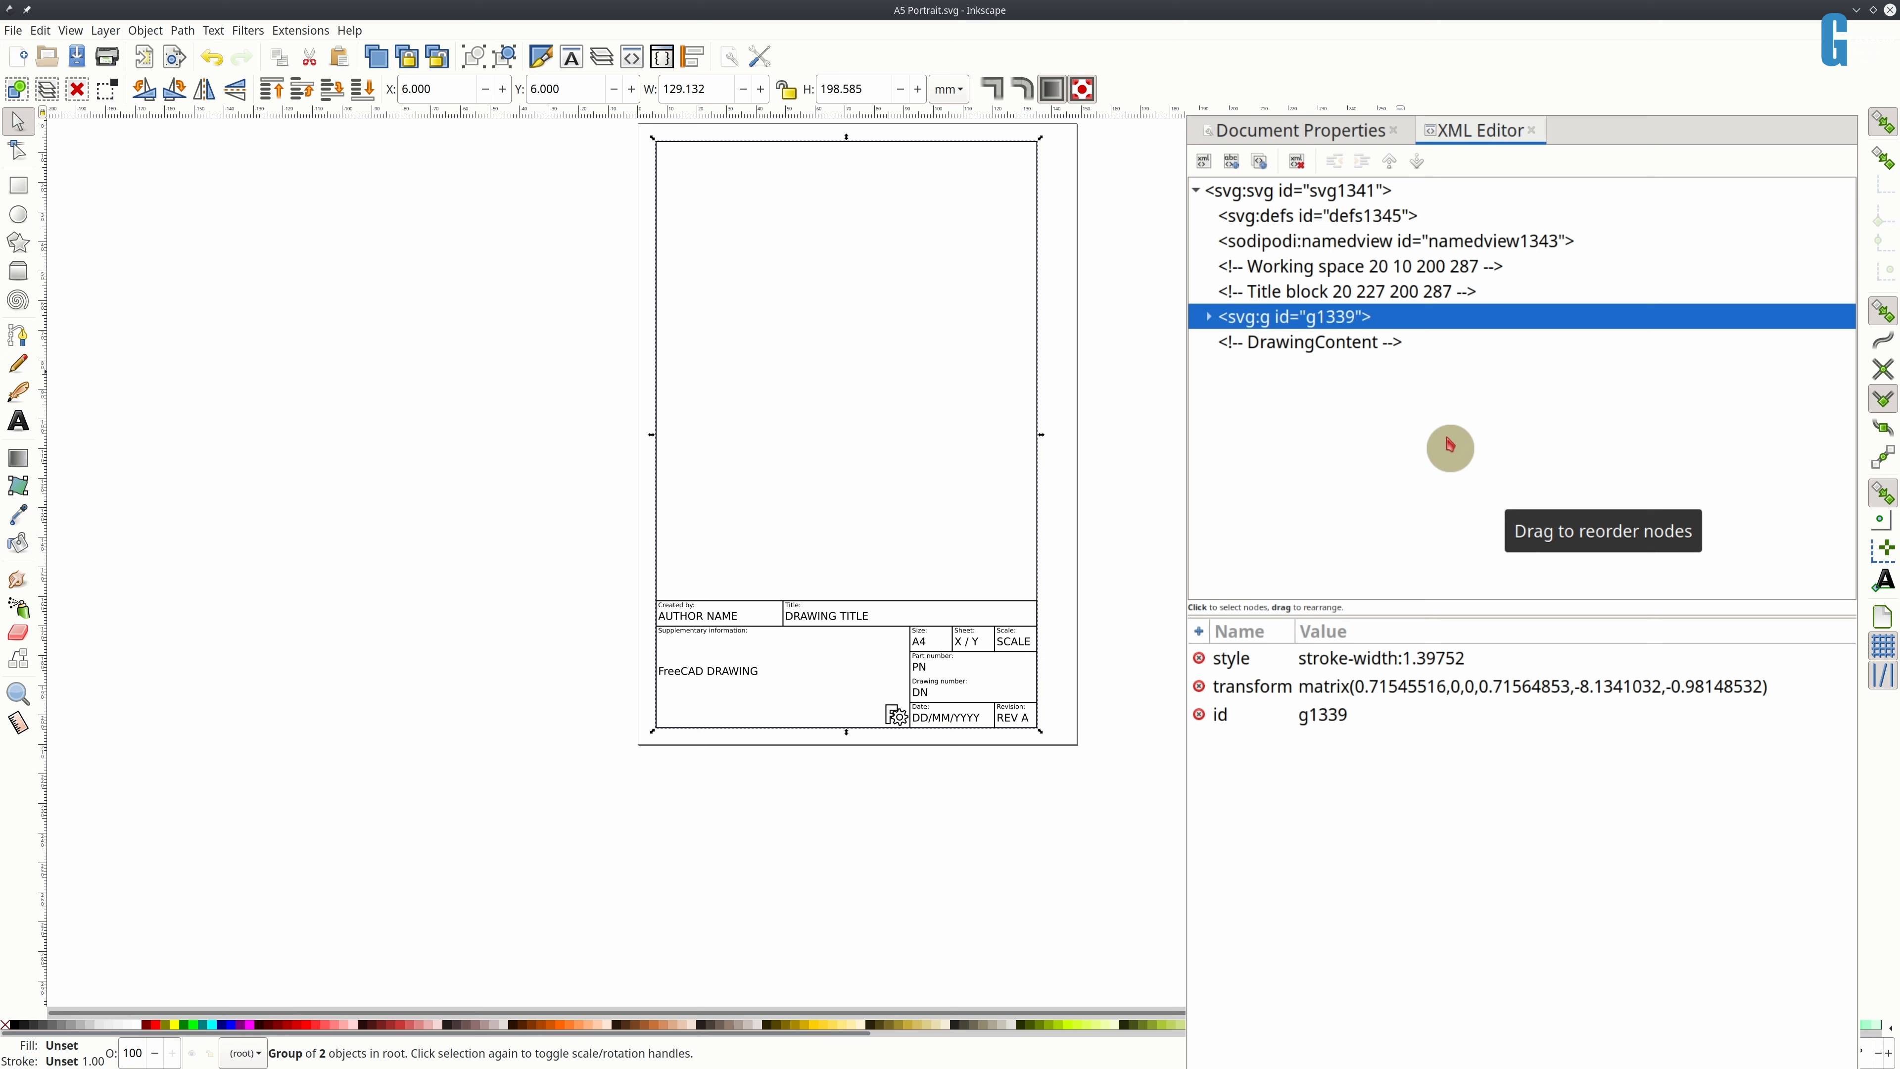
{"action": "left_click", "coordinate": [1317, 191]}
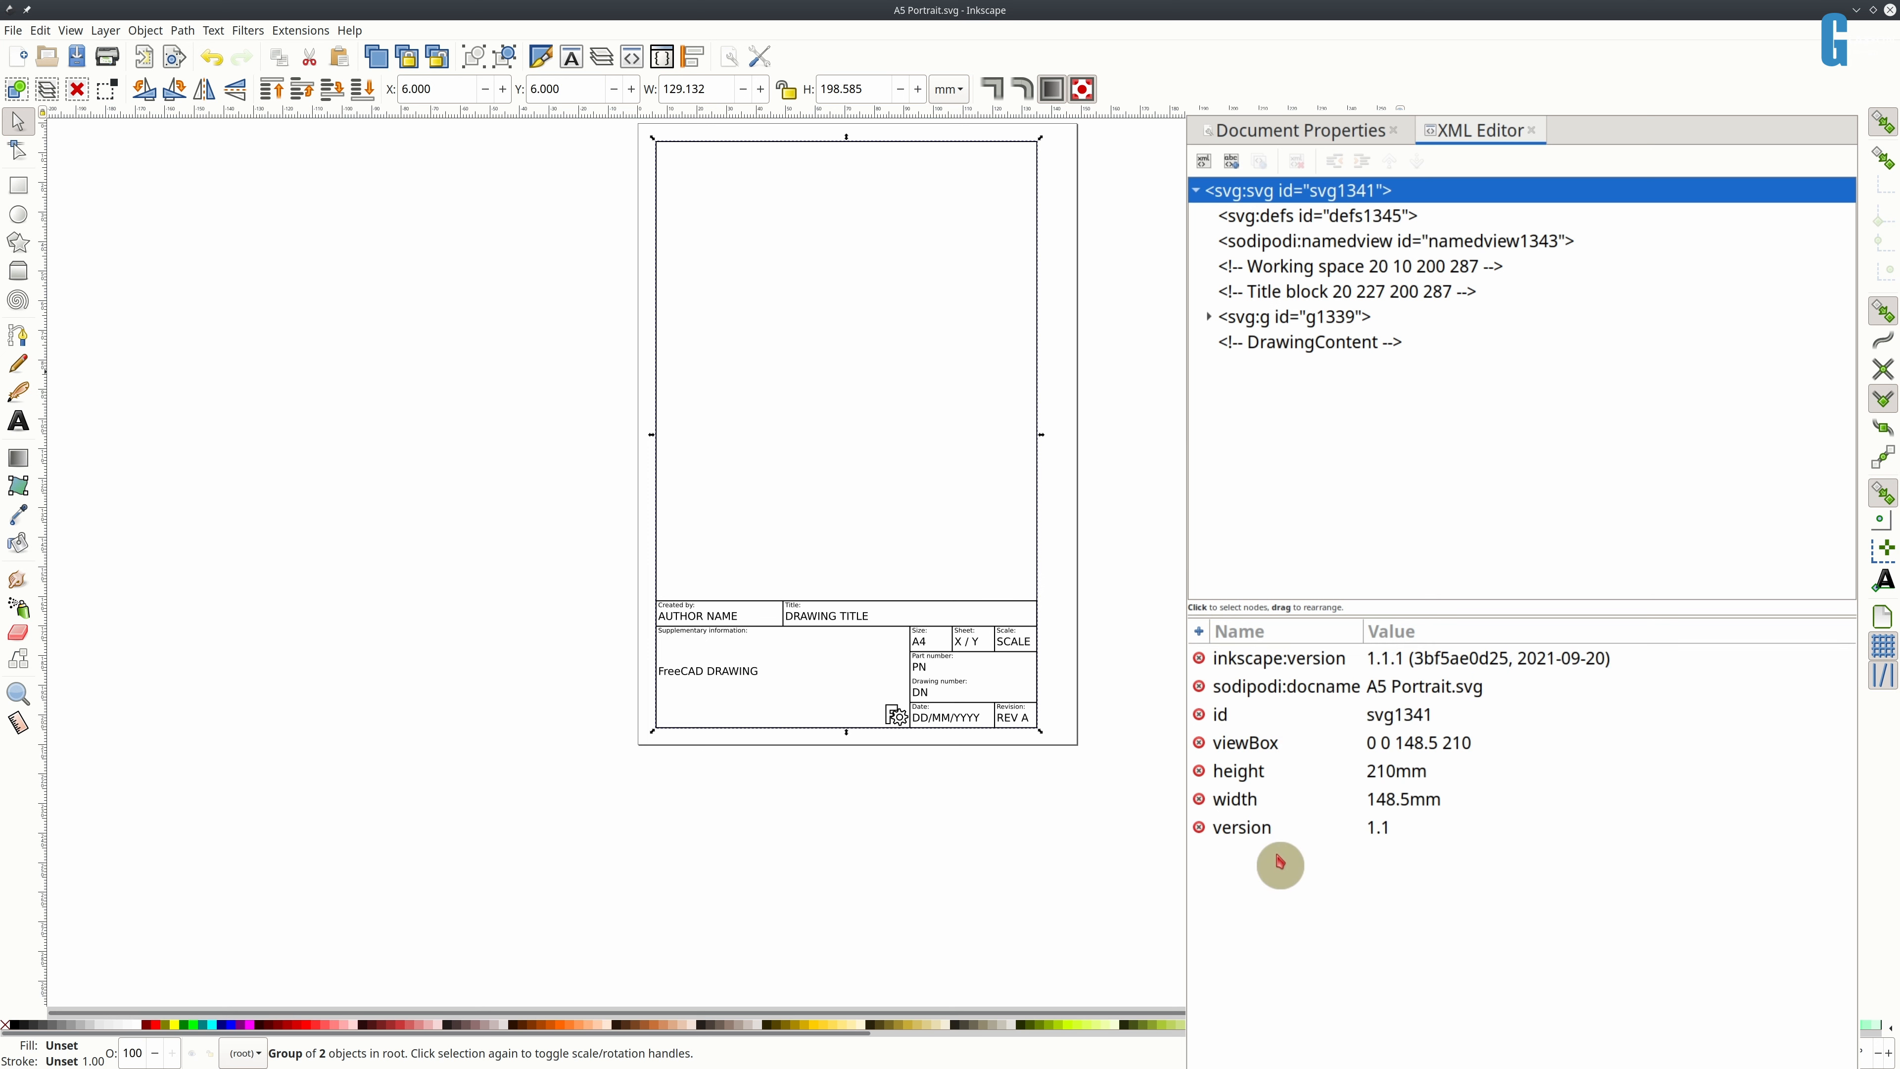
{"action": "mouse_move", "coordinate": [1018, 512]}
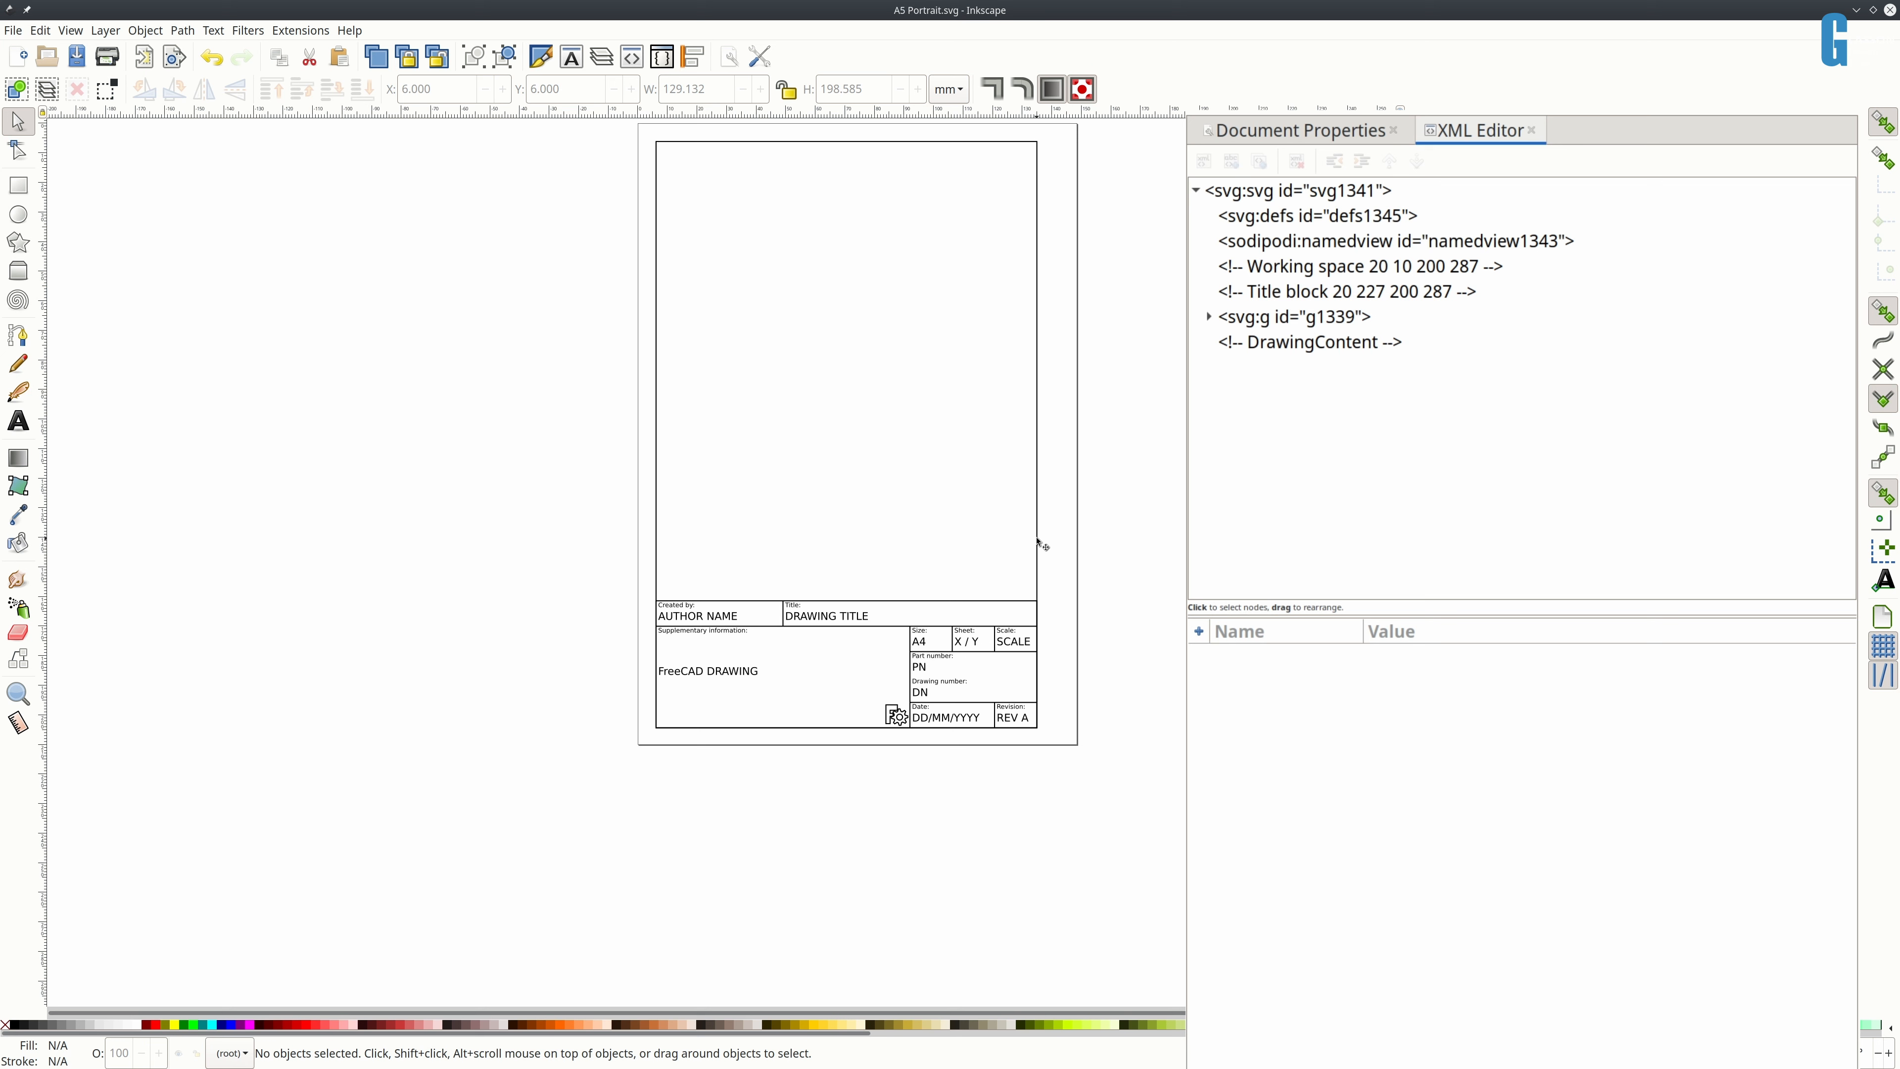
{"action": "left_click", "coordinate": [1284, 327]}
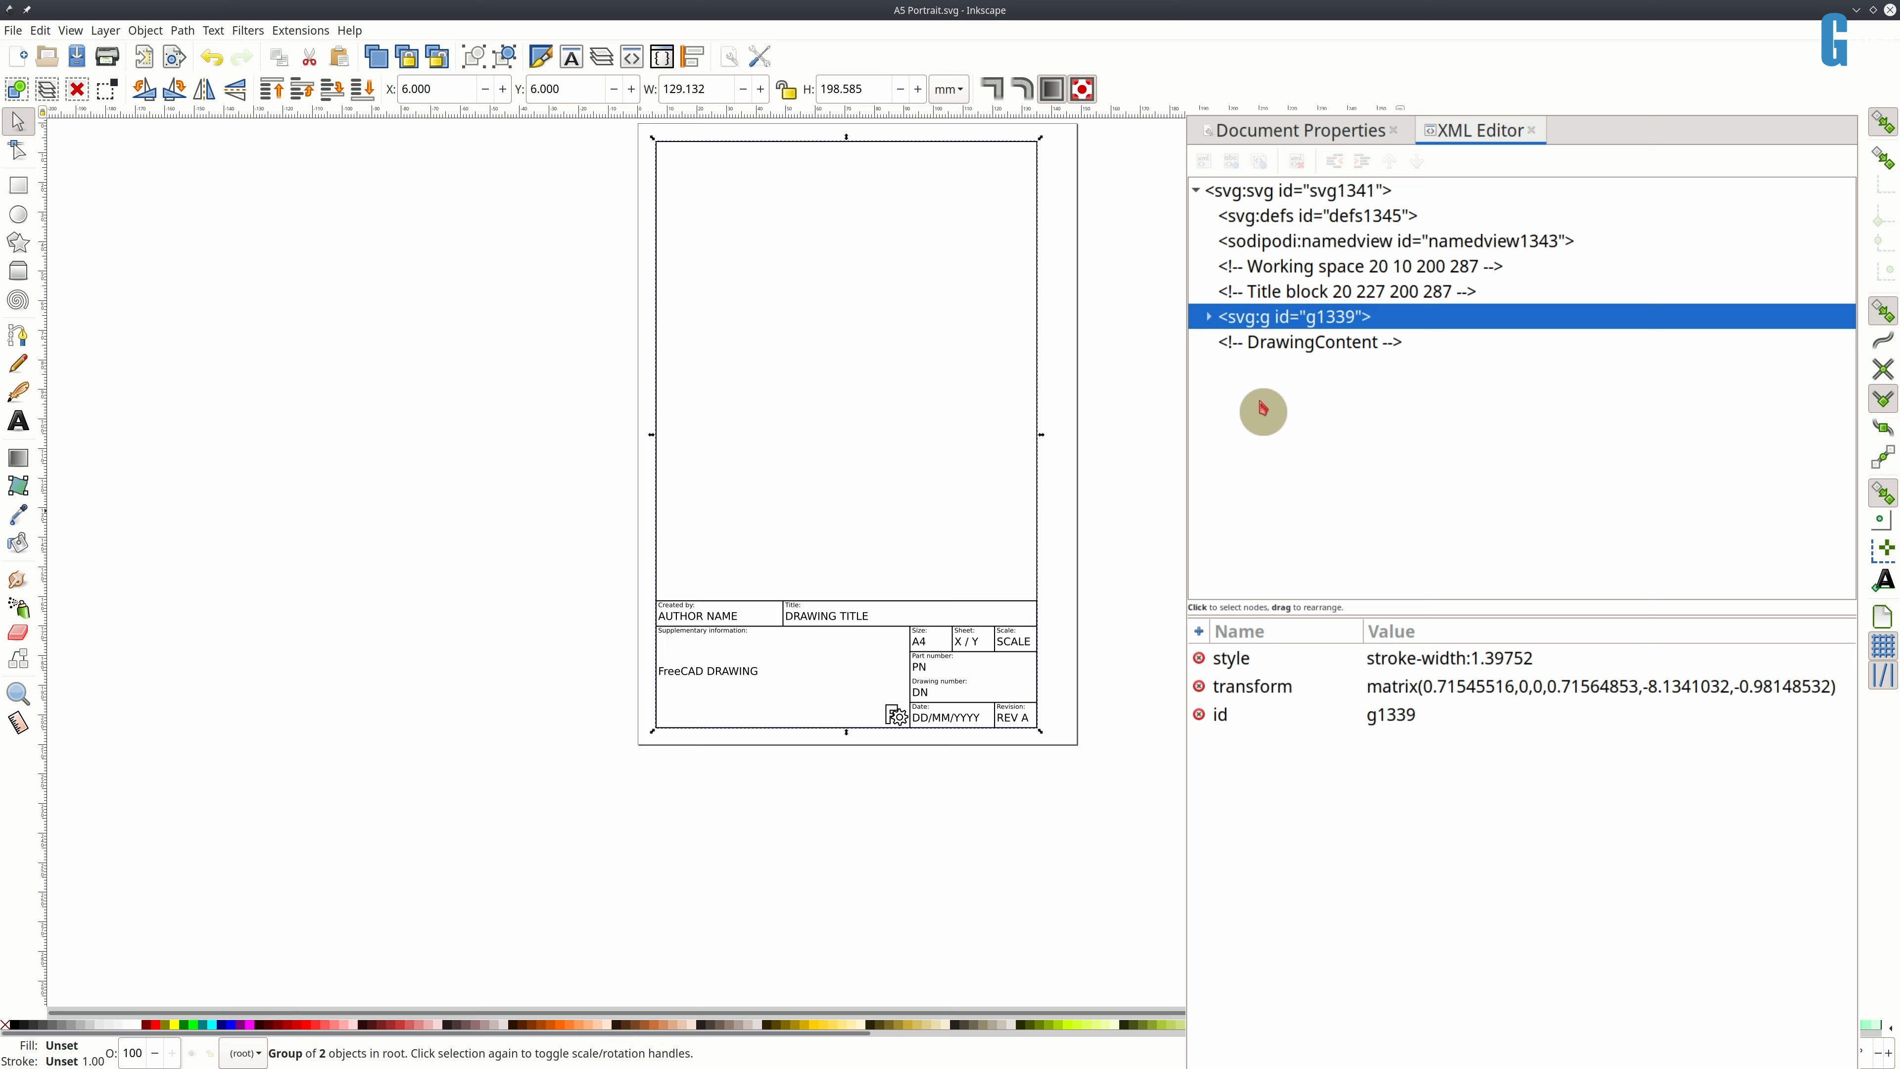
{"action": "left_click", "coordinate": [1253, 686]}
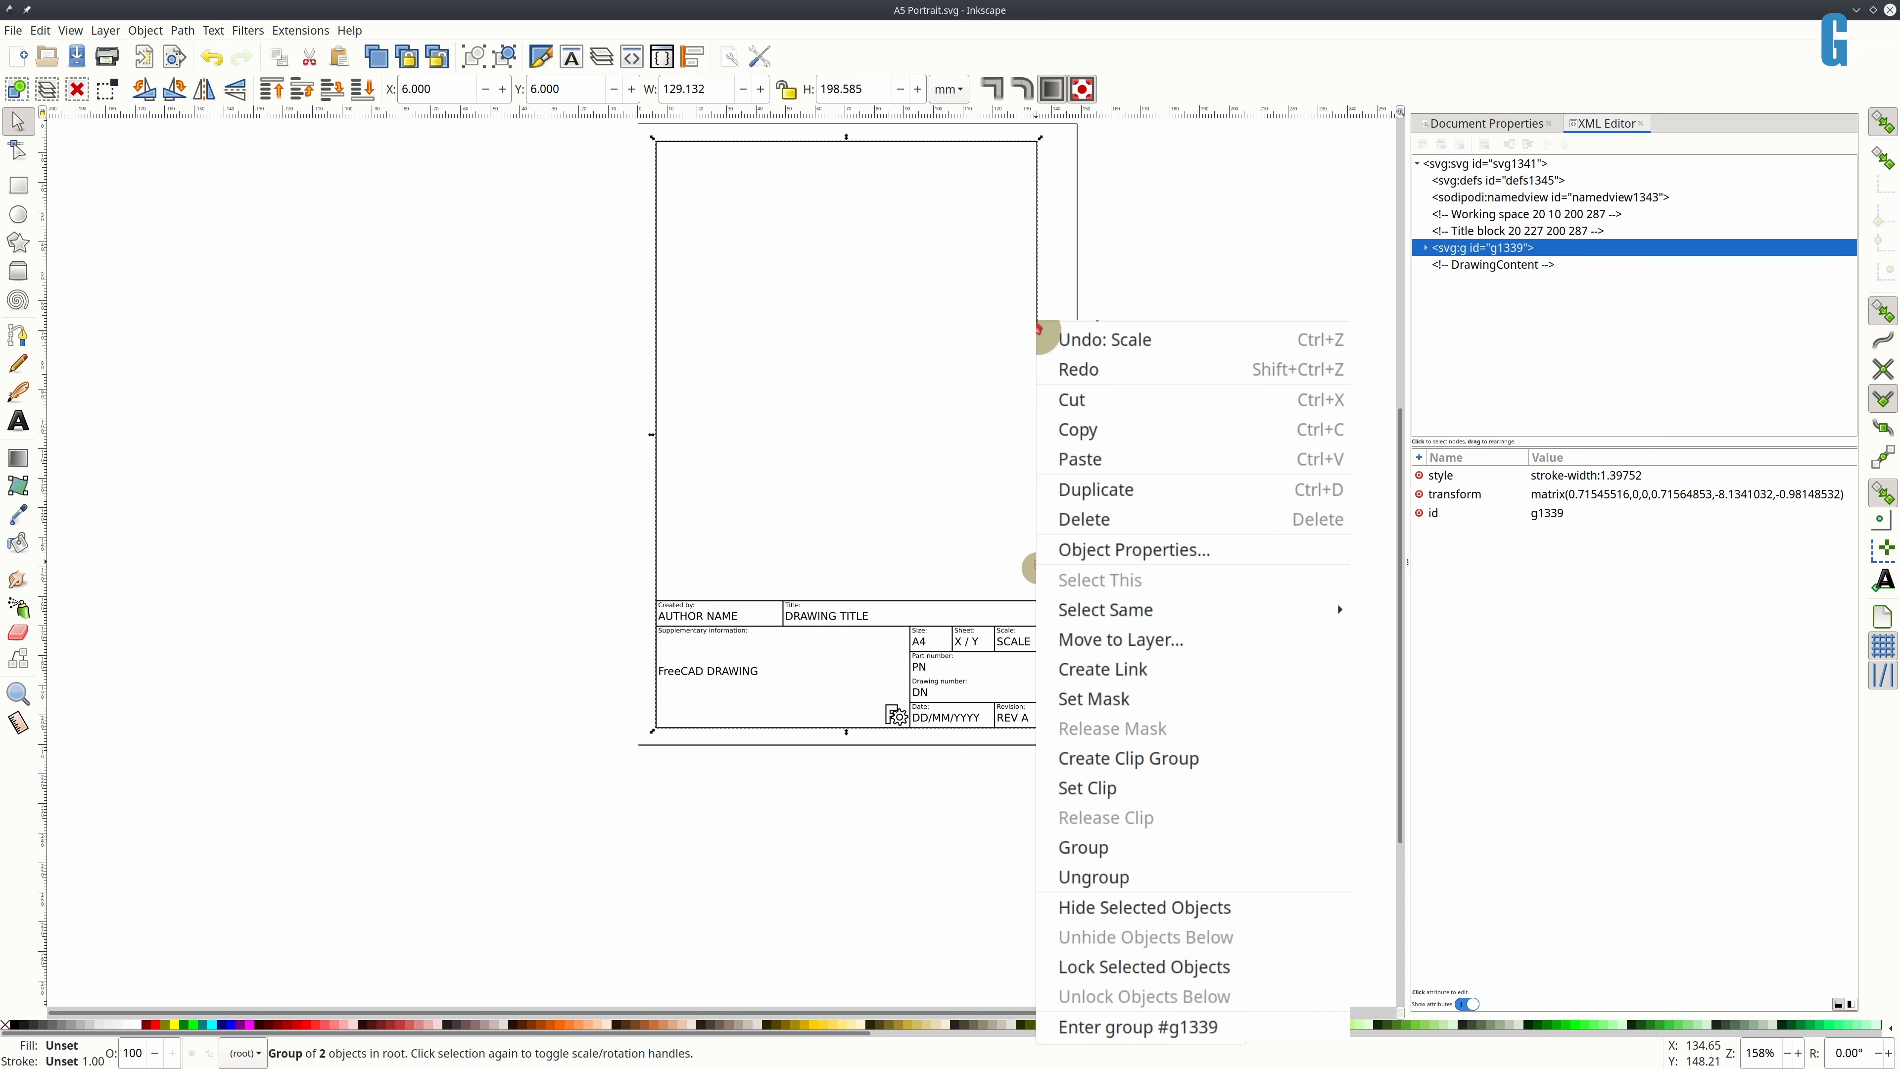
{"action": "mouse_move", "coordinate": [1088, 883]}
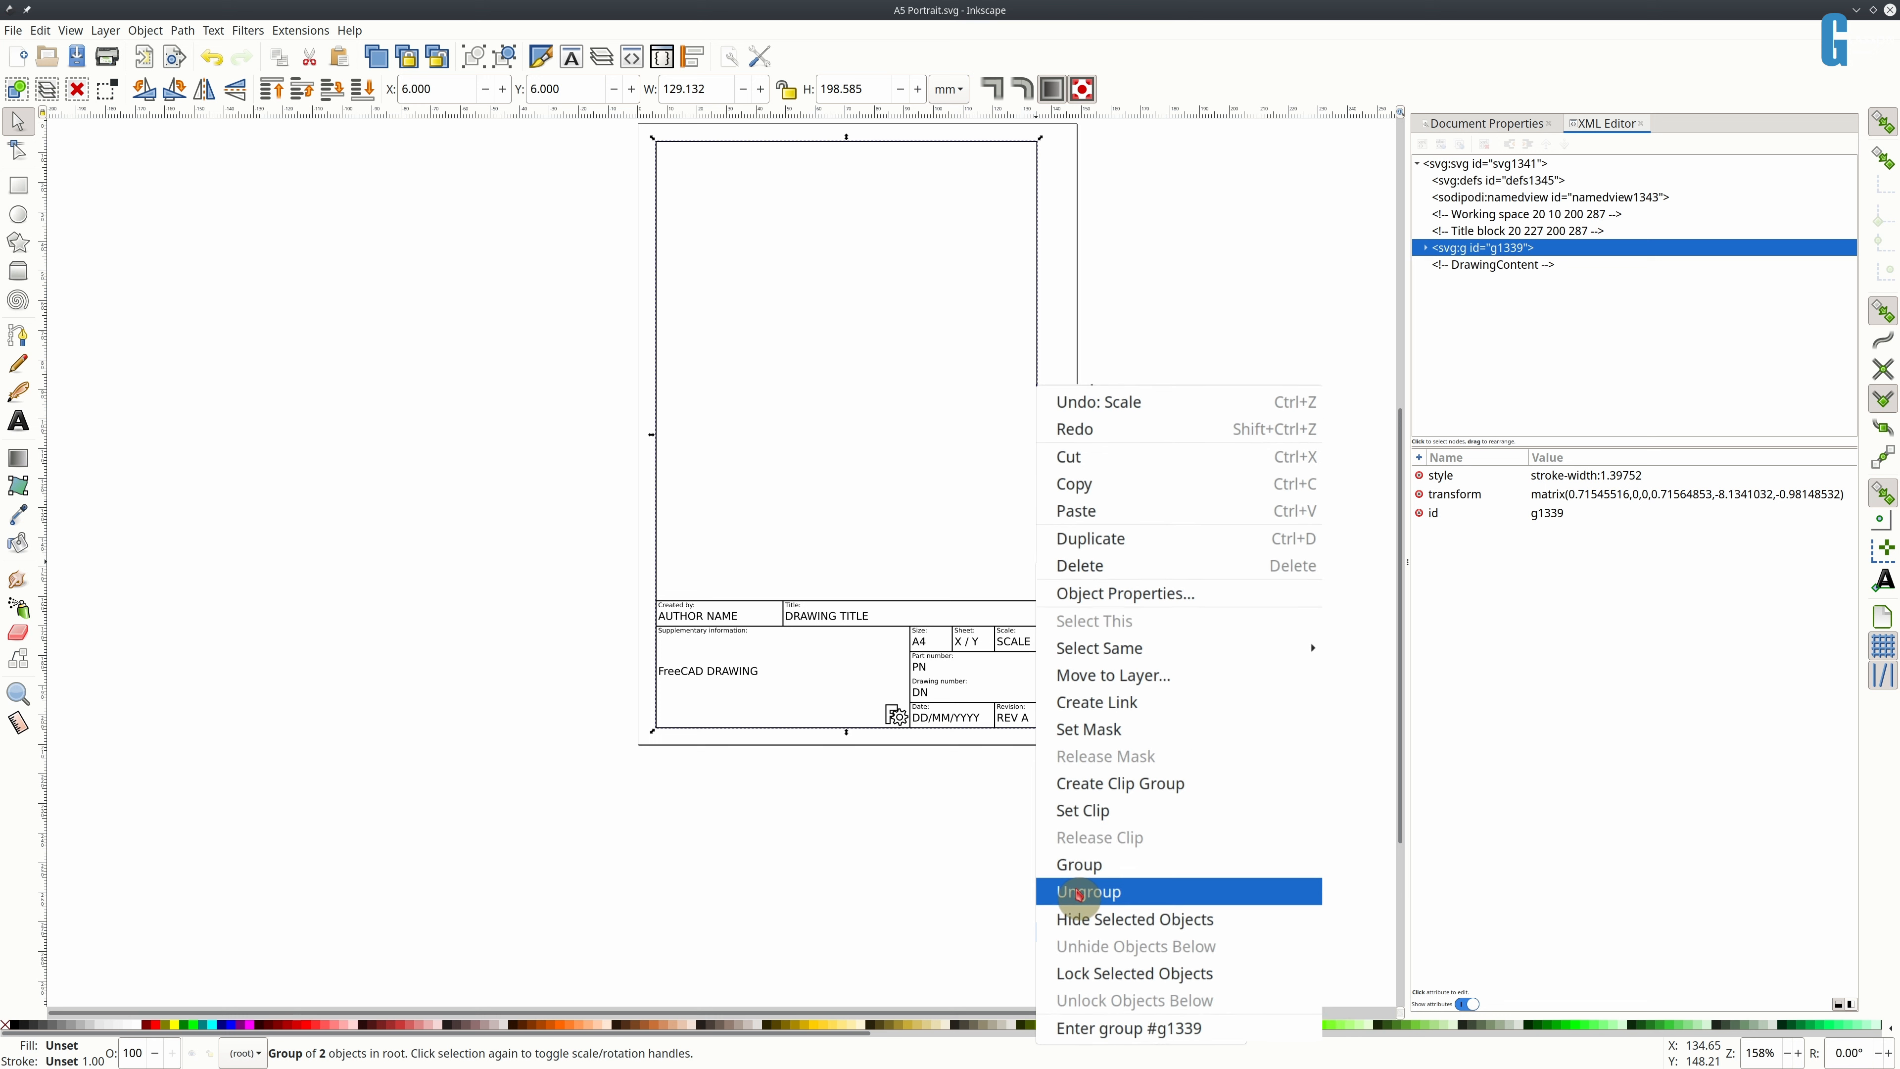
- Ungroup the template group and select the border rectangle and title-block group g1337
{"action": "left_click", "coordinate": [1089, 892]}
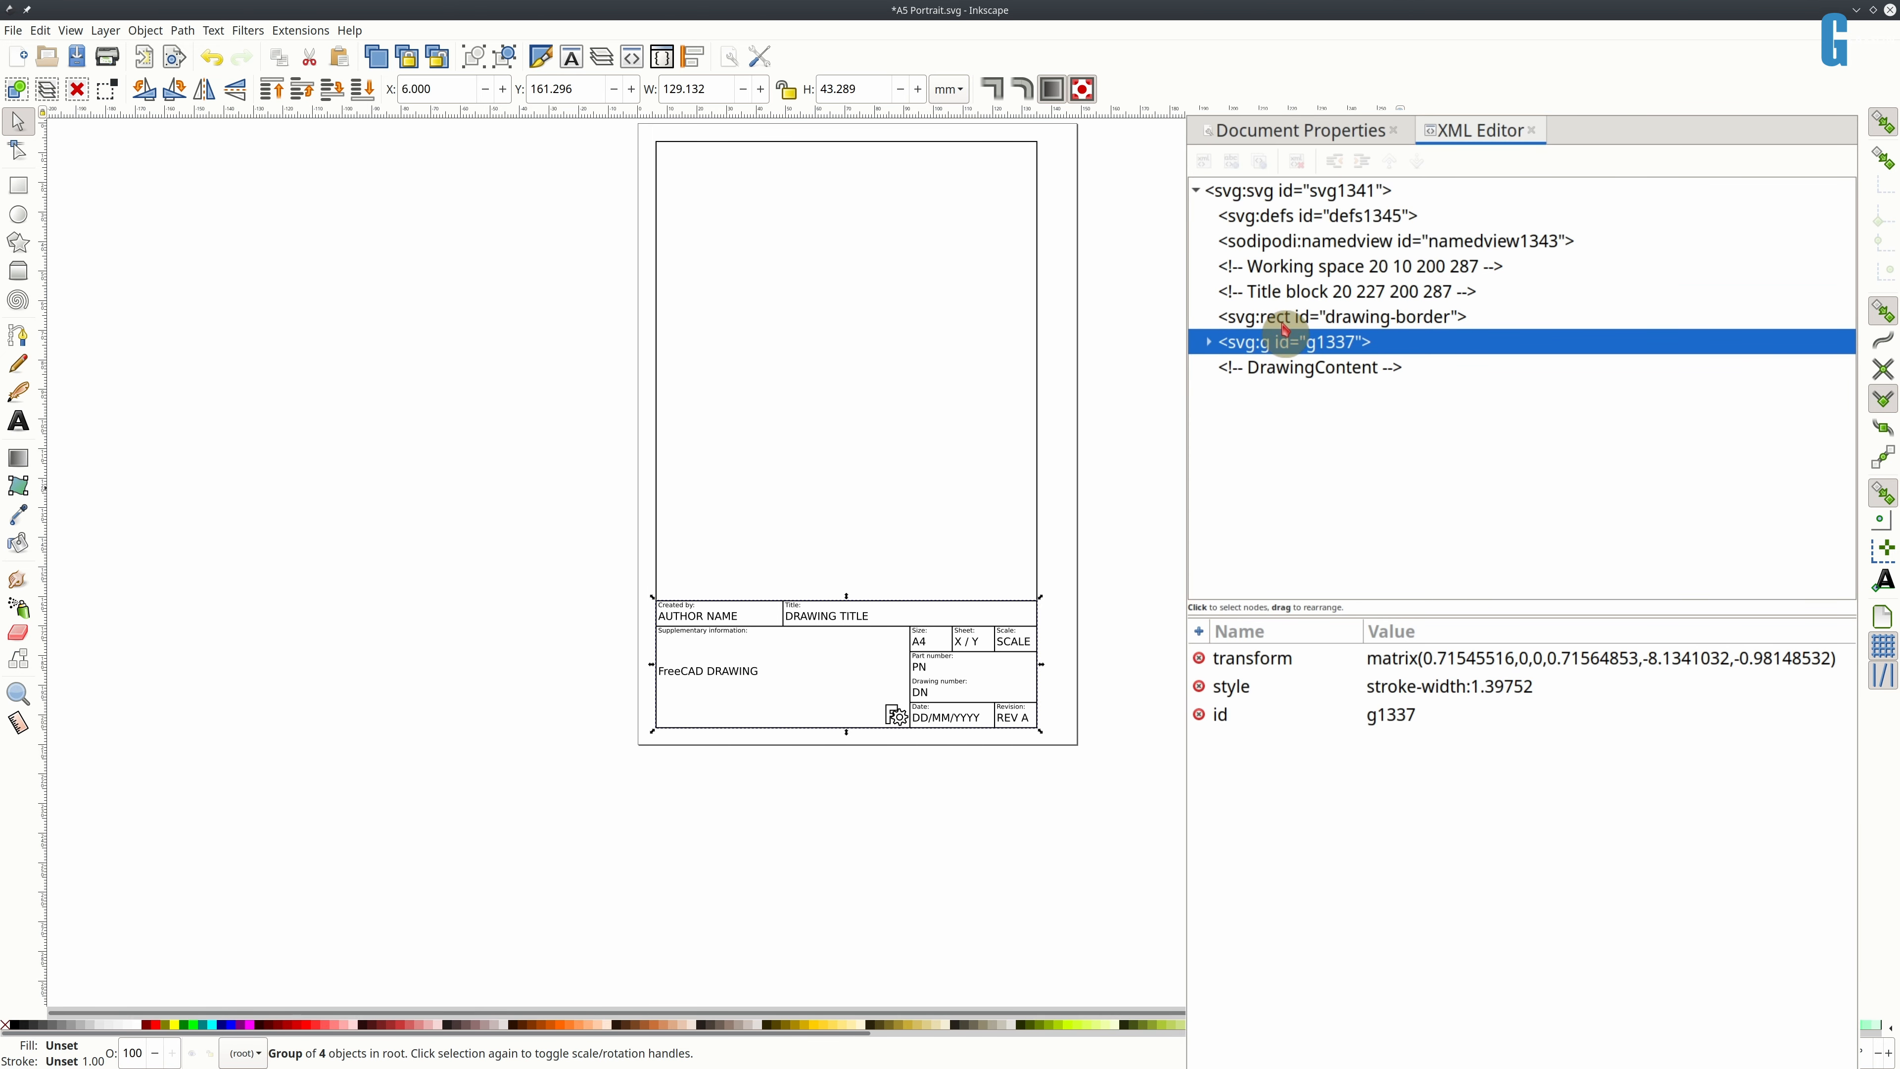
{"action": "mouse_move", "coordinate": [1390, 327]}
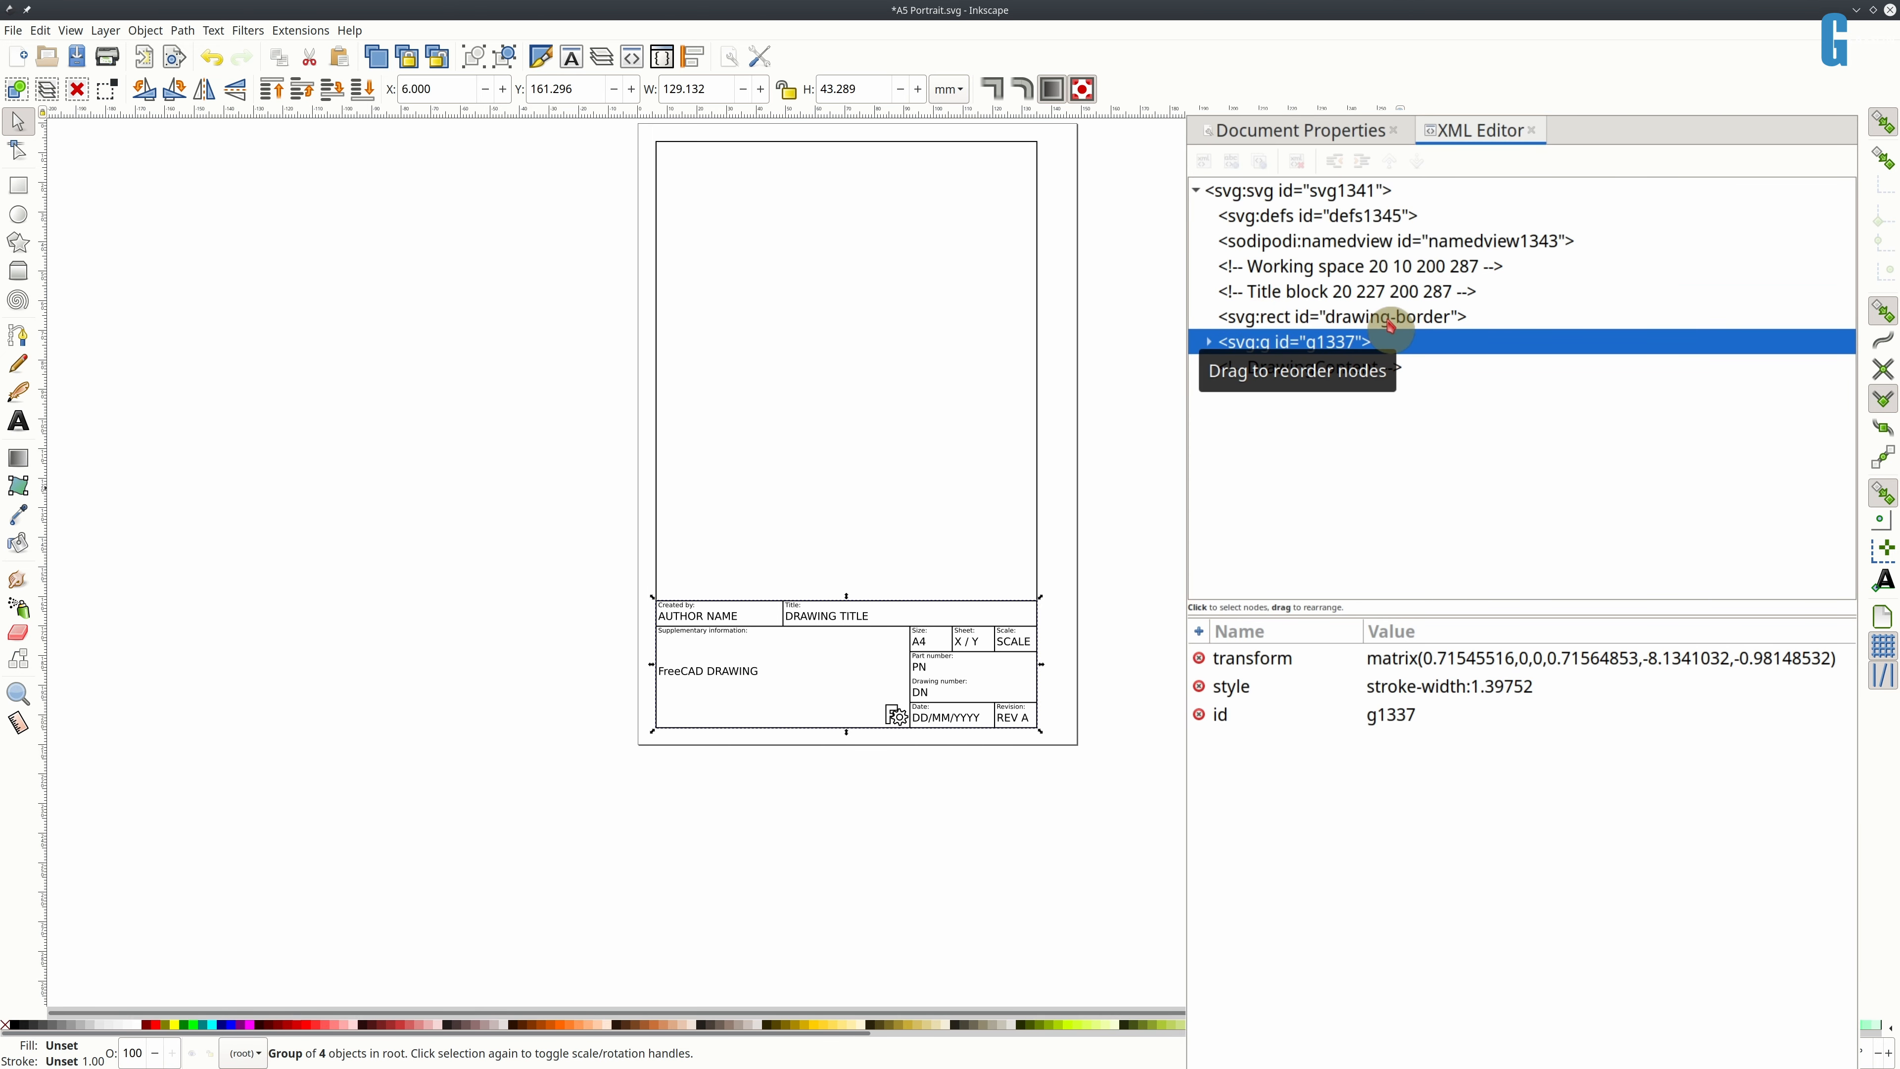
{"action": "left_click", "coordinate": [1392, 317]}
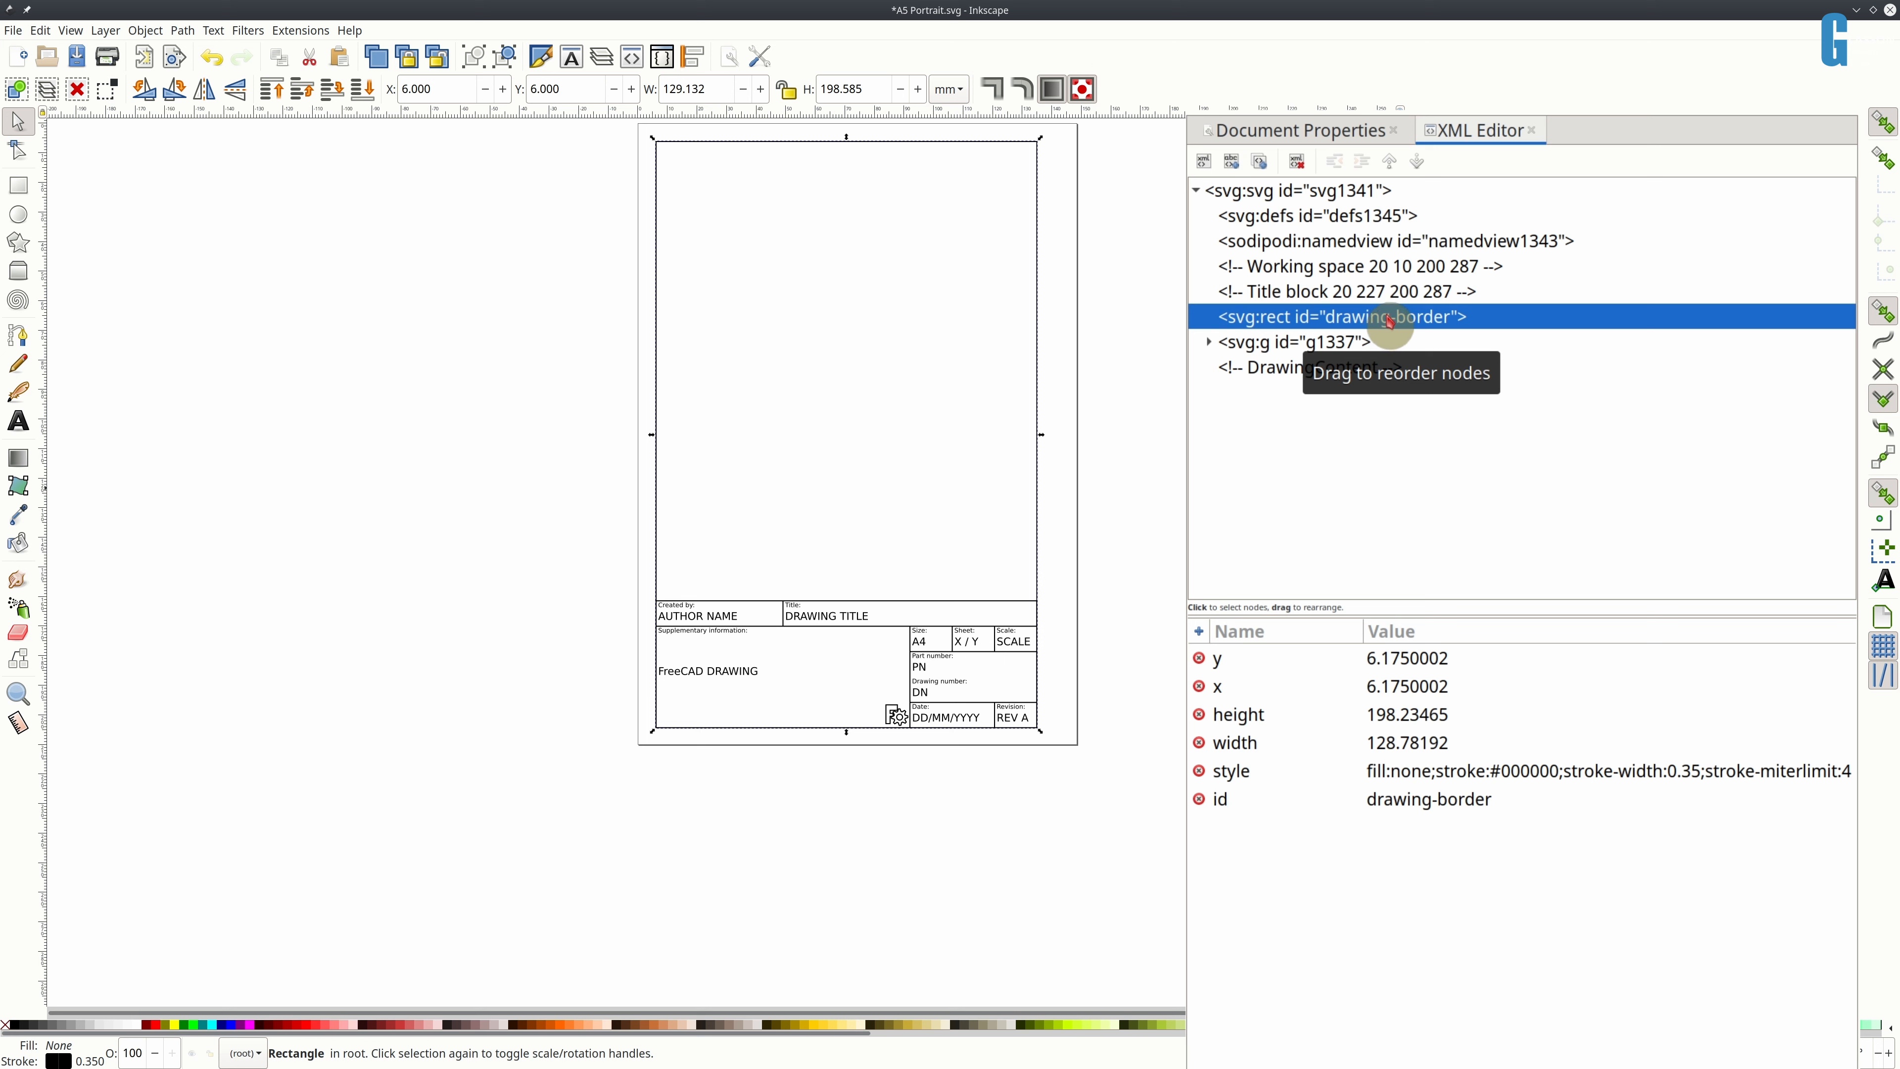
{"action": "left_click", "coordinate": [1288, 341]}
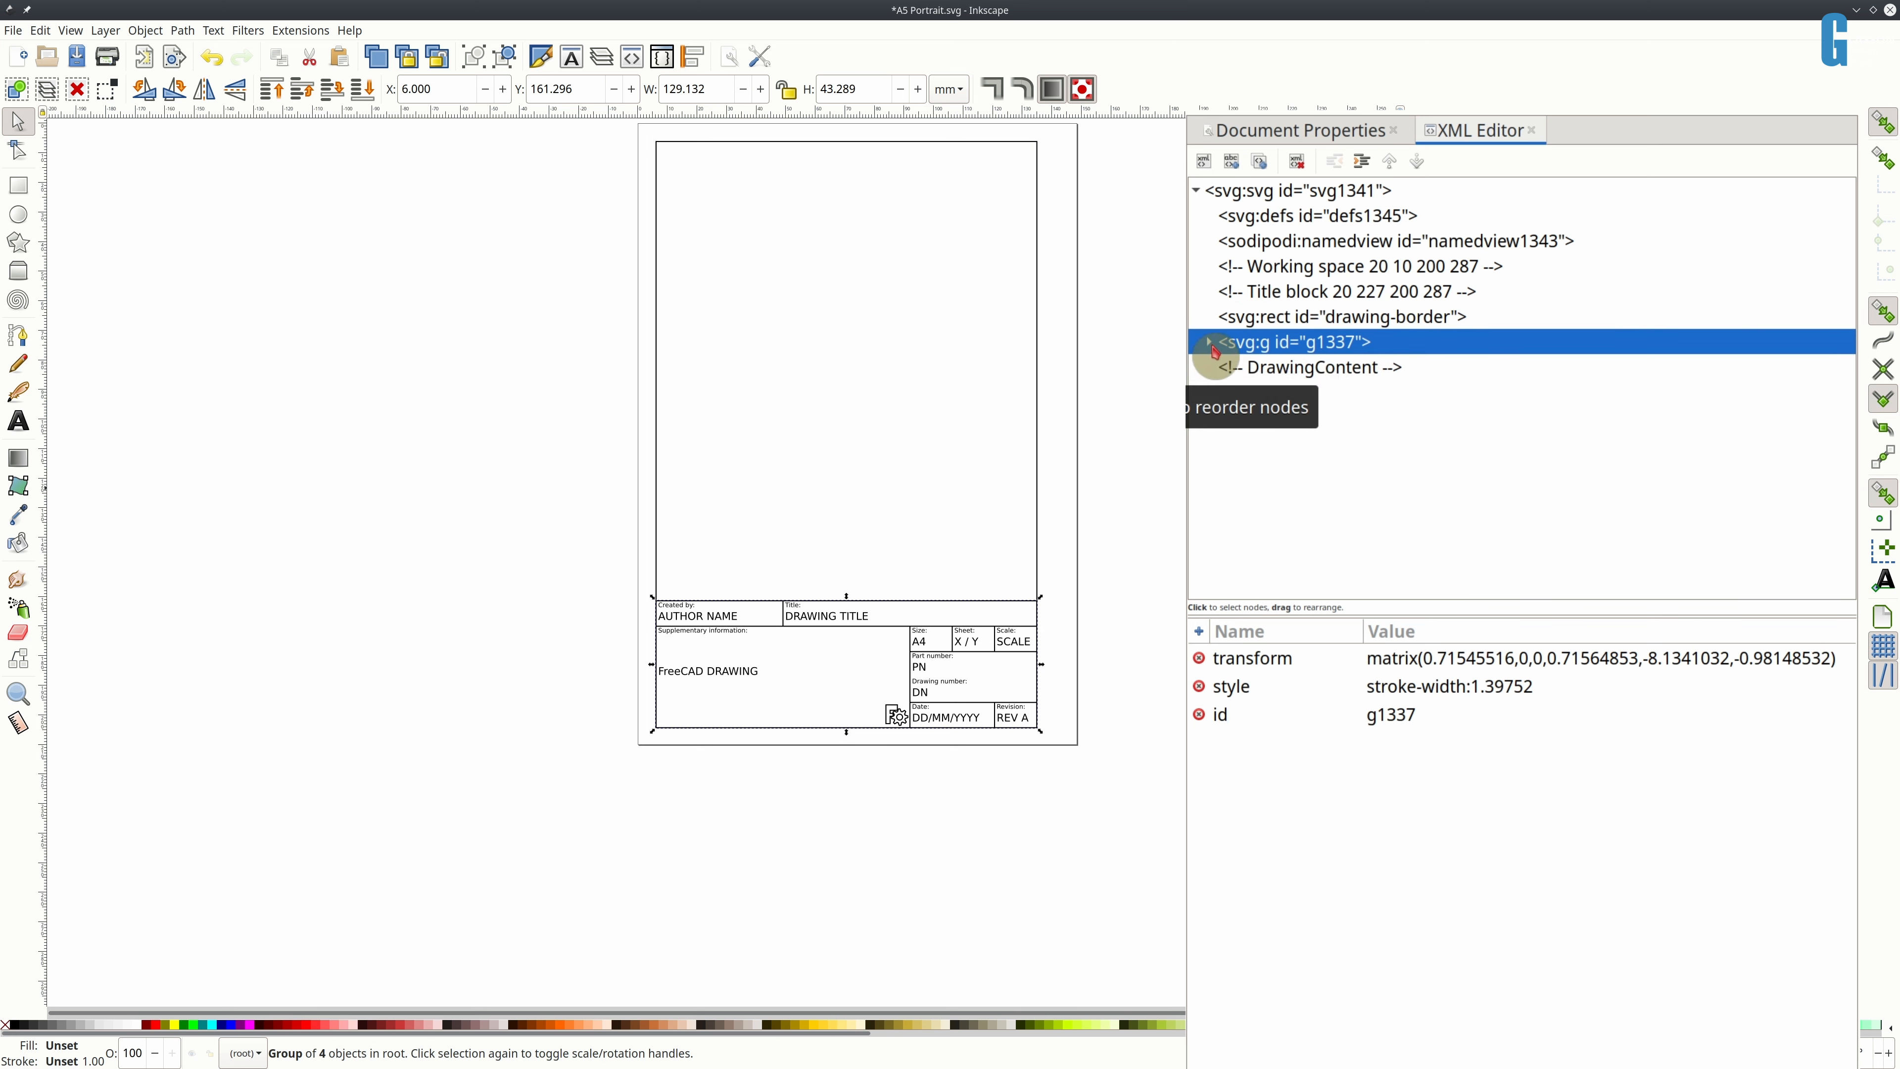
- Expand and ungroup g1337's contents to root level, then save the file
{"action": "left_click", "coordinate": [1209, 342]}
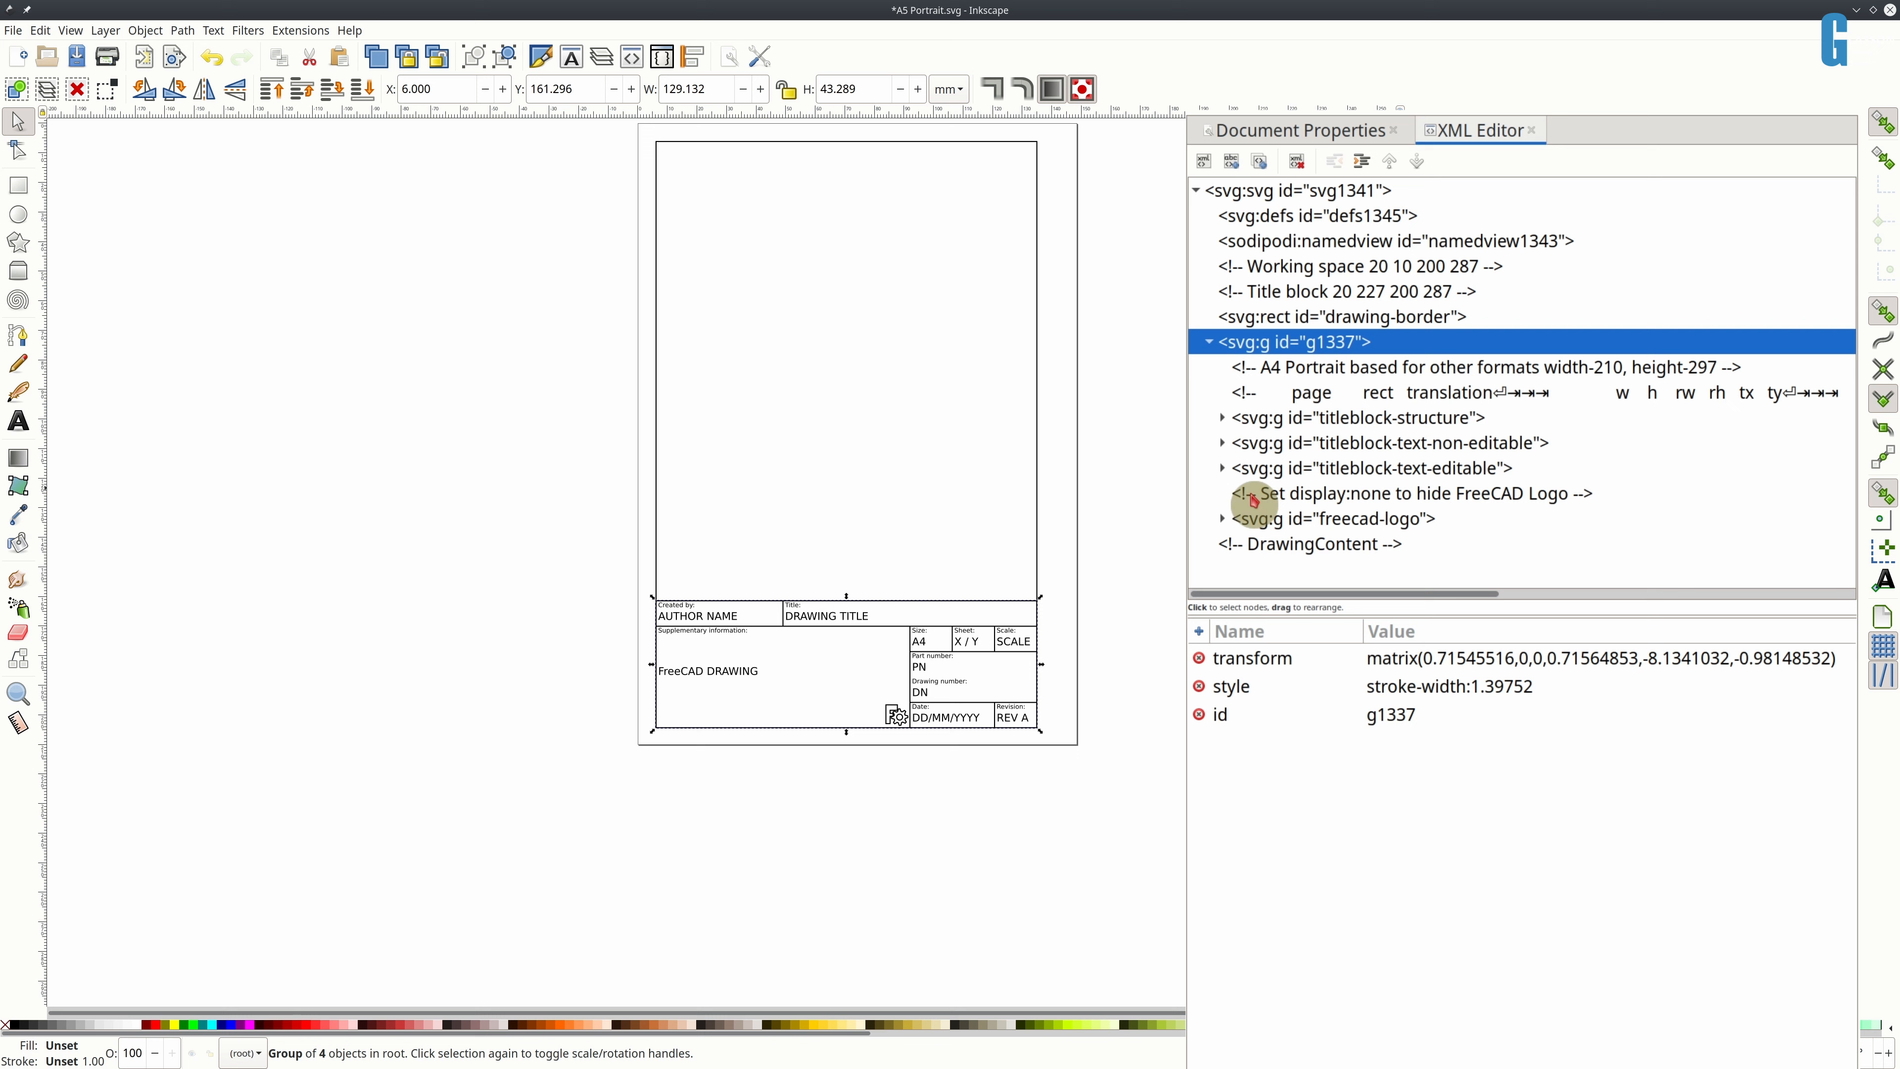
{"action": "left_click", "coordinate": [1231, 687]}
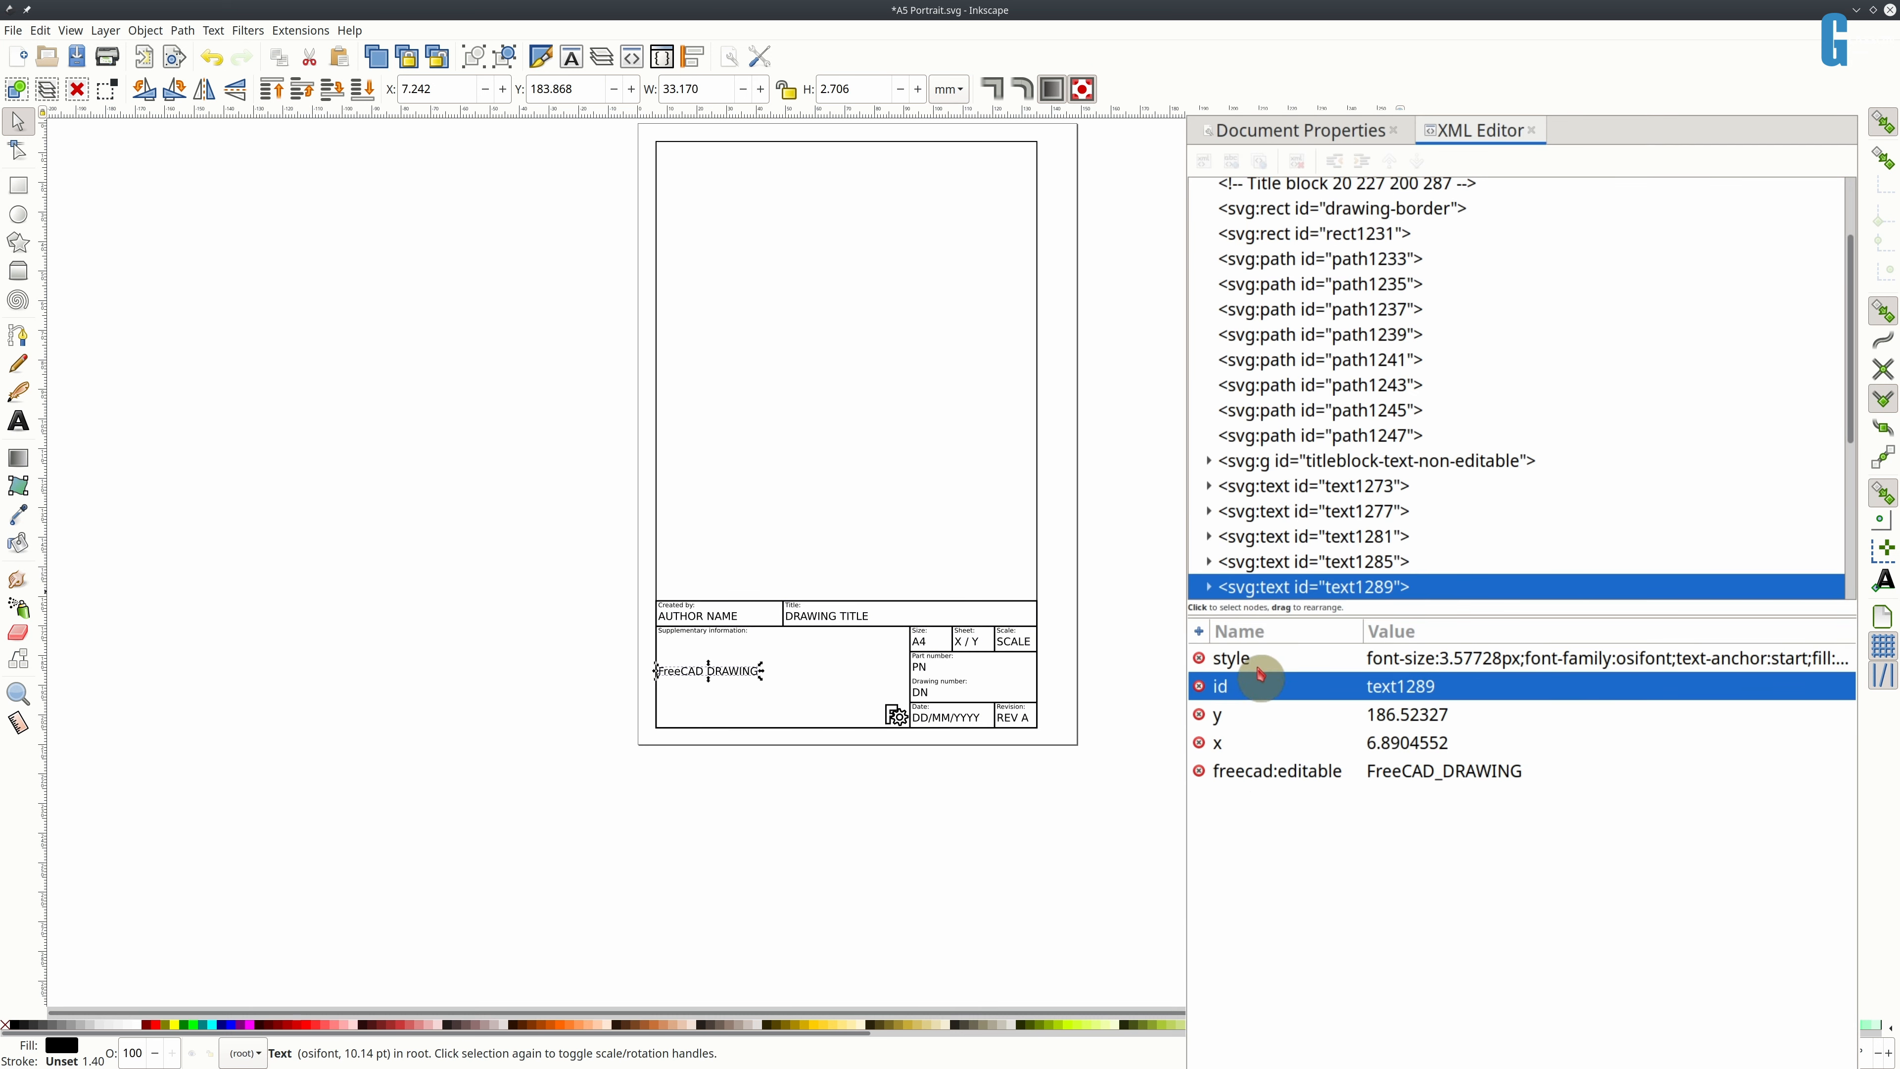
{"action": "key", "text": "ctrl+s"}
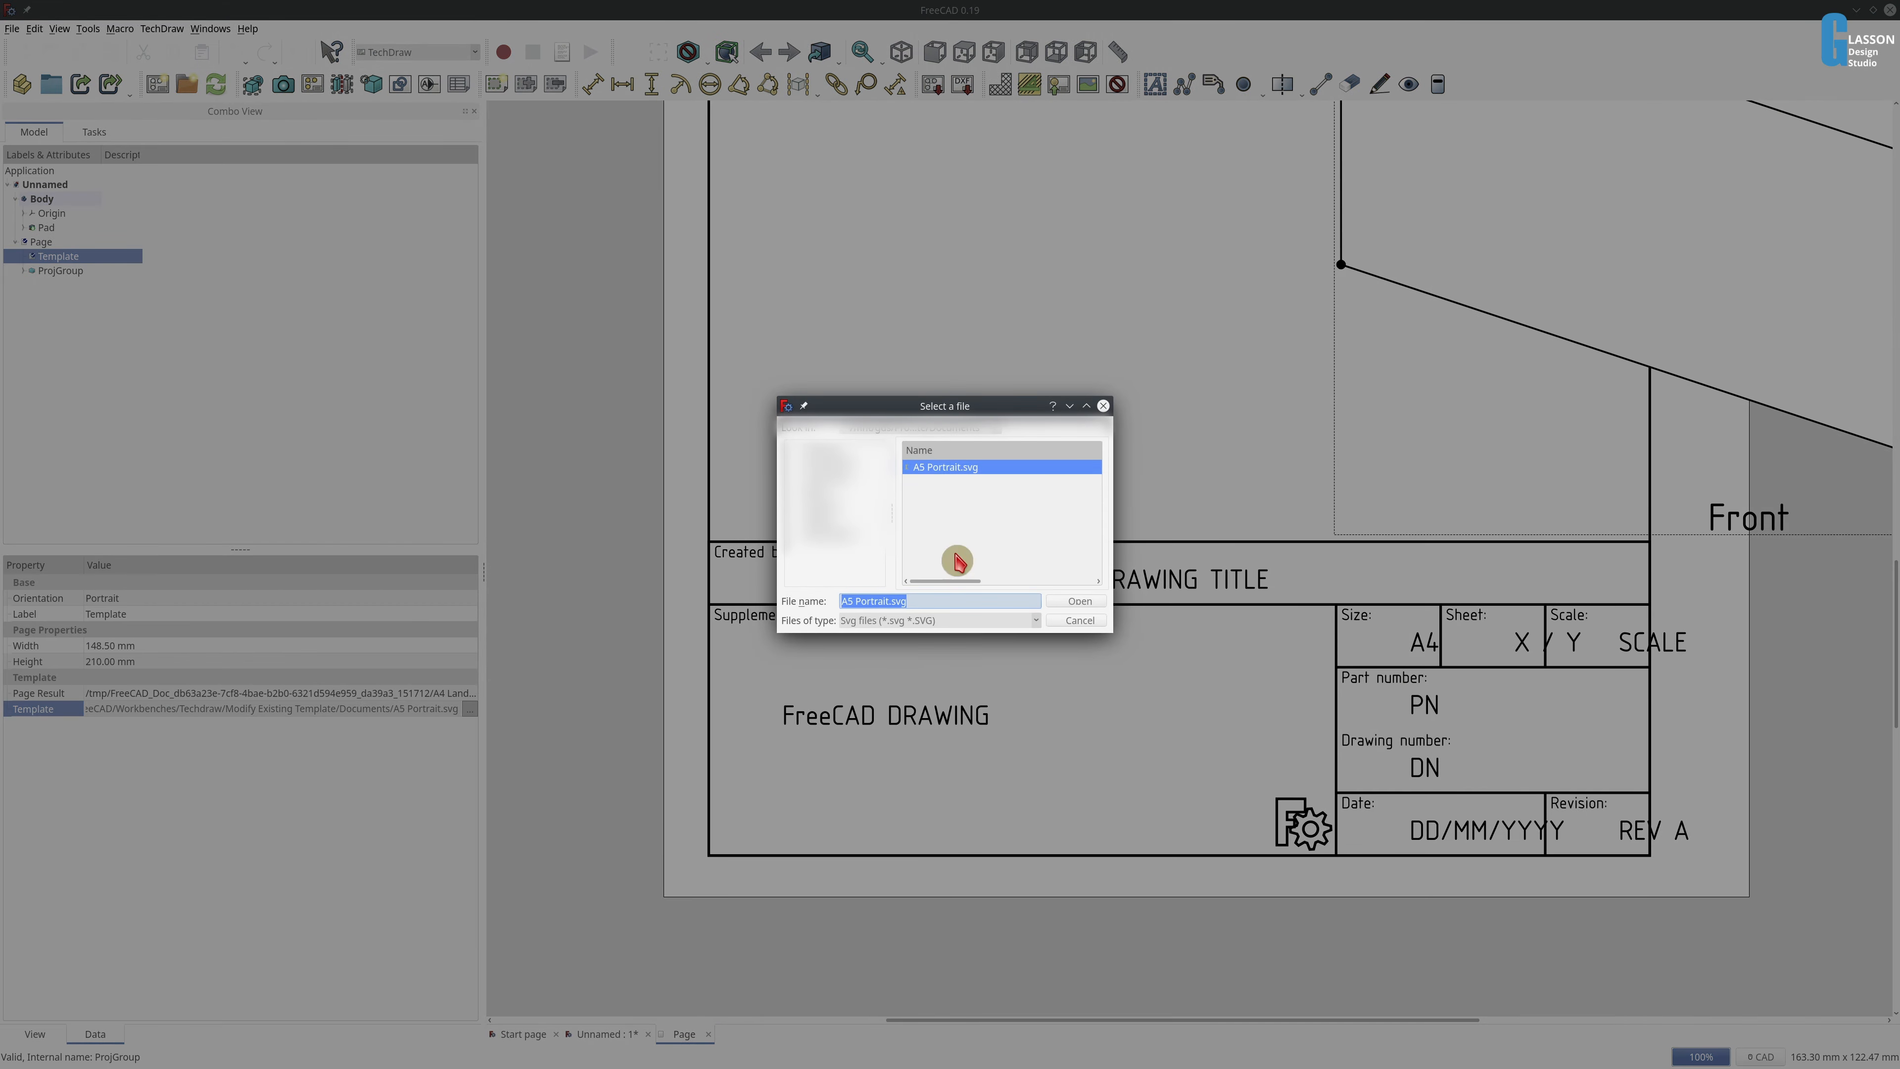
- Load A5 Portrait.svg onto the TechDraw page from the file chooser
{"action": "left_click", "coordinate": [1077, 601]}
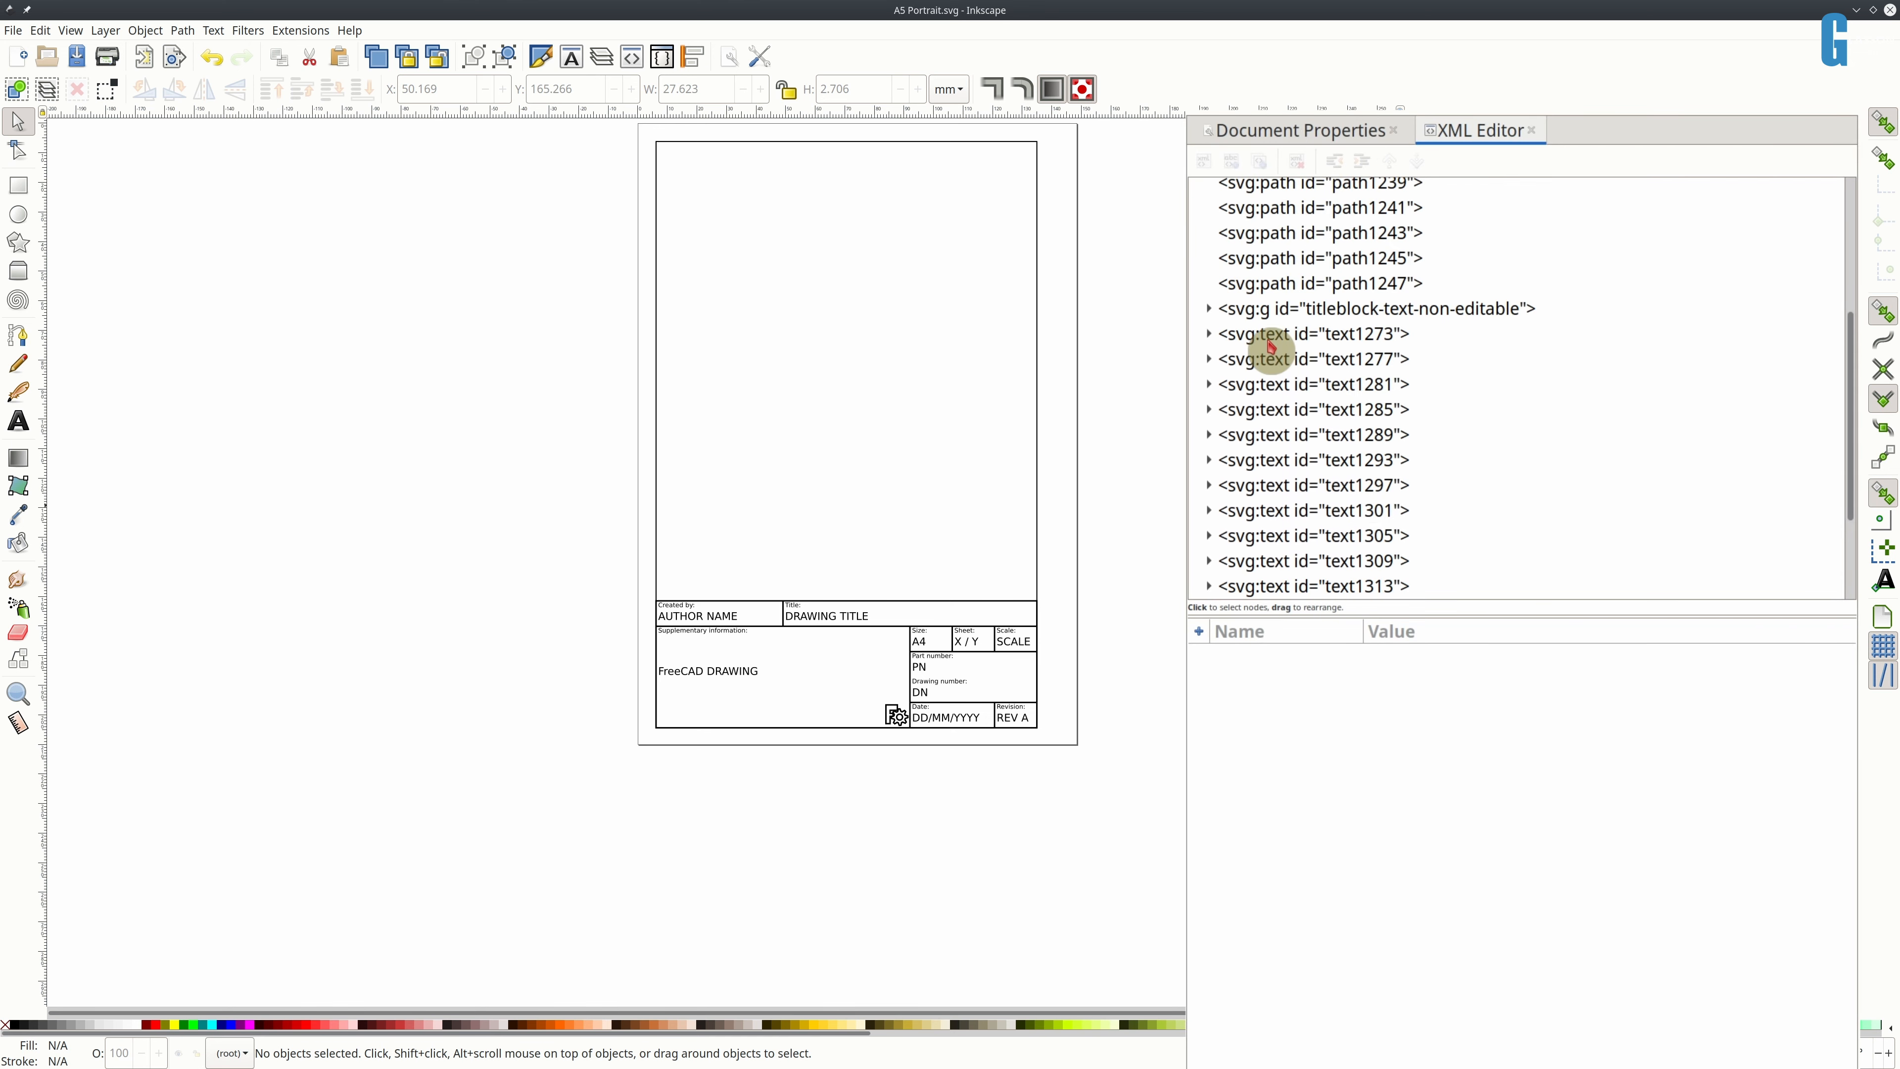
{"action": "left_click", "coordinate": [1281, 359]}
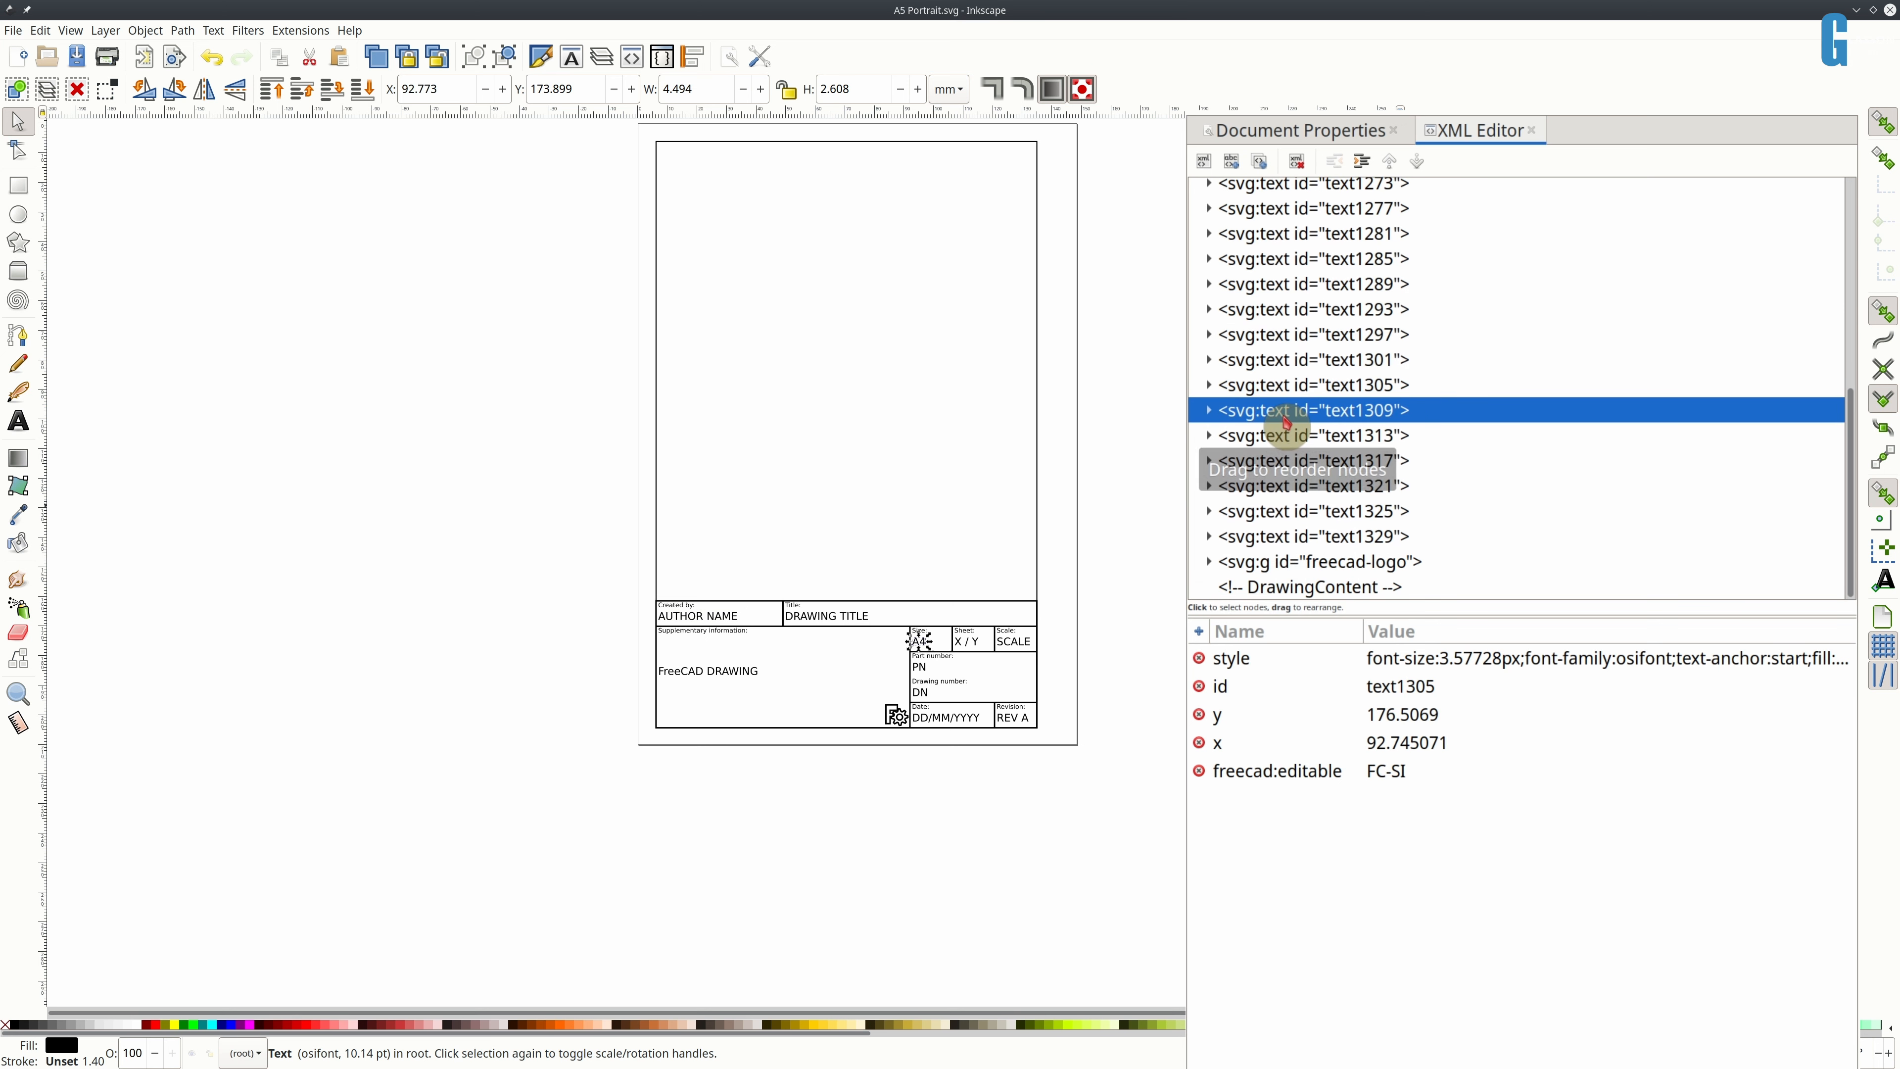
{"action": "left_click", "coordinate": [1283, 435]}
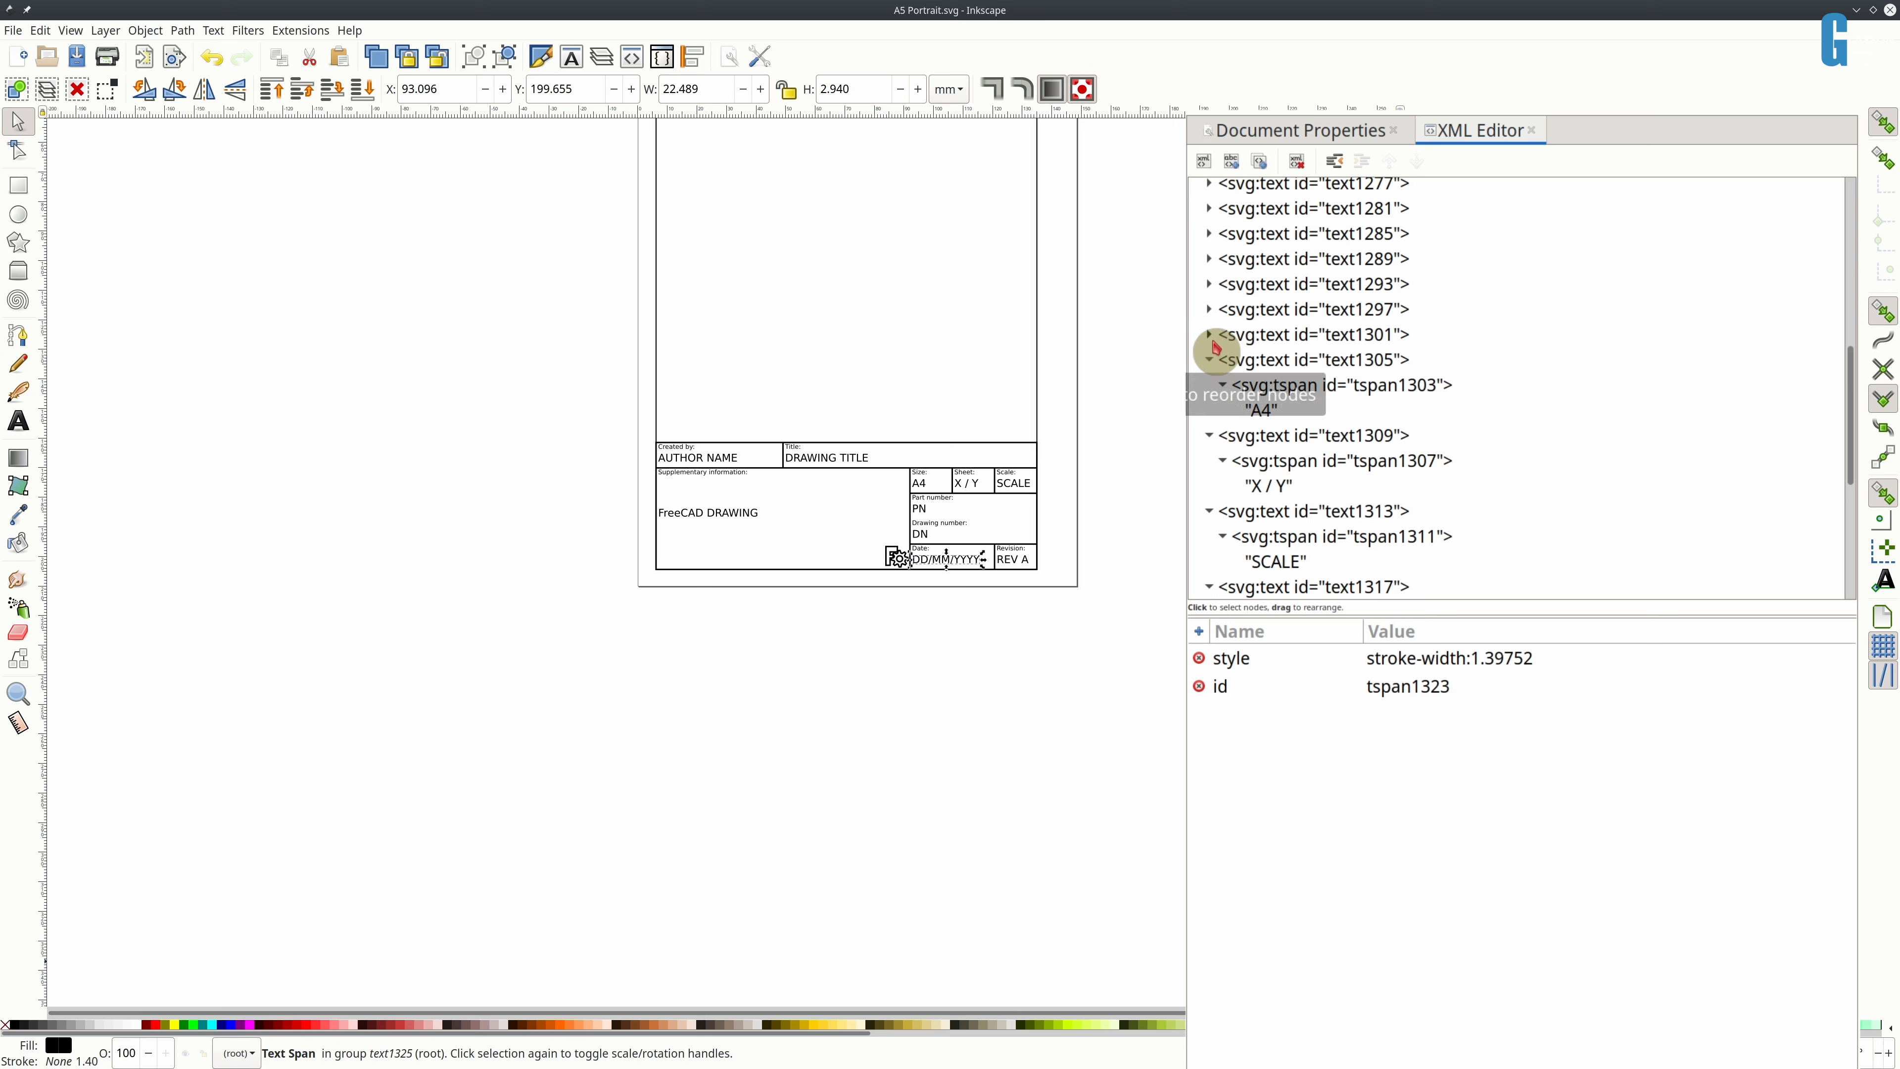
{"action": "left_click", "coordinate": [1310, 334]}
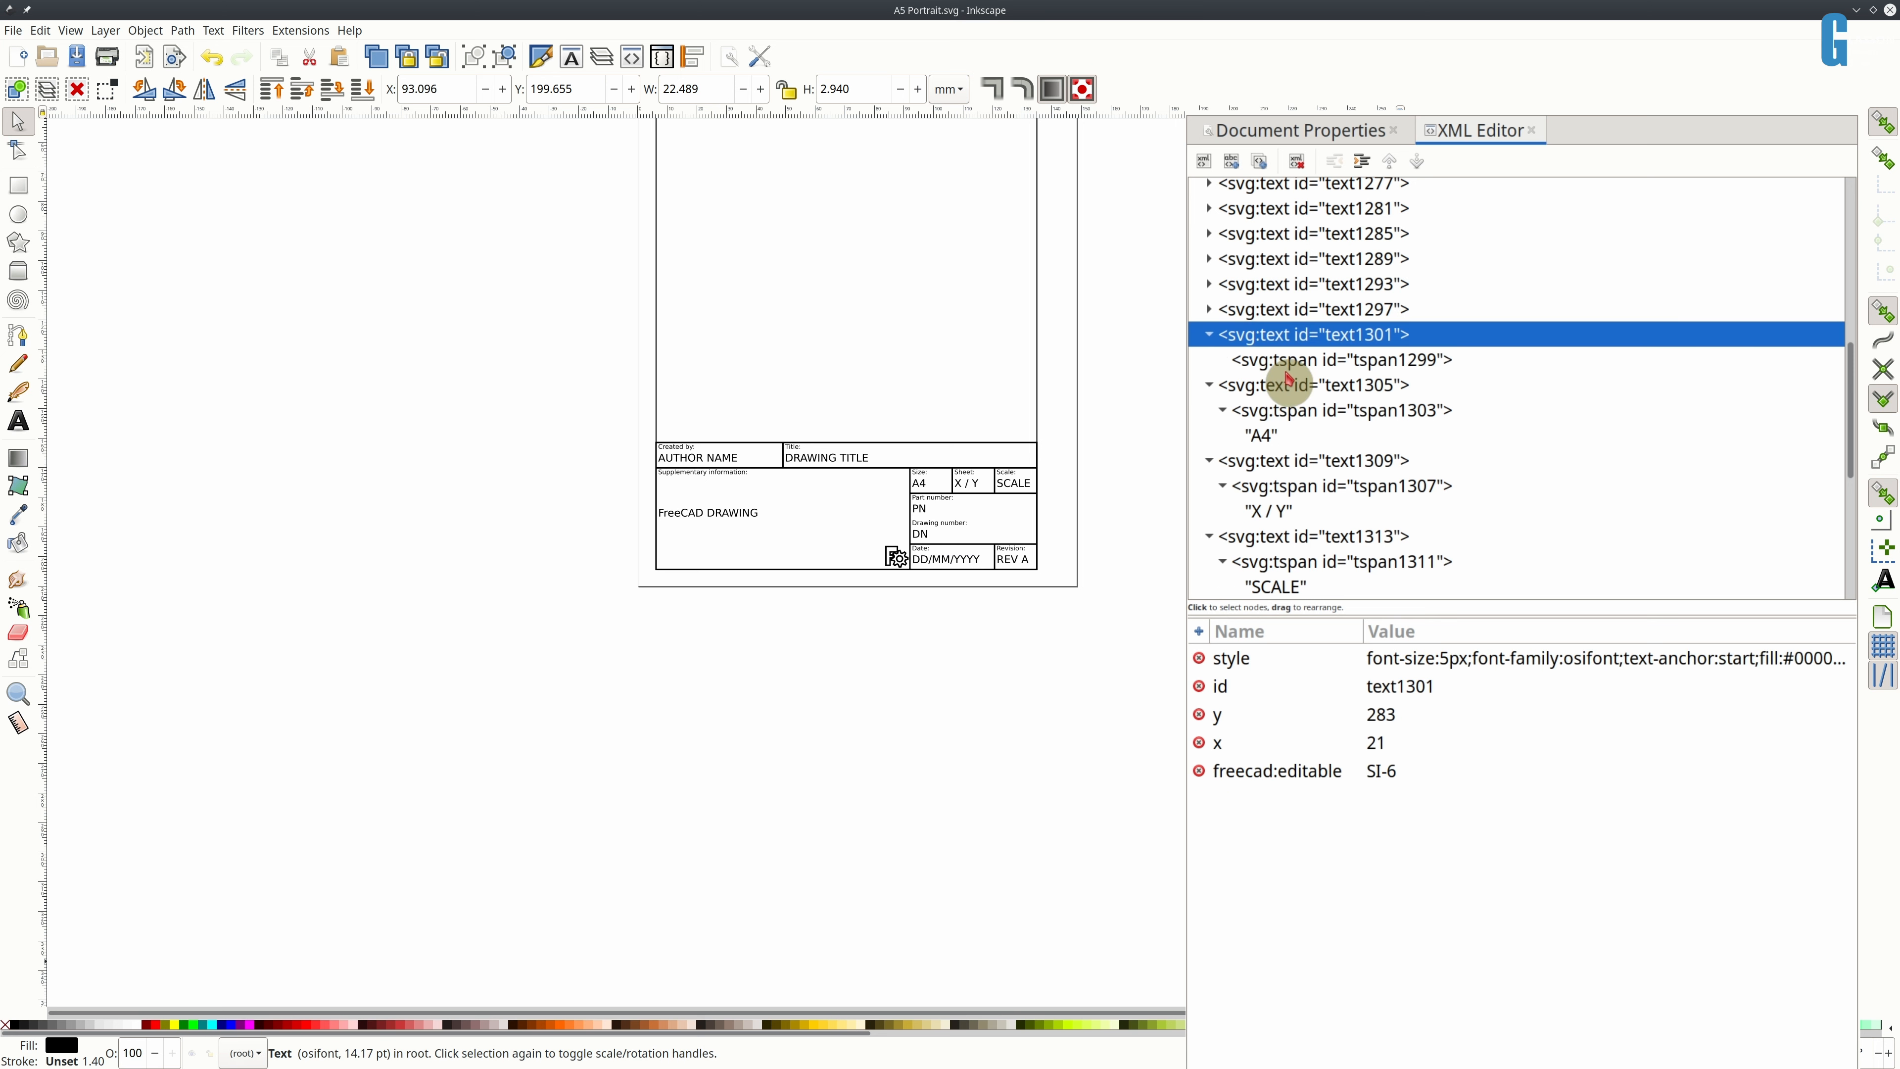
{"action": "left_click", "coordinate": [1348, 359]}
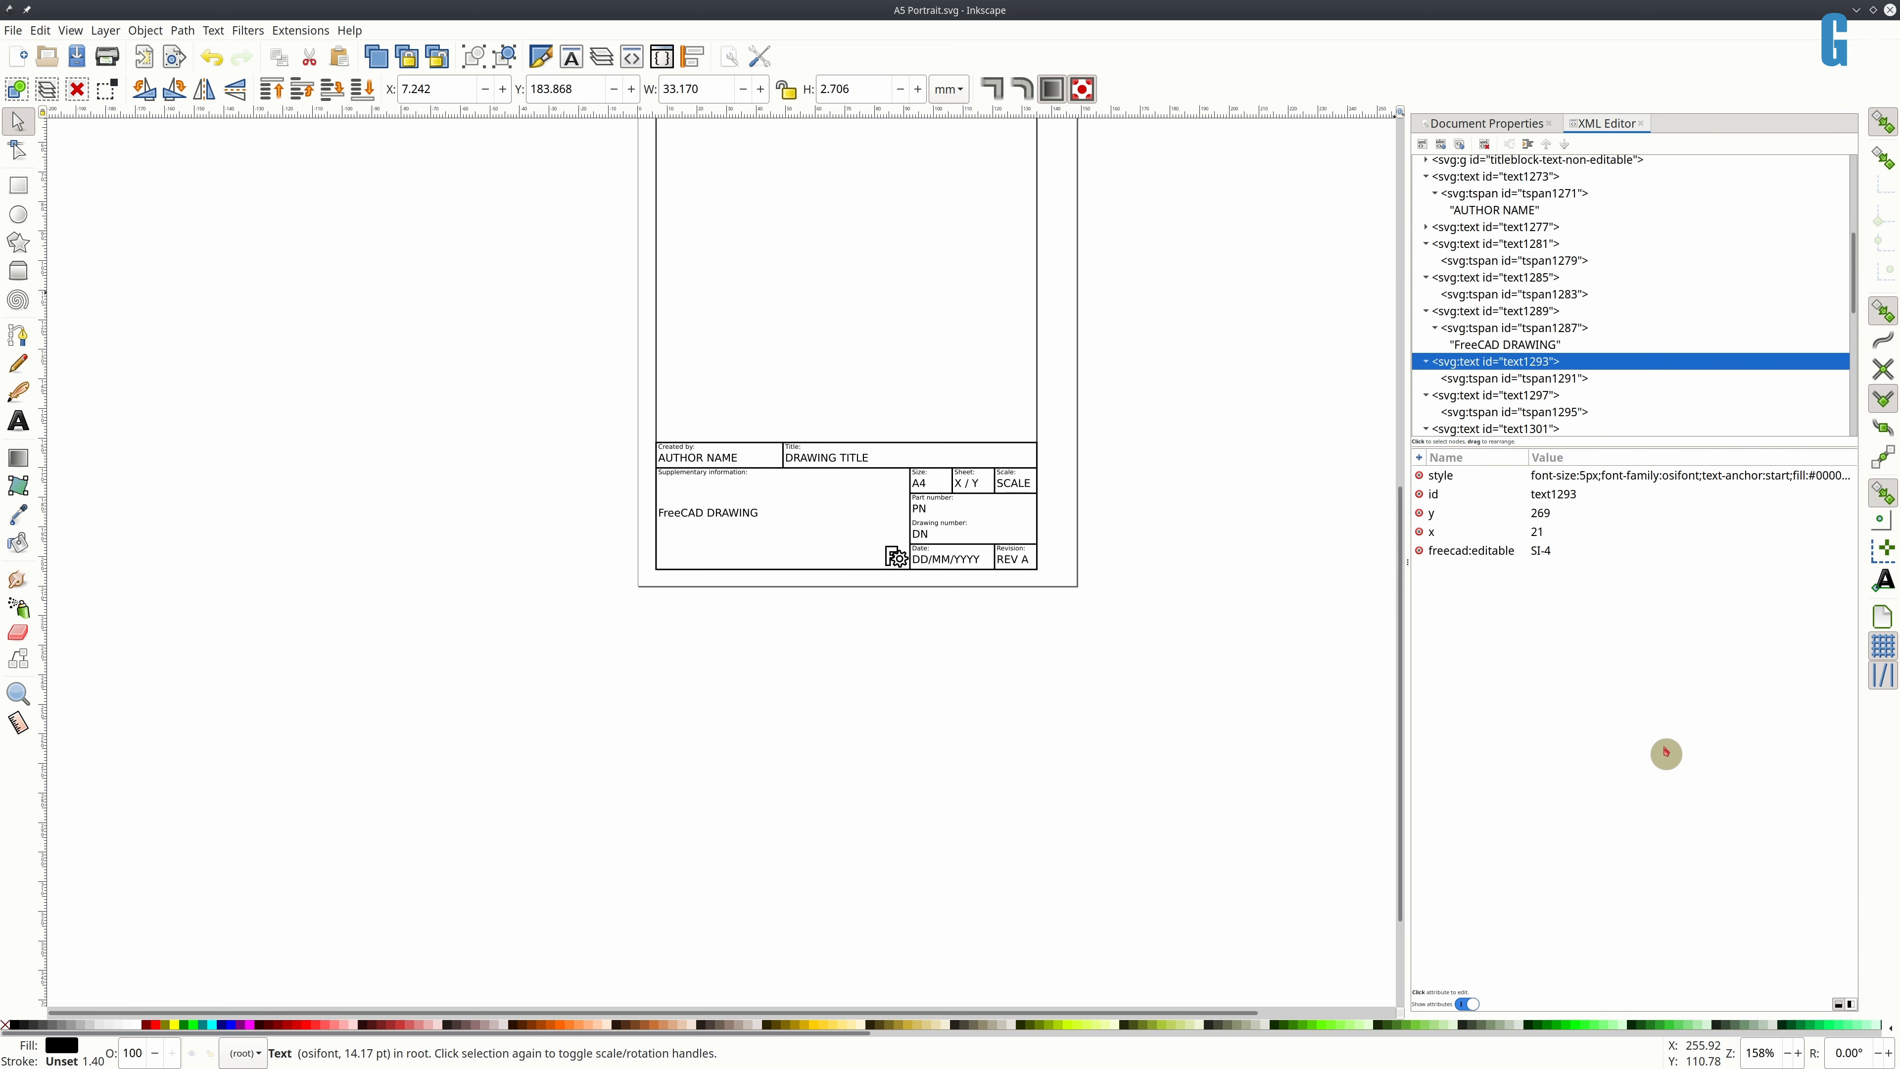
- Inspect text1293's style and text1277's DRAWING TITLE content to find the empty text nodes
{"action": "left_click", "coordinate": [1441, 476]}
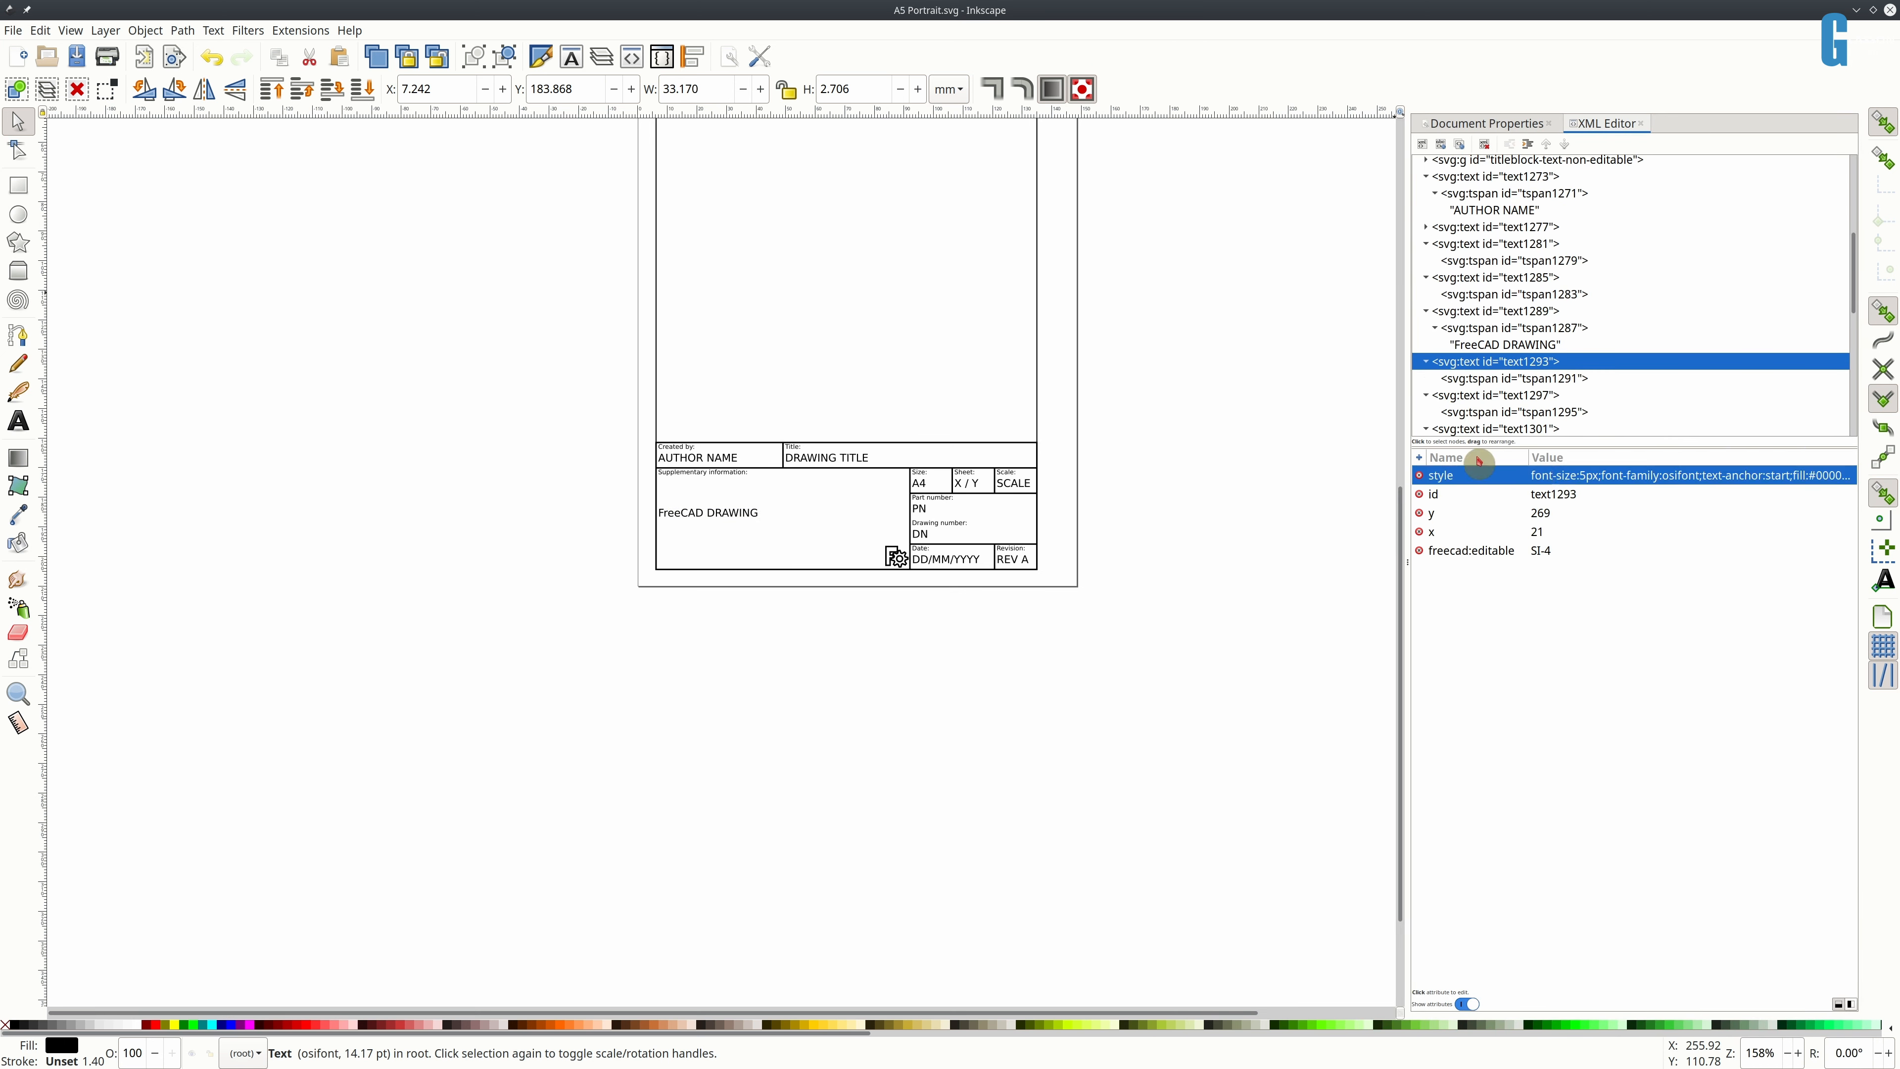
{"action": "left_click", "coordinate": [1426, 227]}
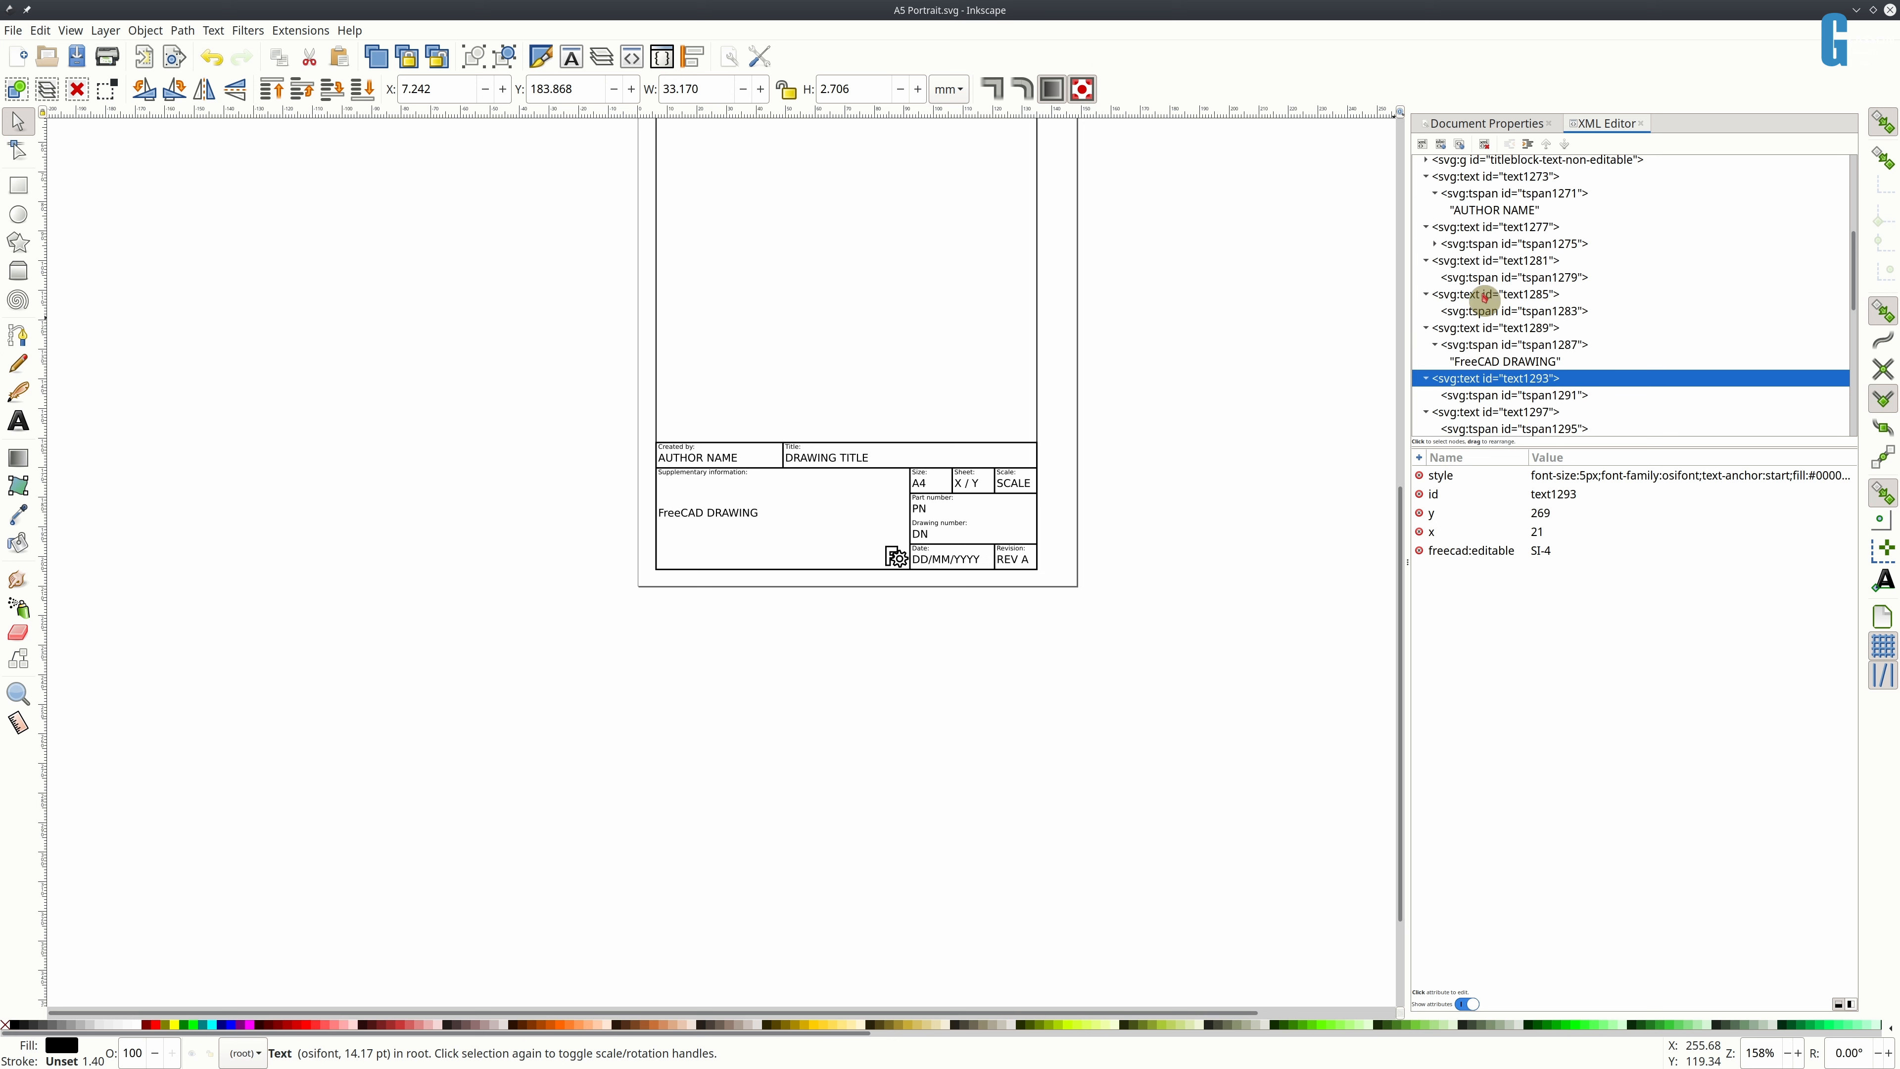
{"action": "left_click", "coordinate": [1435, 244]}
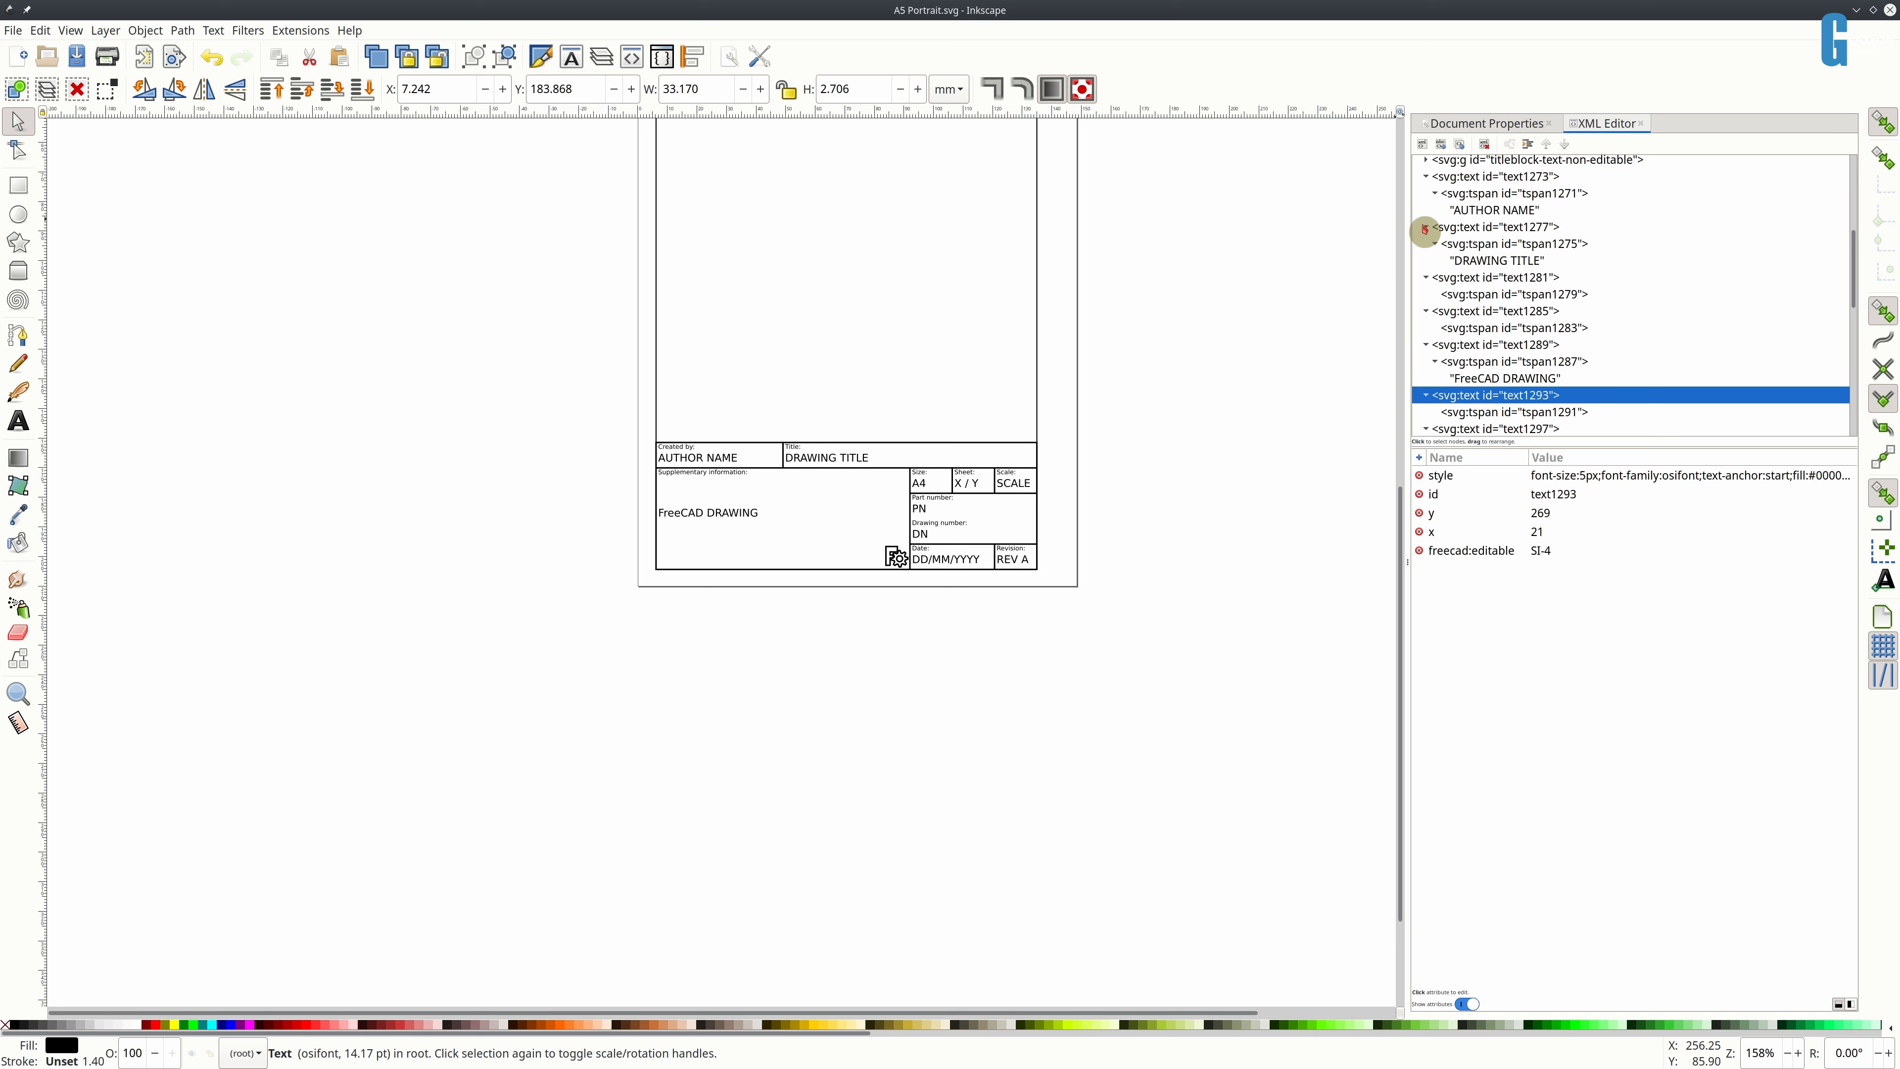
{"action": "left_click", "coordinate": [1496, 243]}
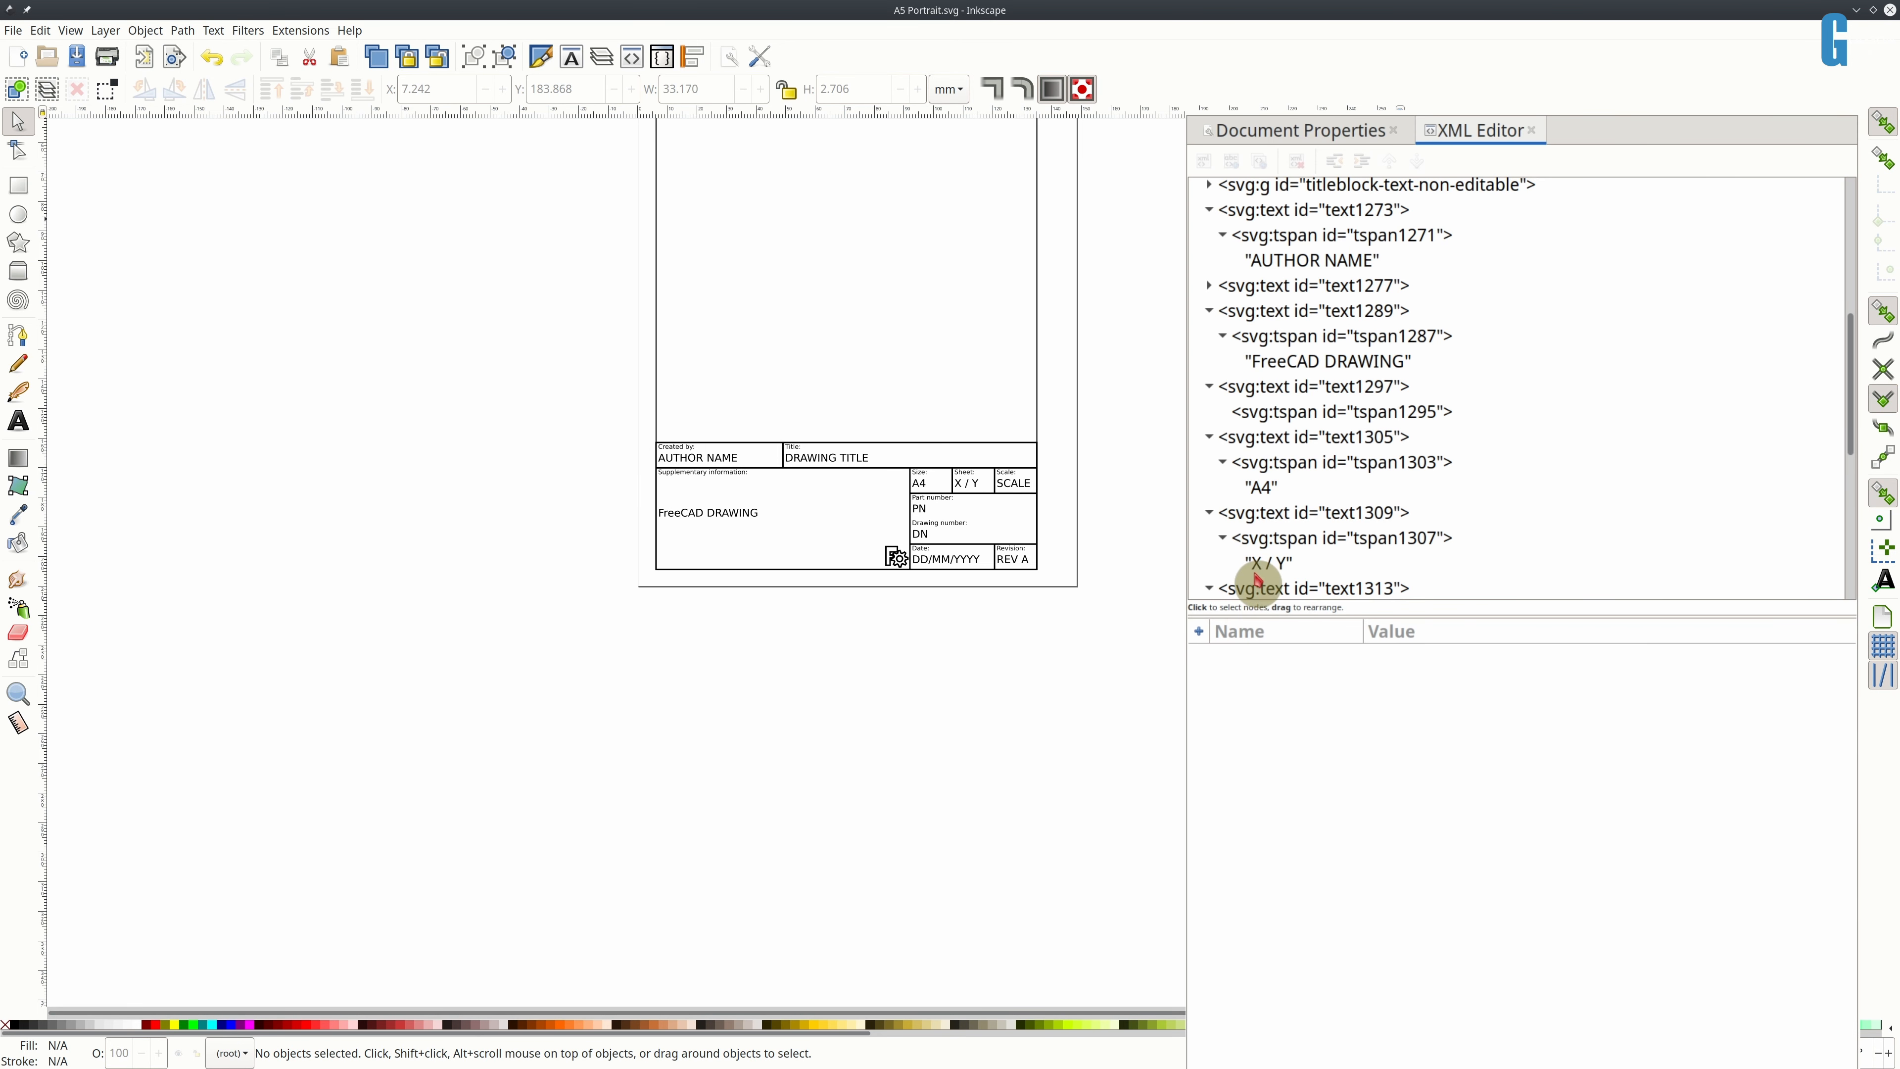
{"action": "mouse_move", "coordinate": [1442, 563]}
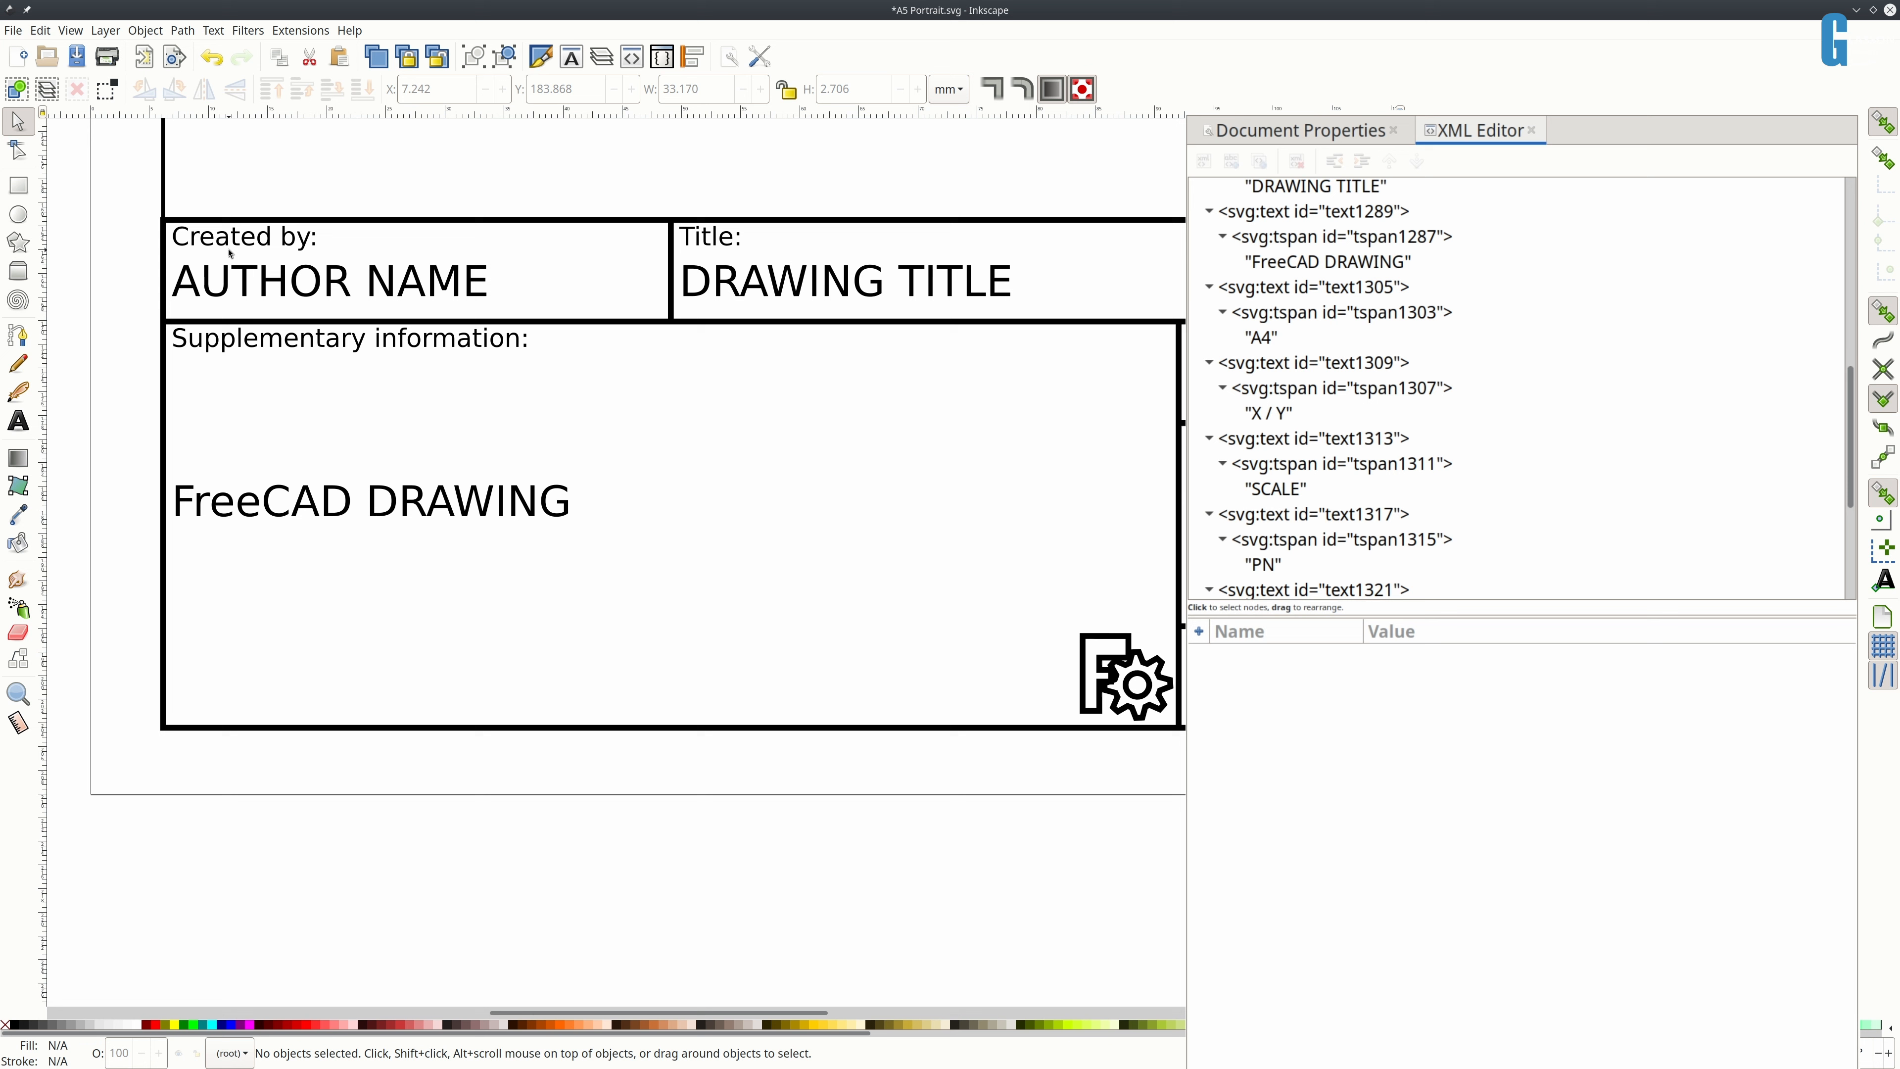
{"action": "mouse_move", "coordinate": [81, 189]}
{"action": "type", "text": "free"}
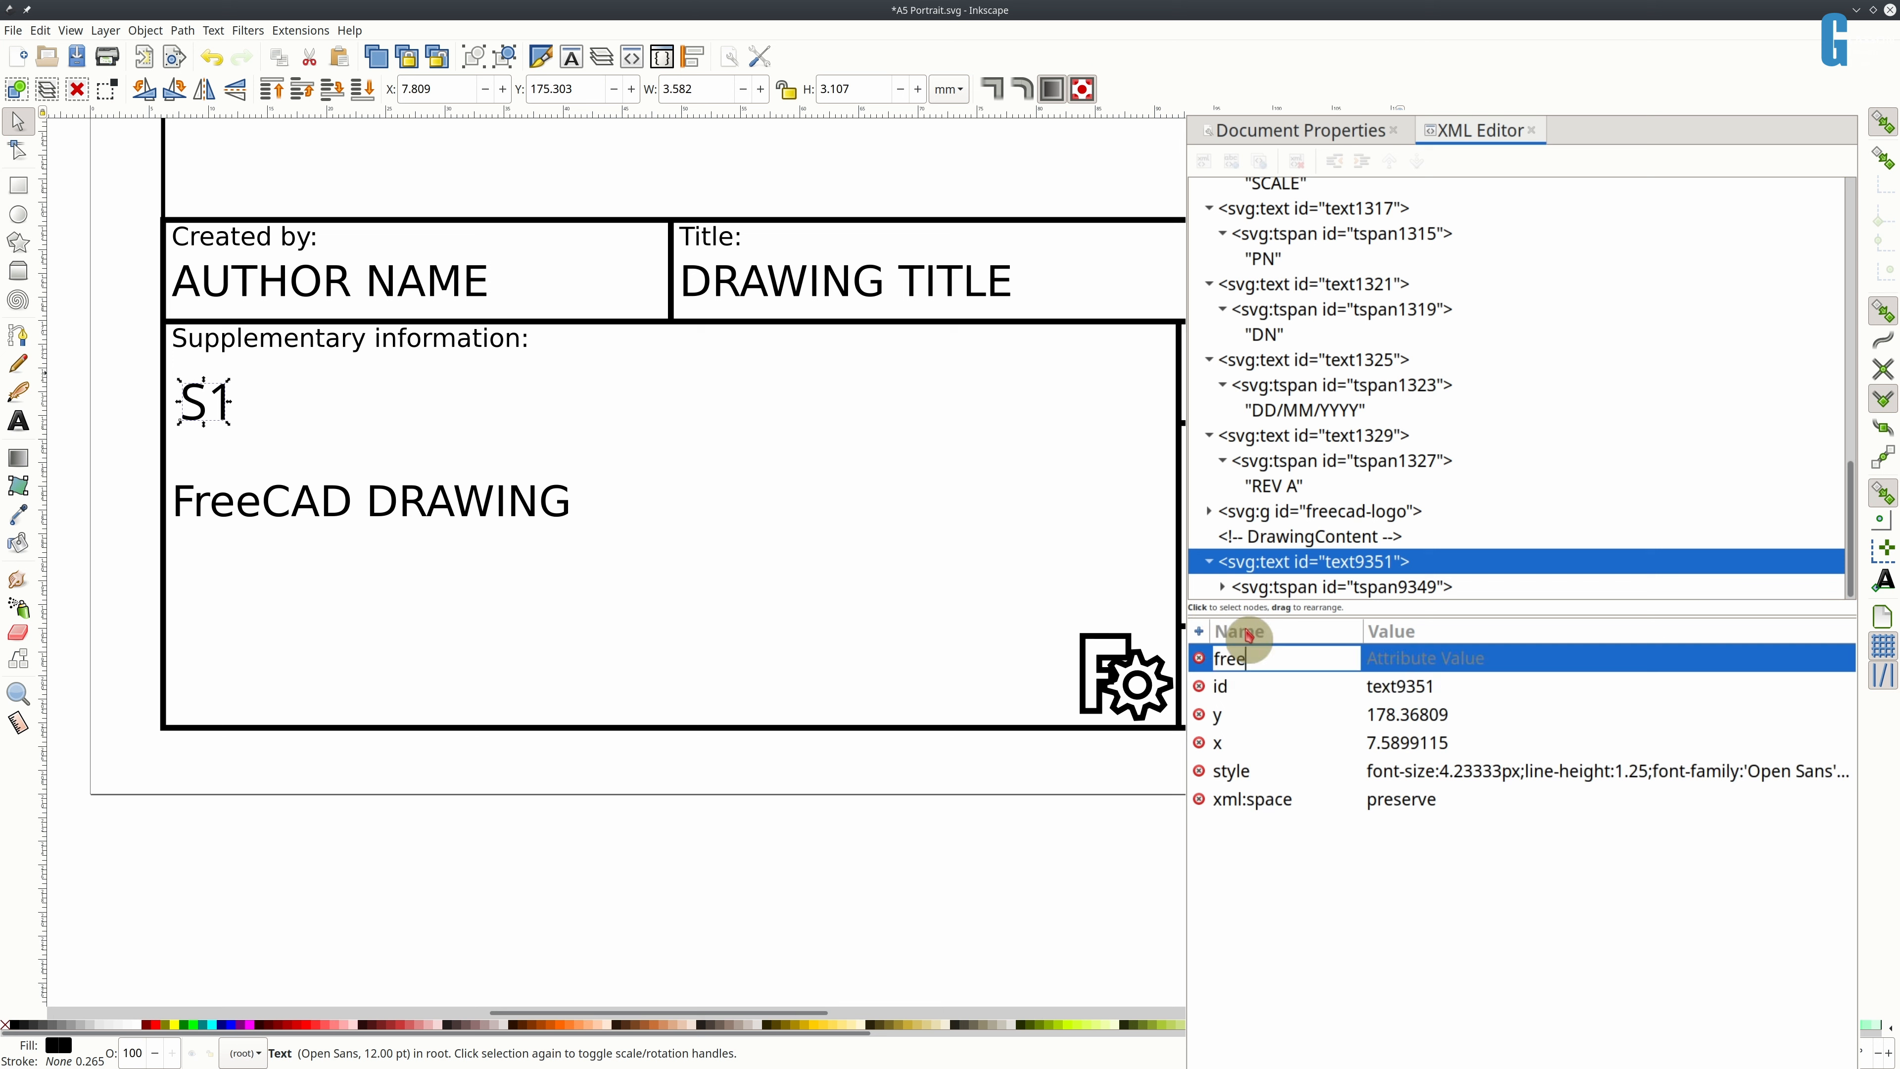
- Tag the new text freecad:editable = FC-S1, clear its content with the Text tool, and save
{"action": "type", "text": "cad:editable"}
{"action": "left_click", "coordinate": [1608, 658]}
{"action": "type", "text": "FC-S1"}
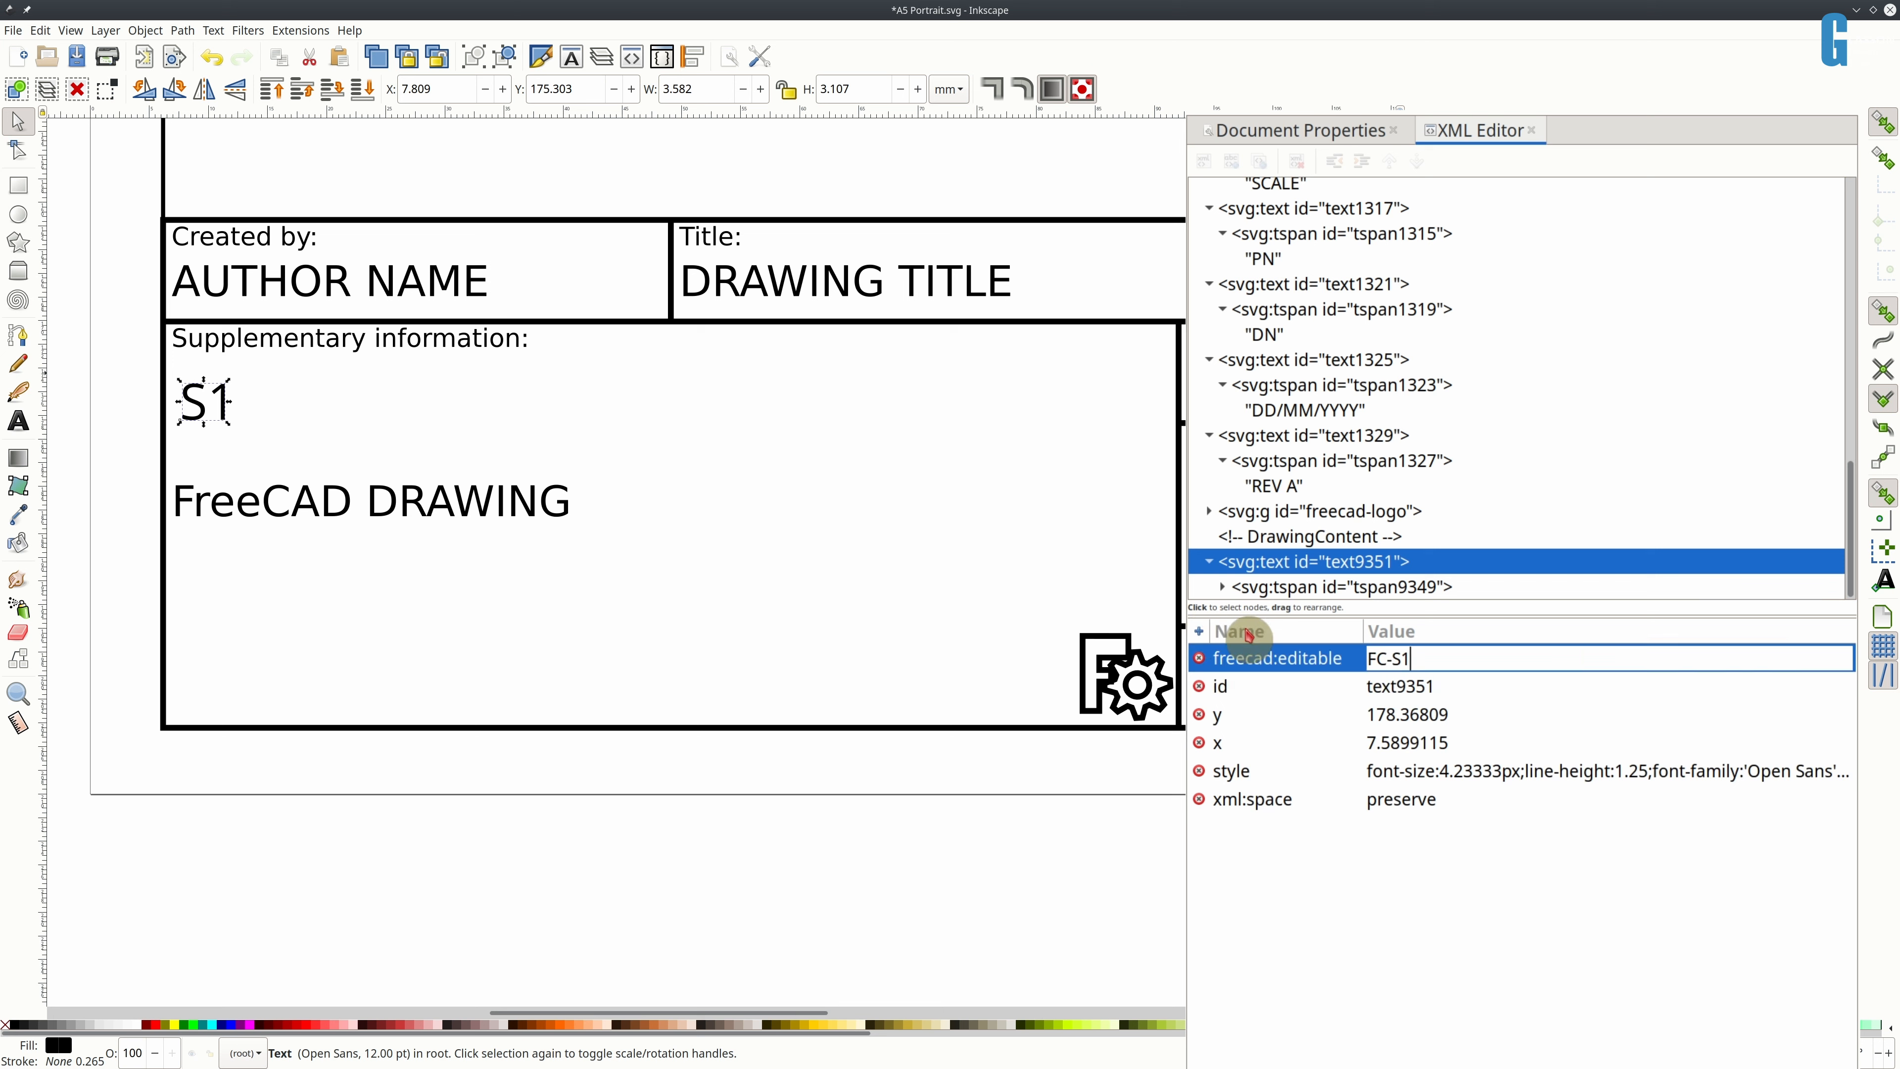
{"action": "key", "text": "Return"}
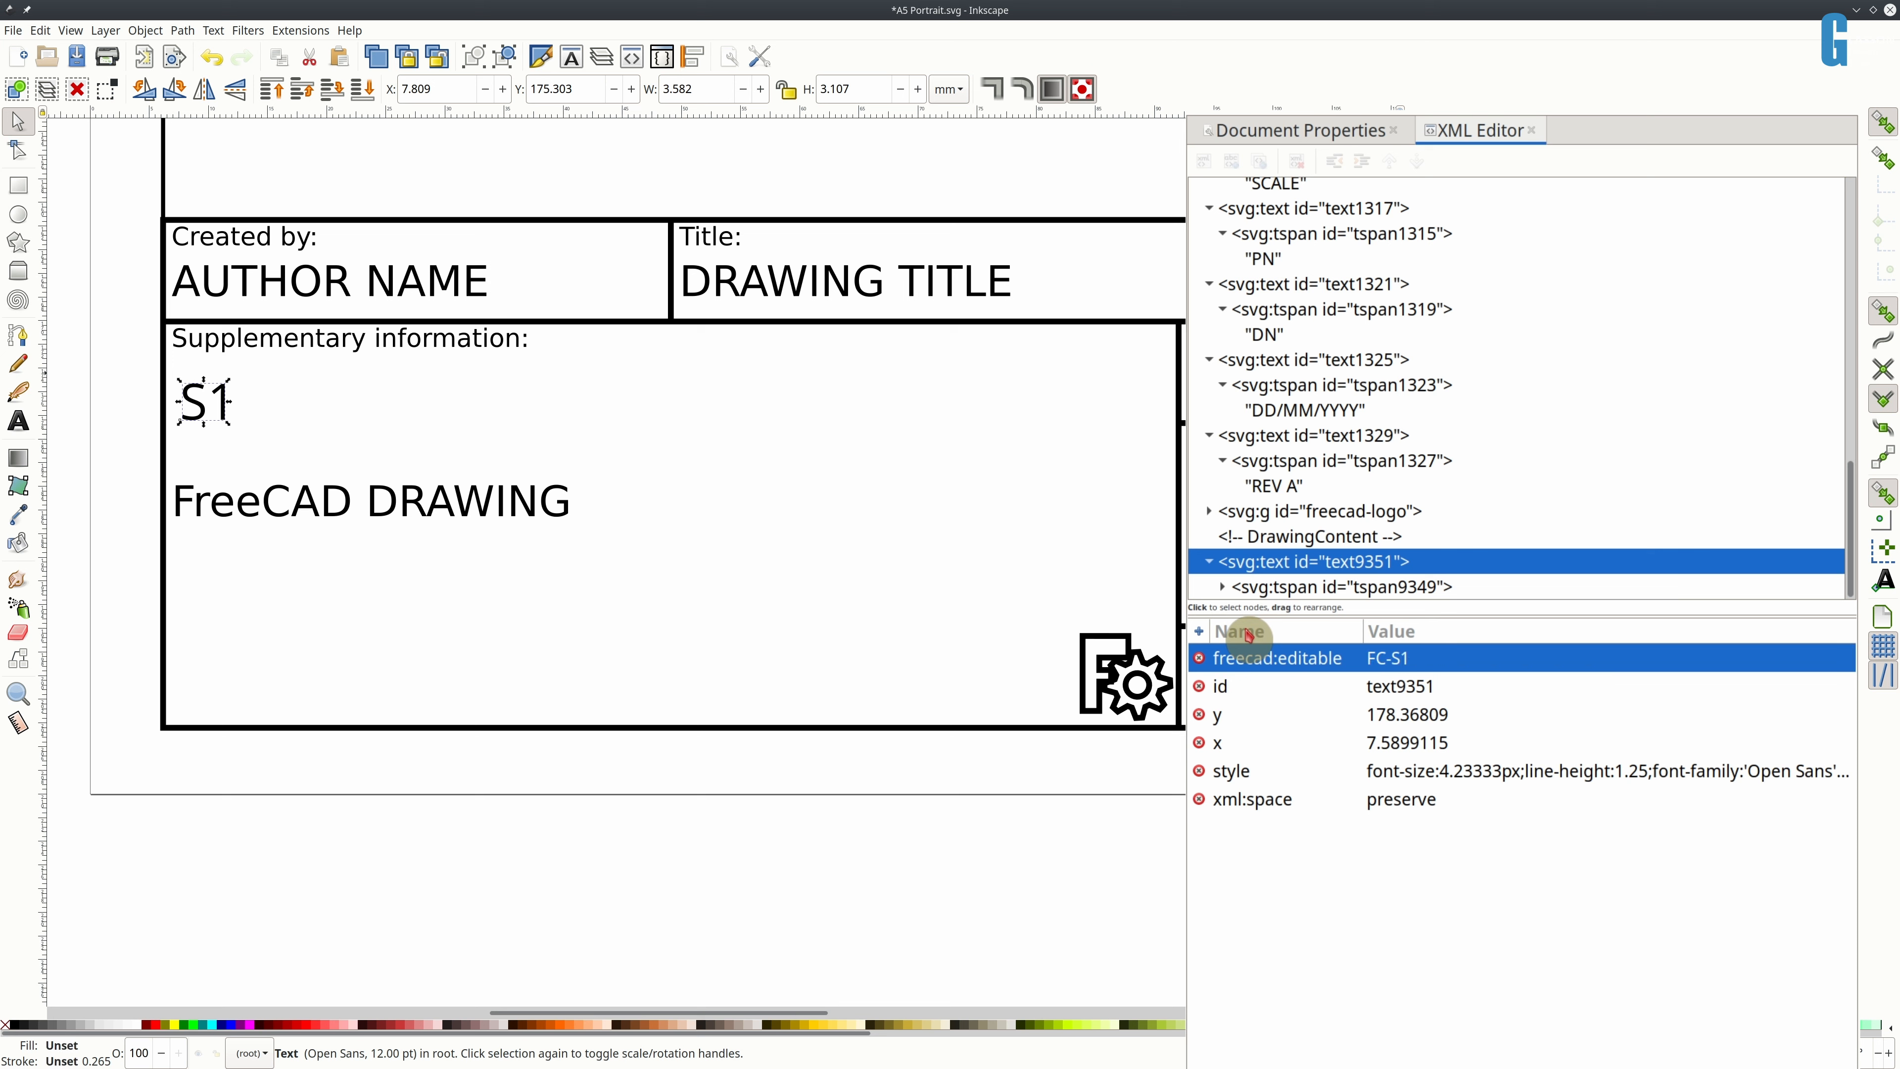
{"action": "left_click", "coordinate": [18, 421]}
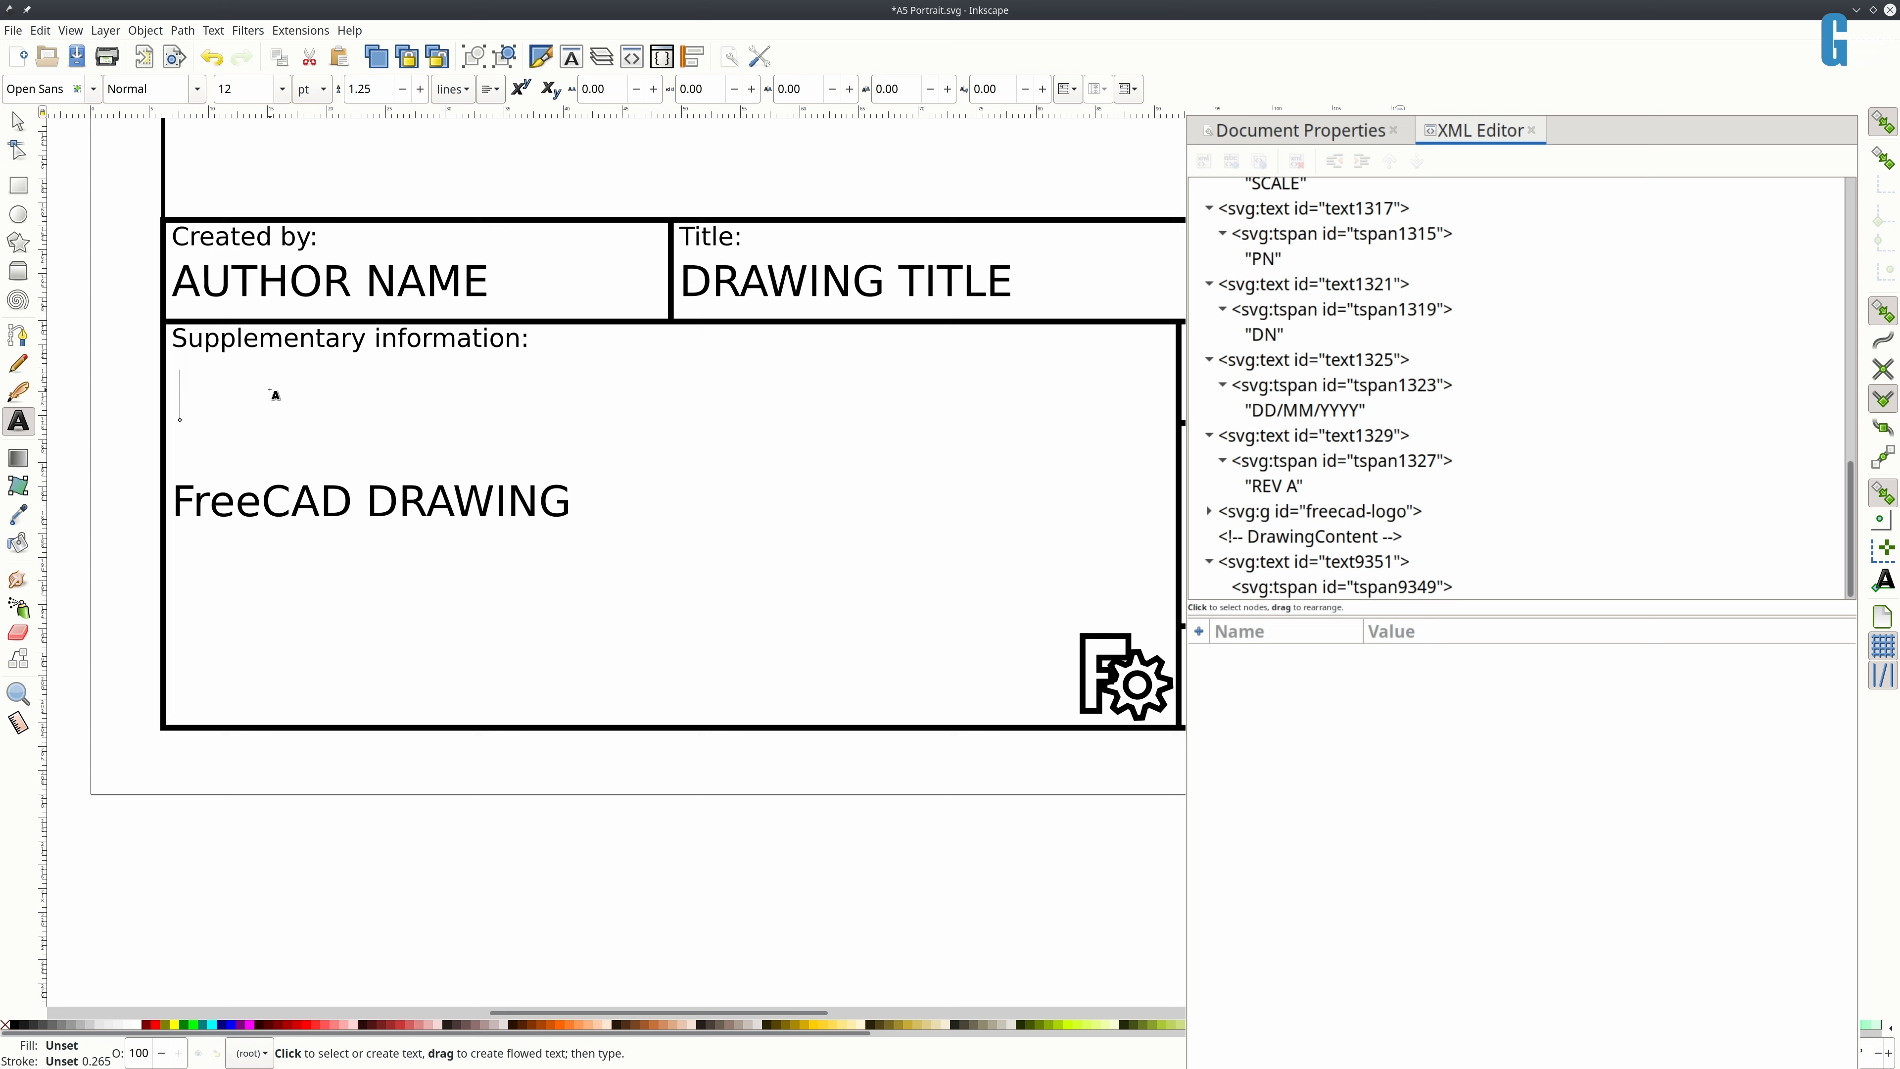
{"action": "left_click", "coordinate": [1313, 561]}
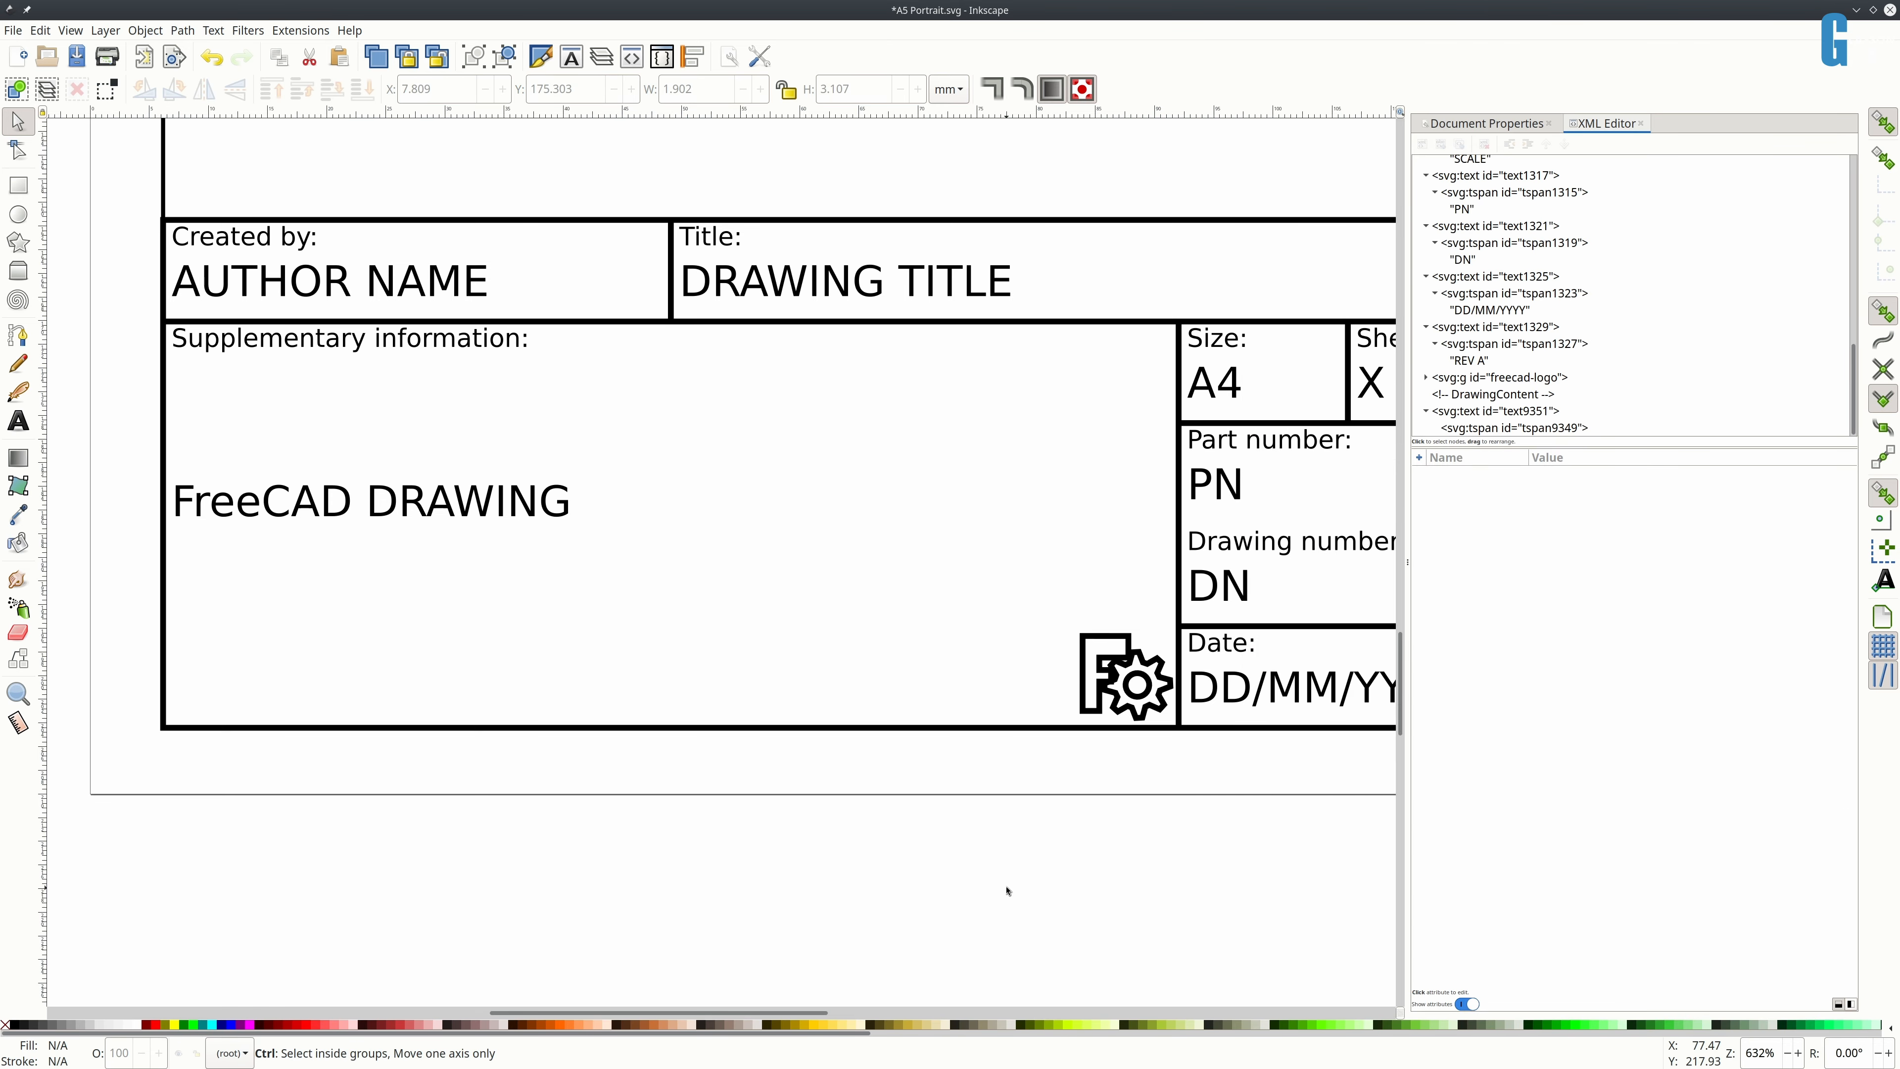
{"action": "key", "text": "ctrl+s"}
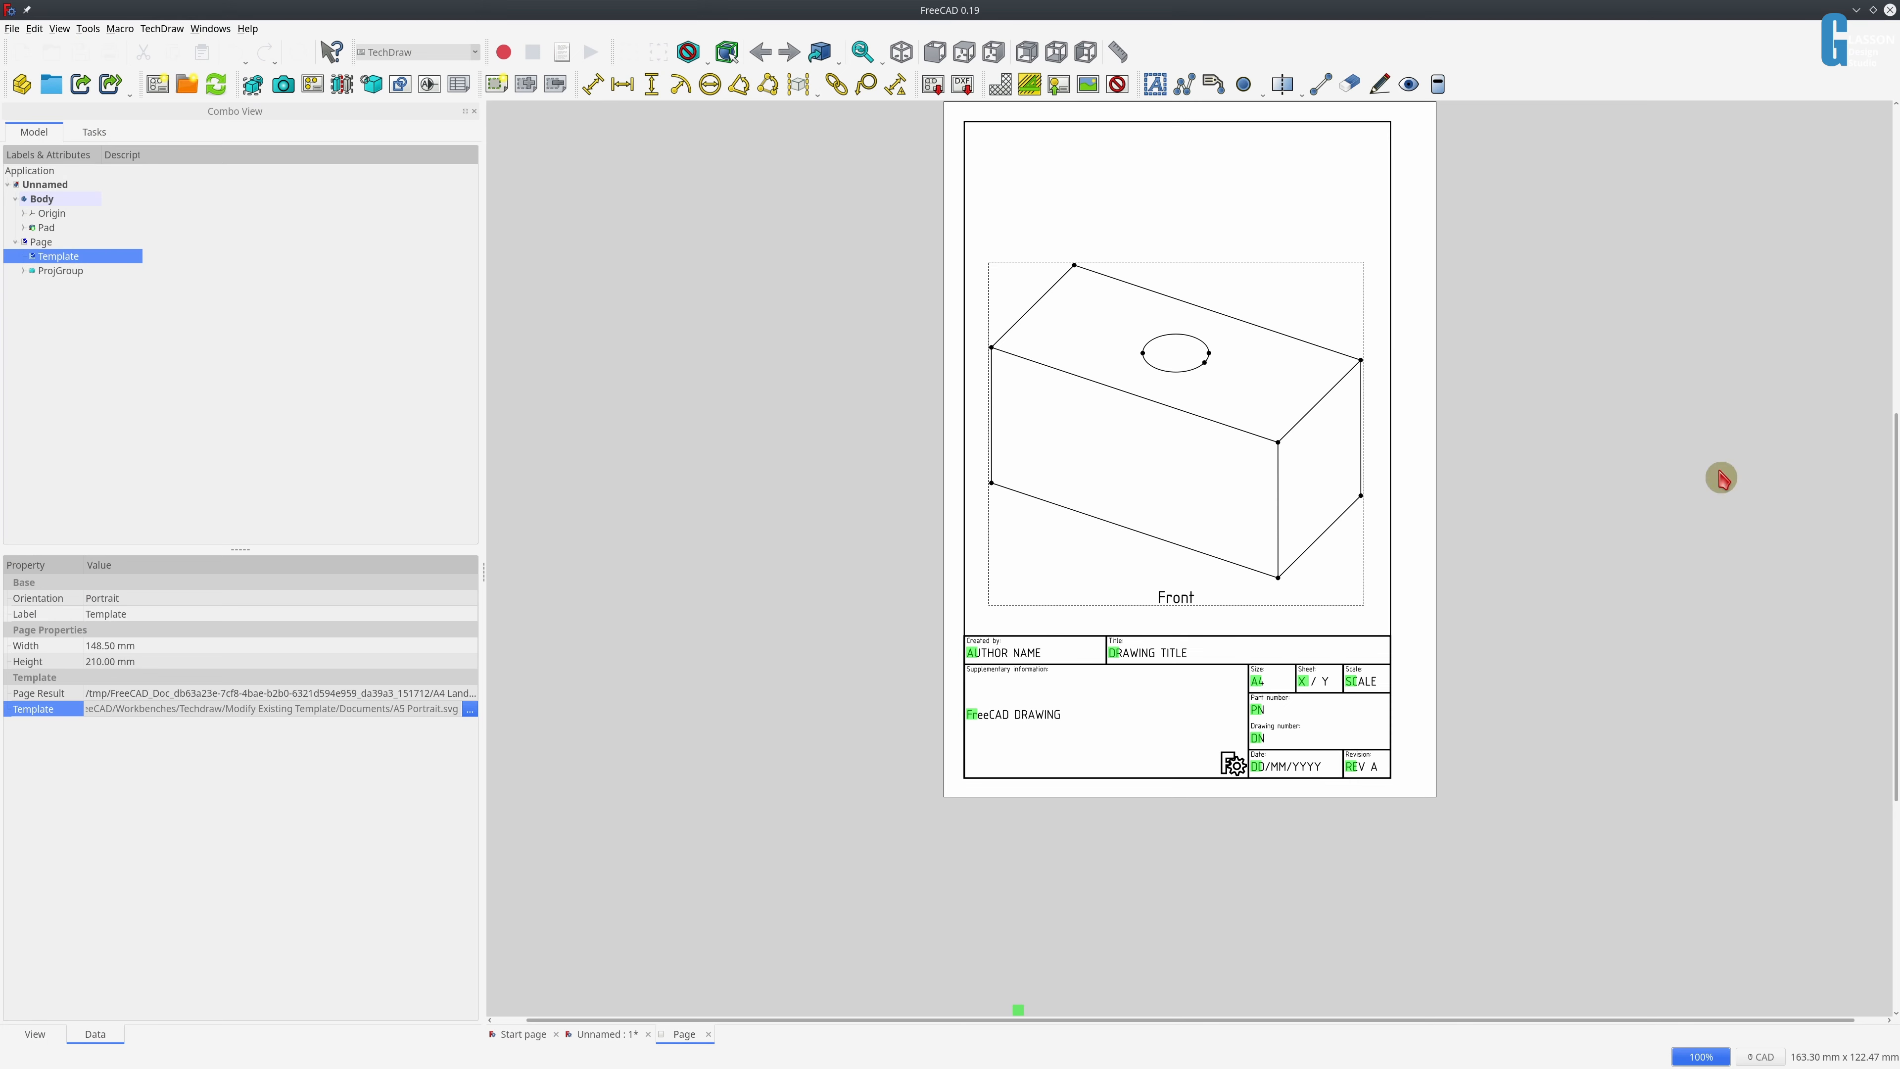
{"action": "mouse_move", "coordinate": [400, 655]}
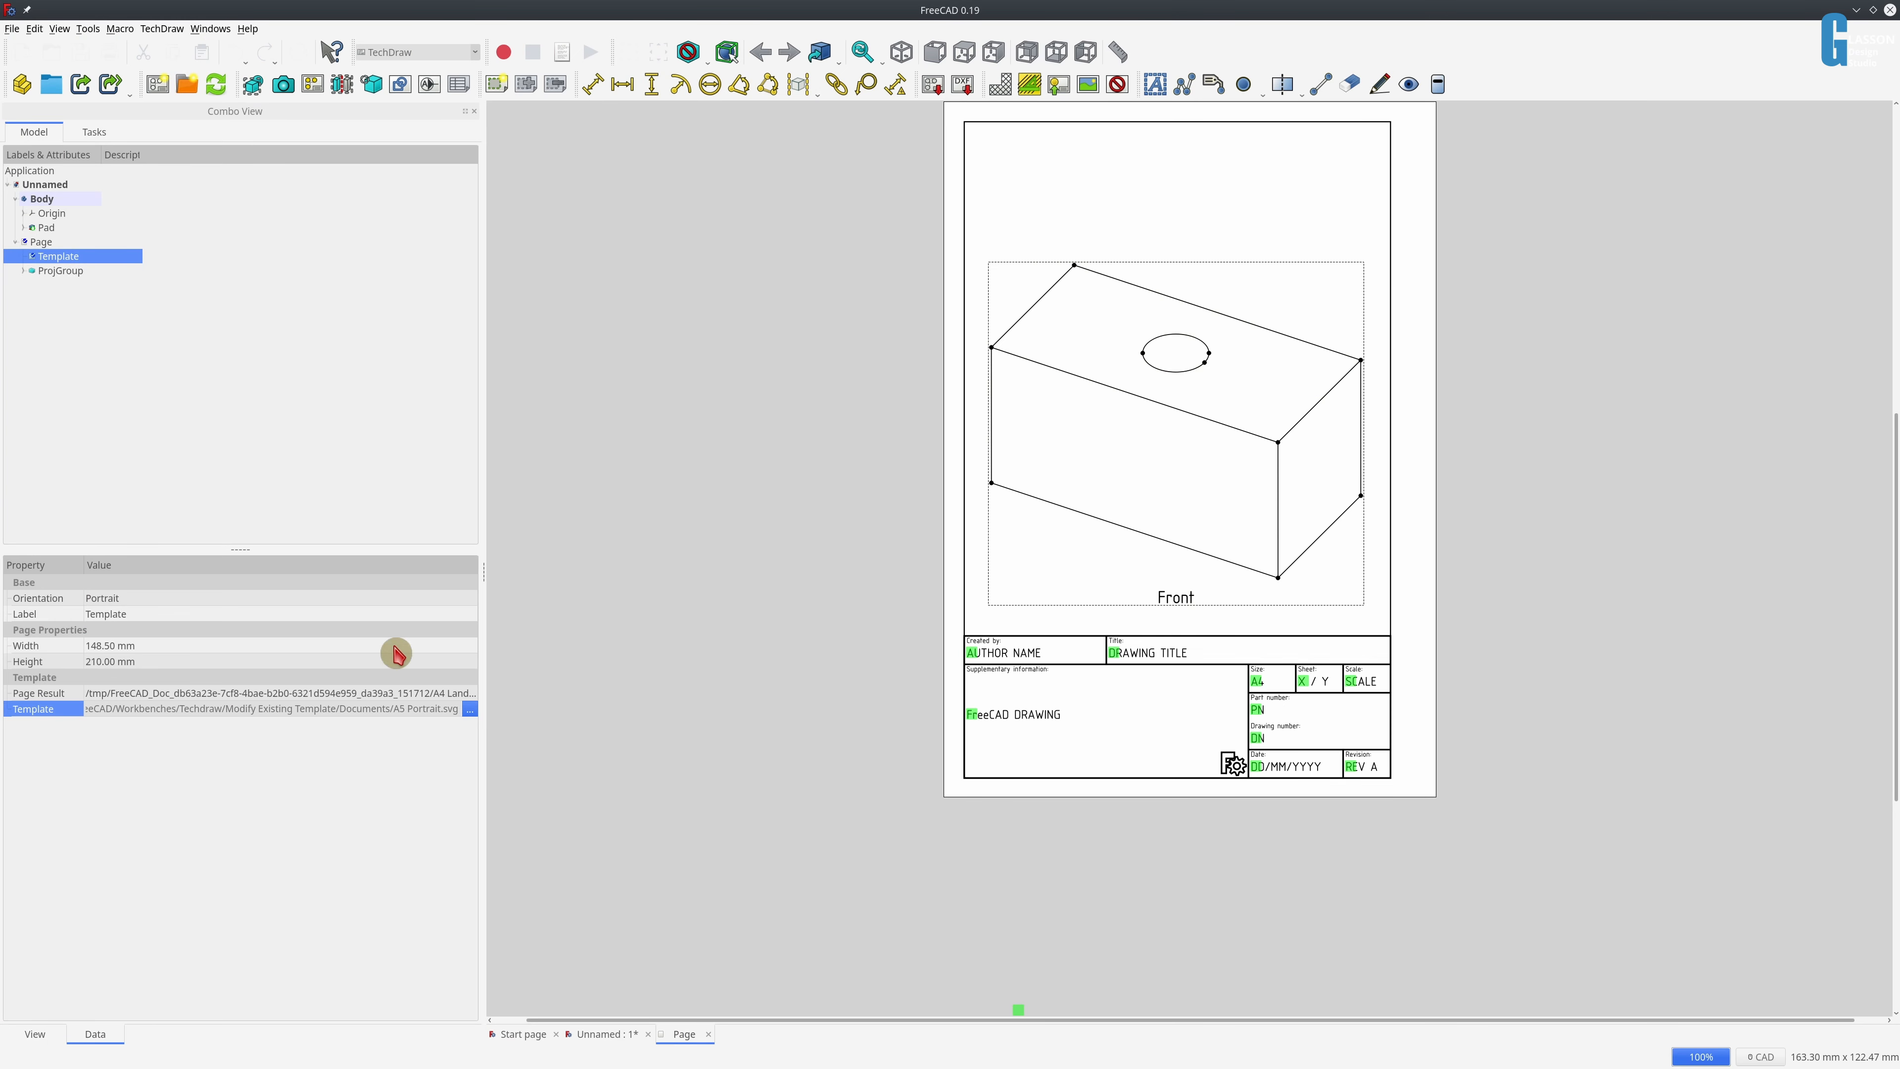
- Reload A5 Portrait.svg as the page template and enter 'Some' in the Supplementary information field
{"action": "left_click", "coordinate": [470, 709]}
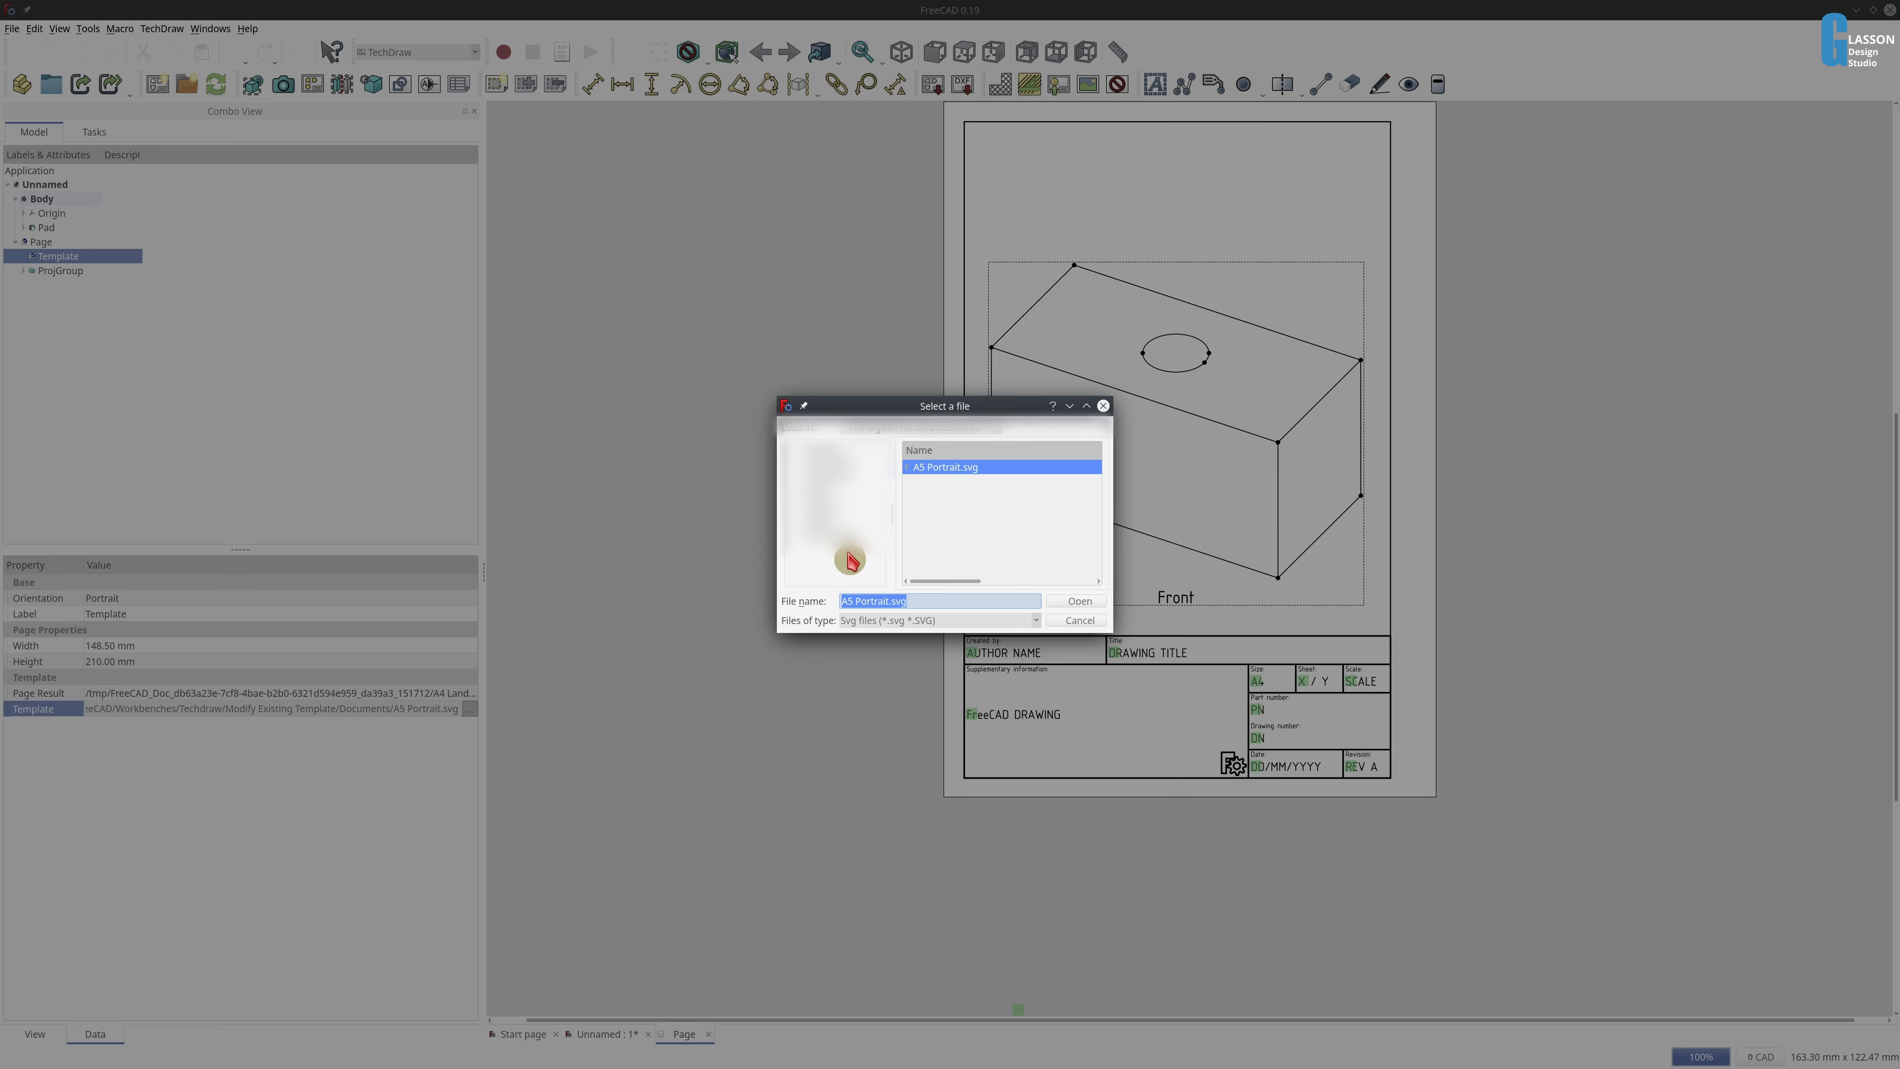
{"action": "left_click", "coordinate": [1076, 602]}
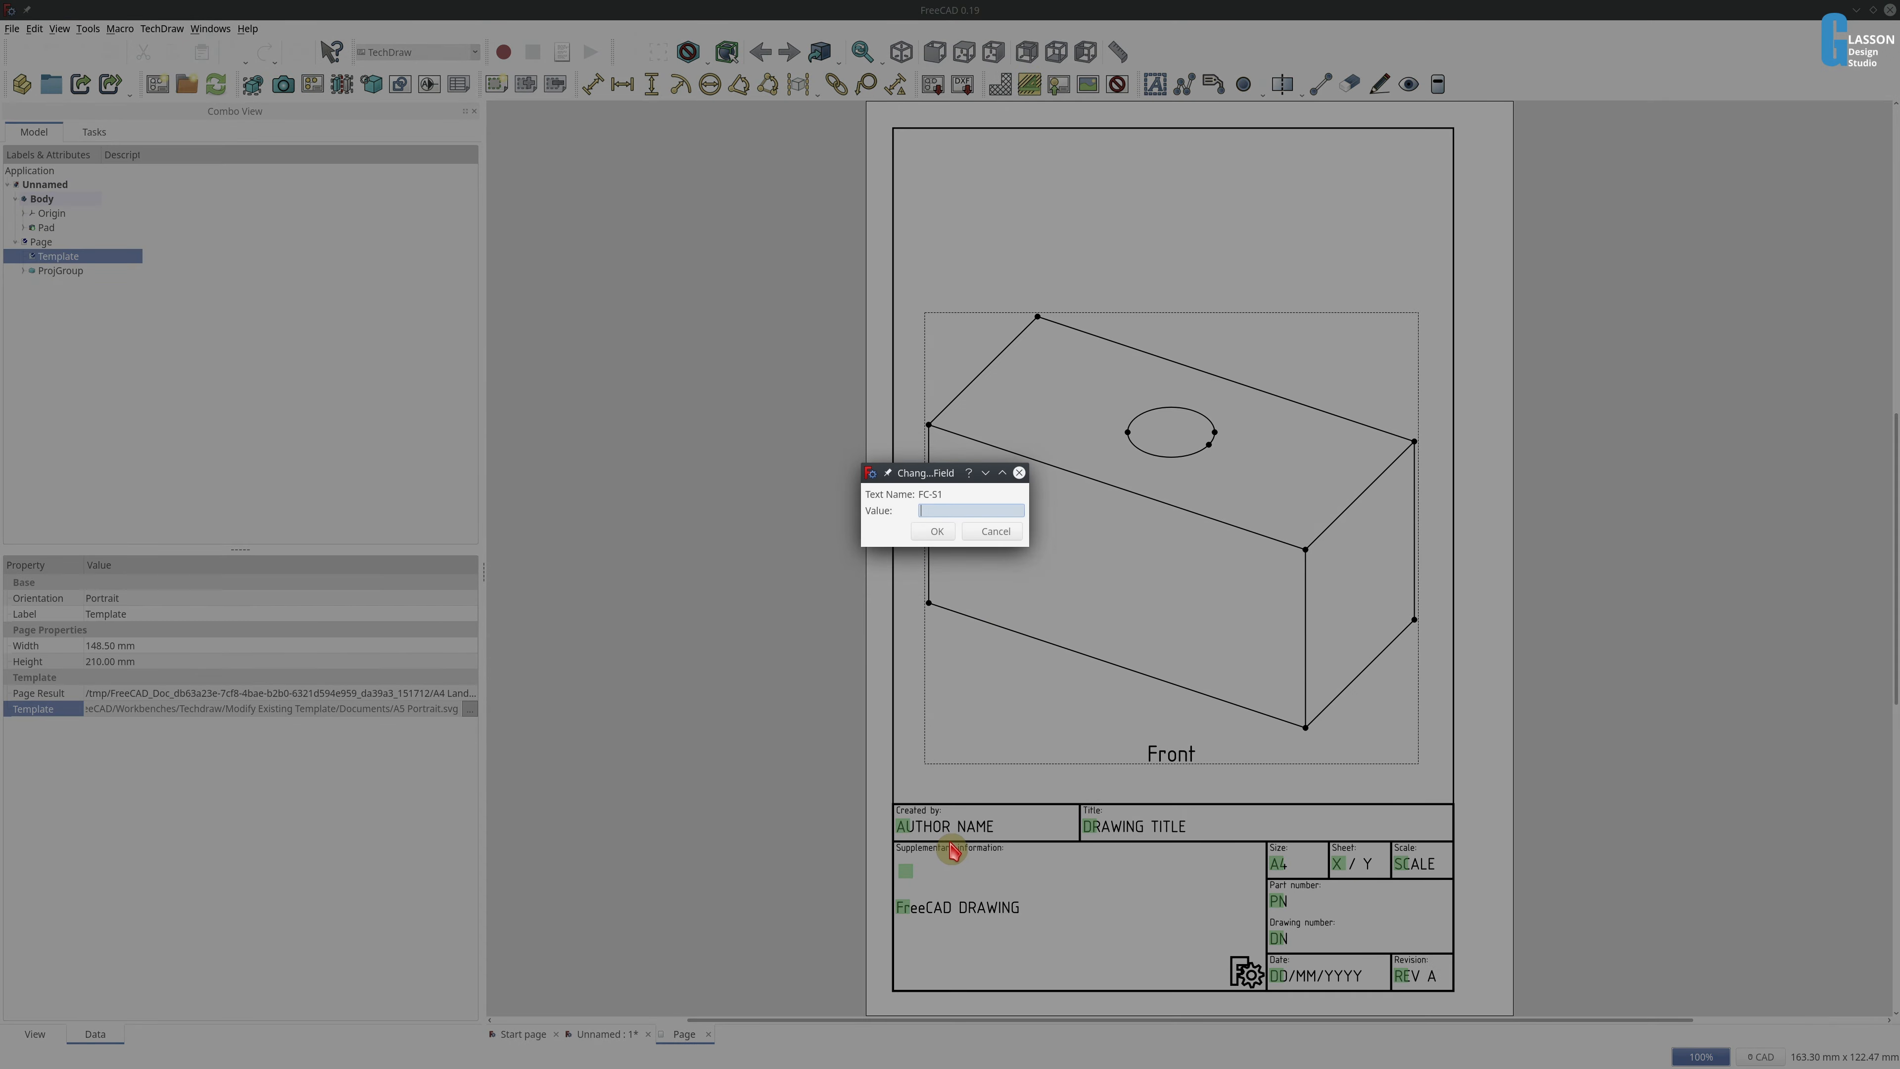
{"action": "type", "text": "Some"}
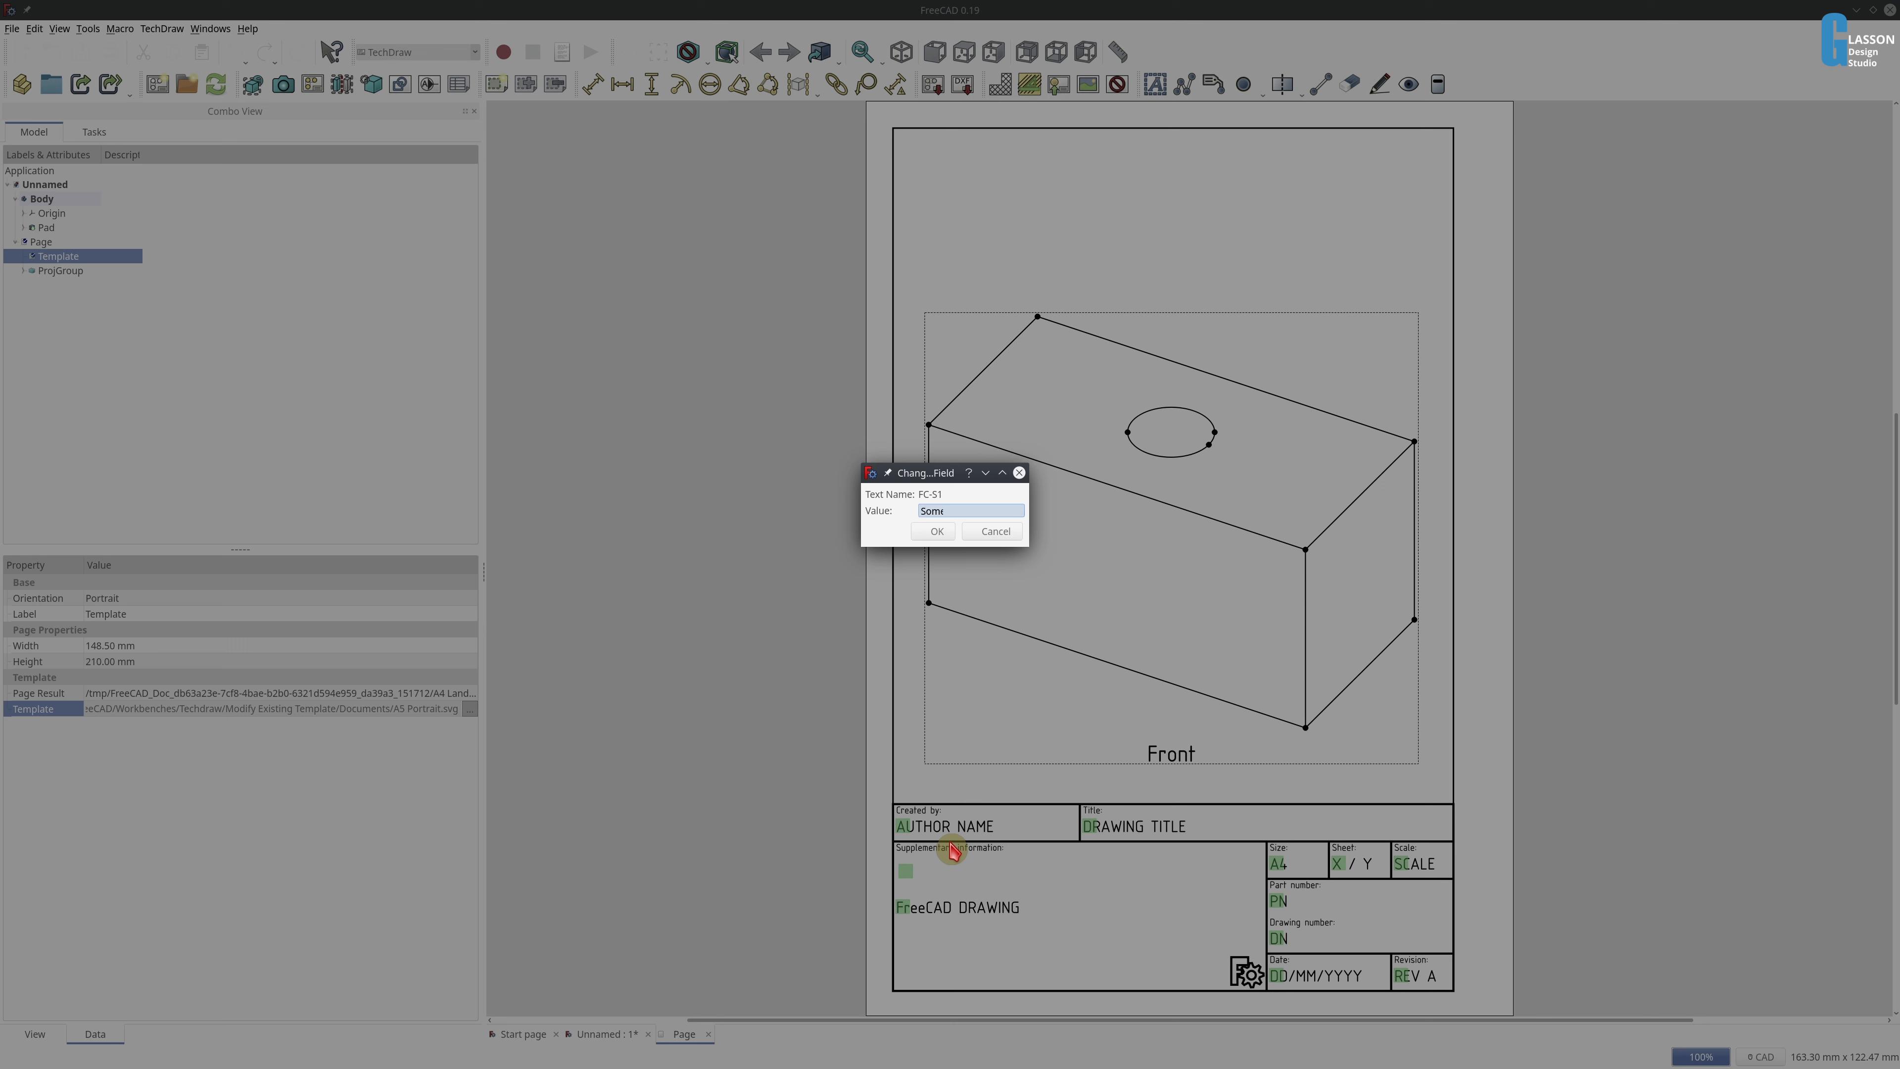
{"action": "left_click", "coordinate": [933, 530]}
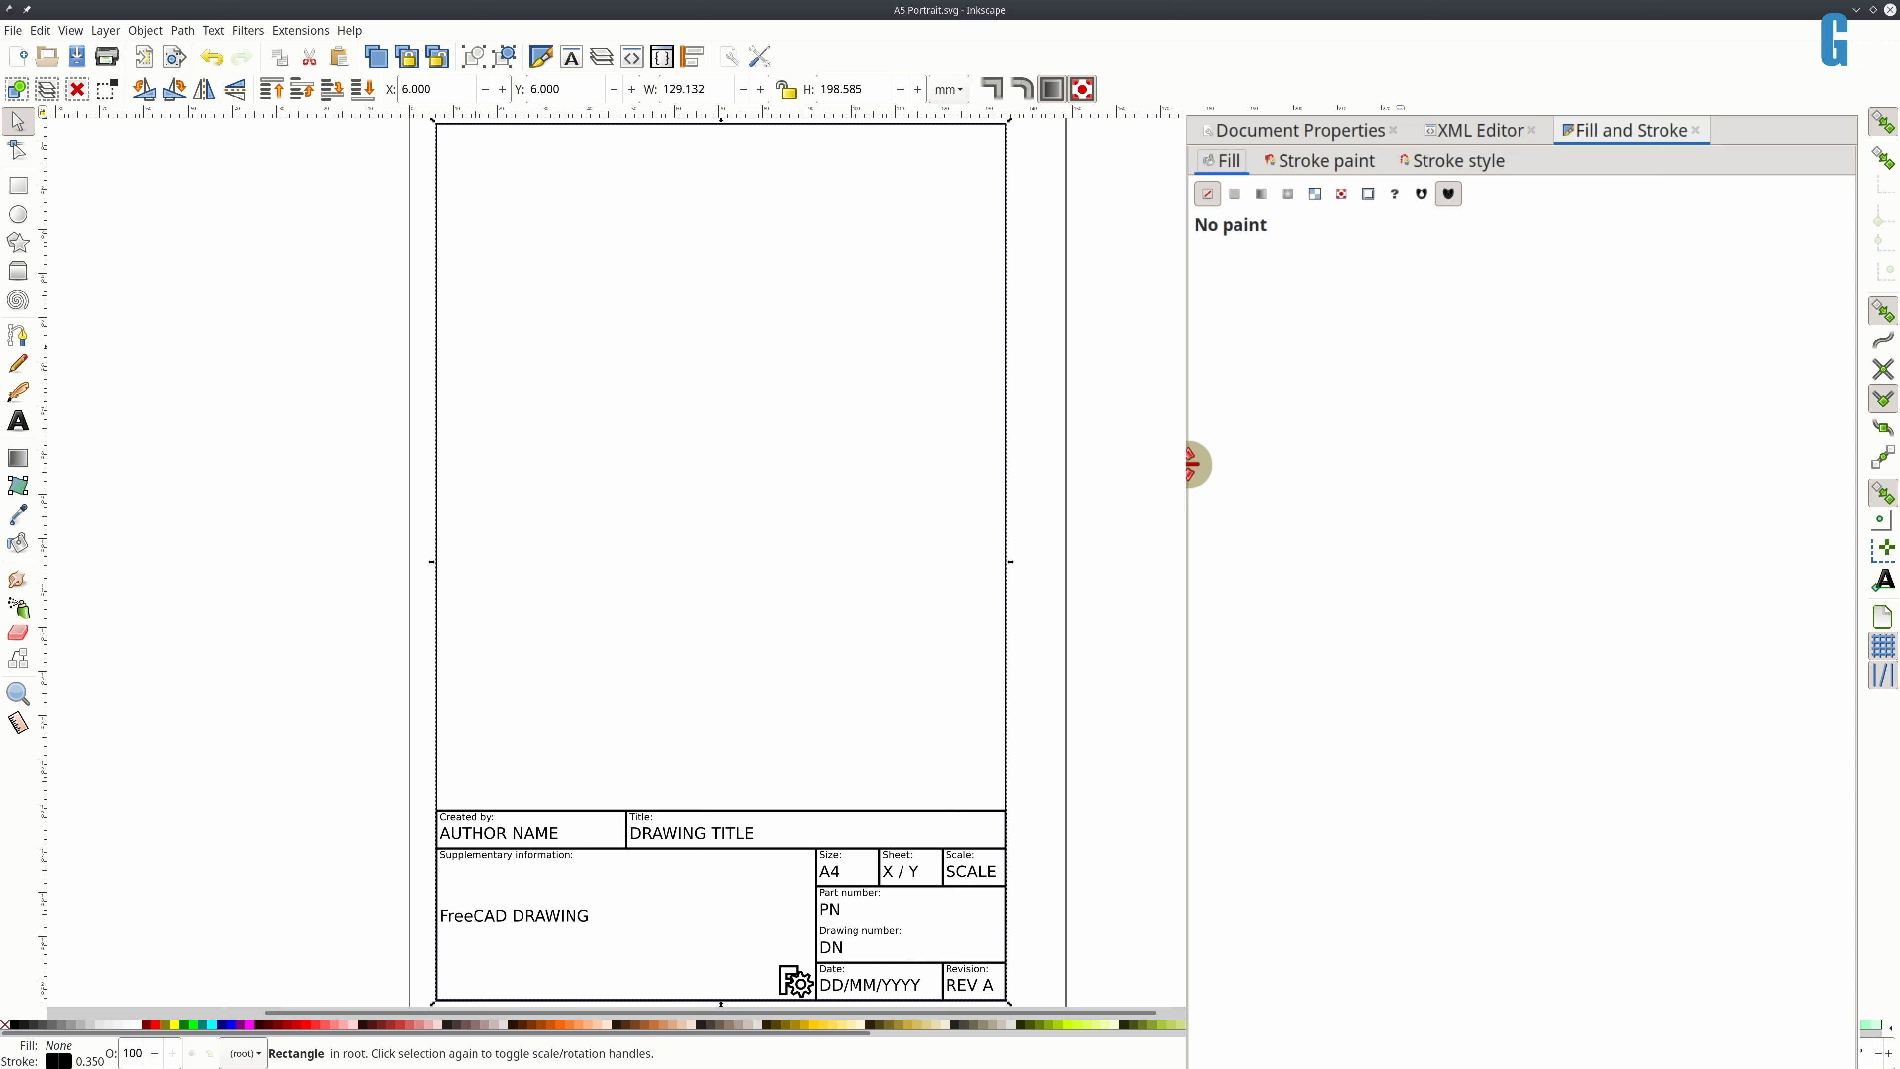
- Give the page border a dash-dot stroke pattern in Fill and Stroke
{"action": "left_click", "coordinate": [1459, 160]}
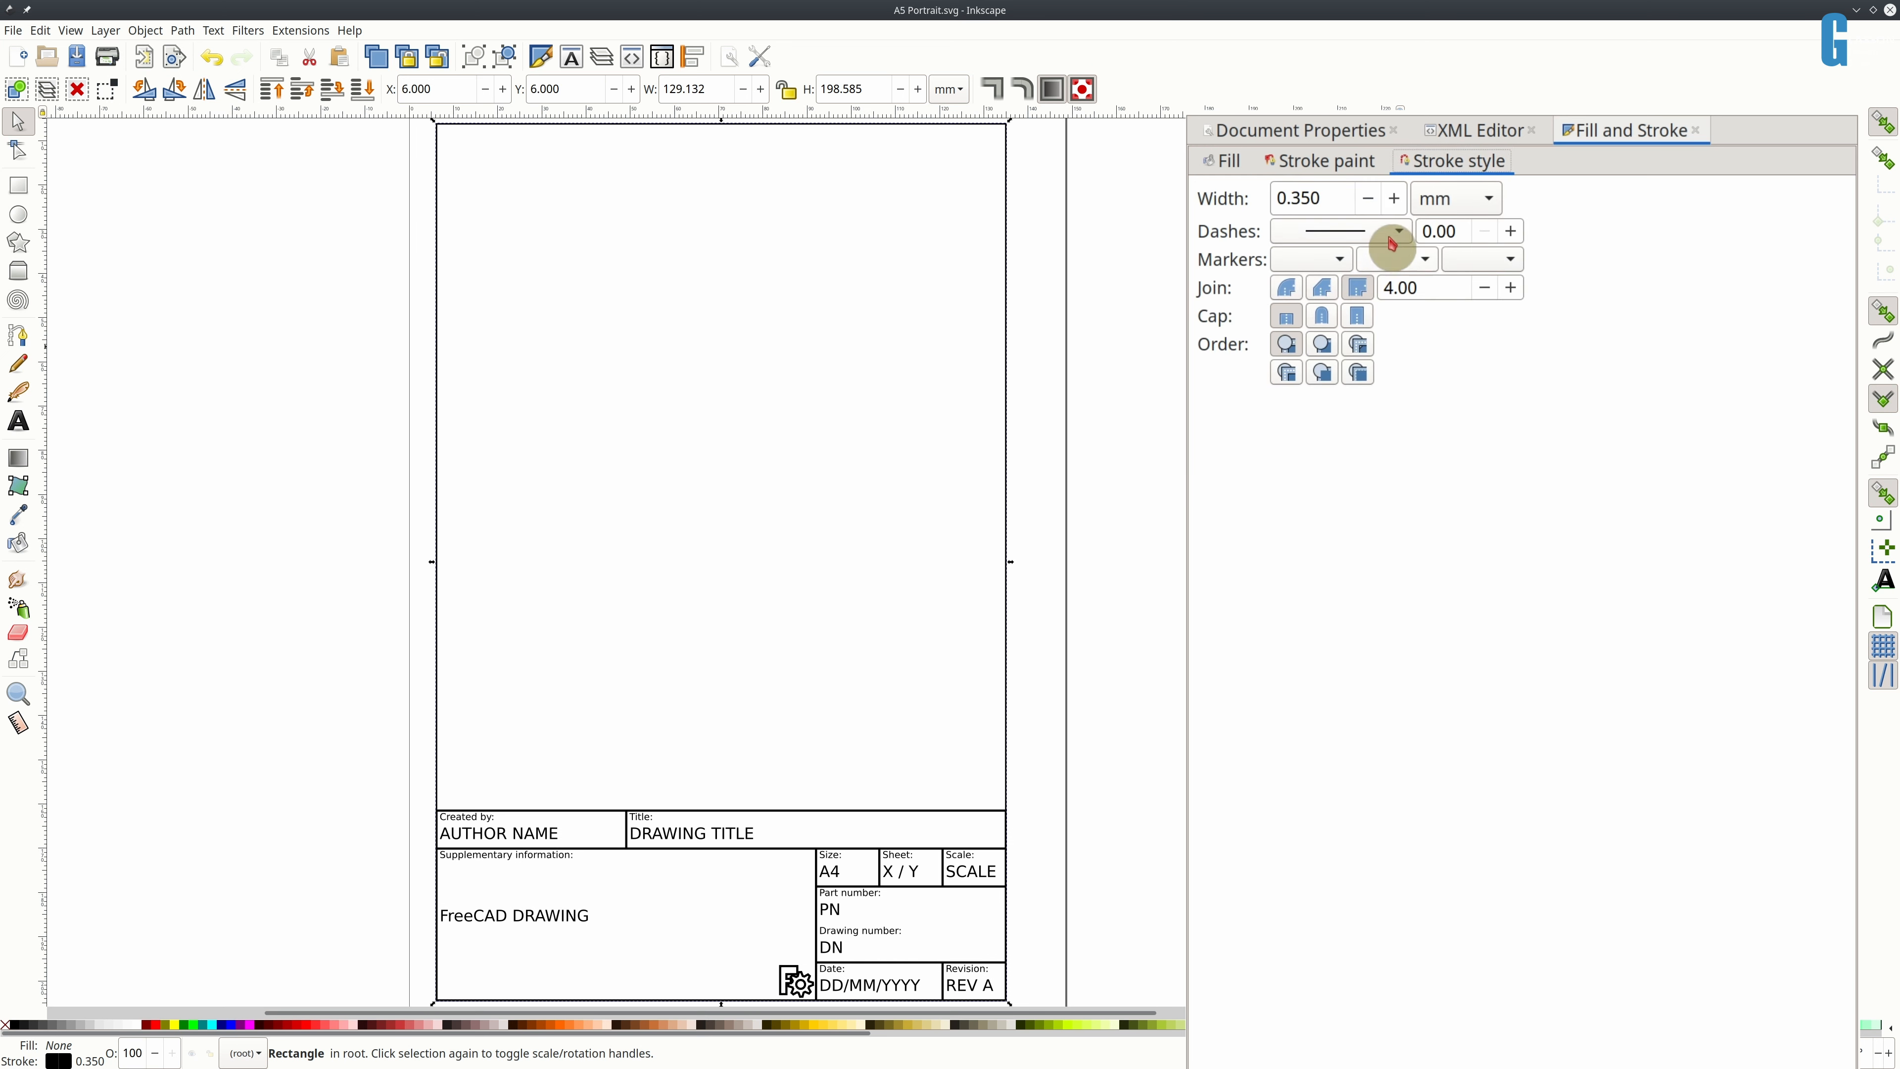
{"action": "left_click", "coordinate": [1398, 231]}
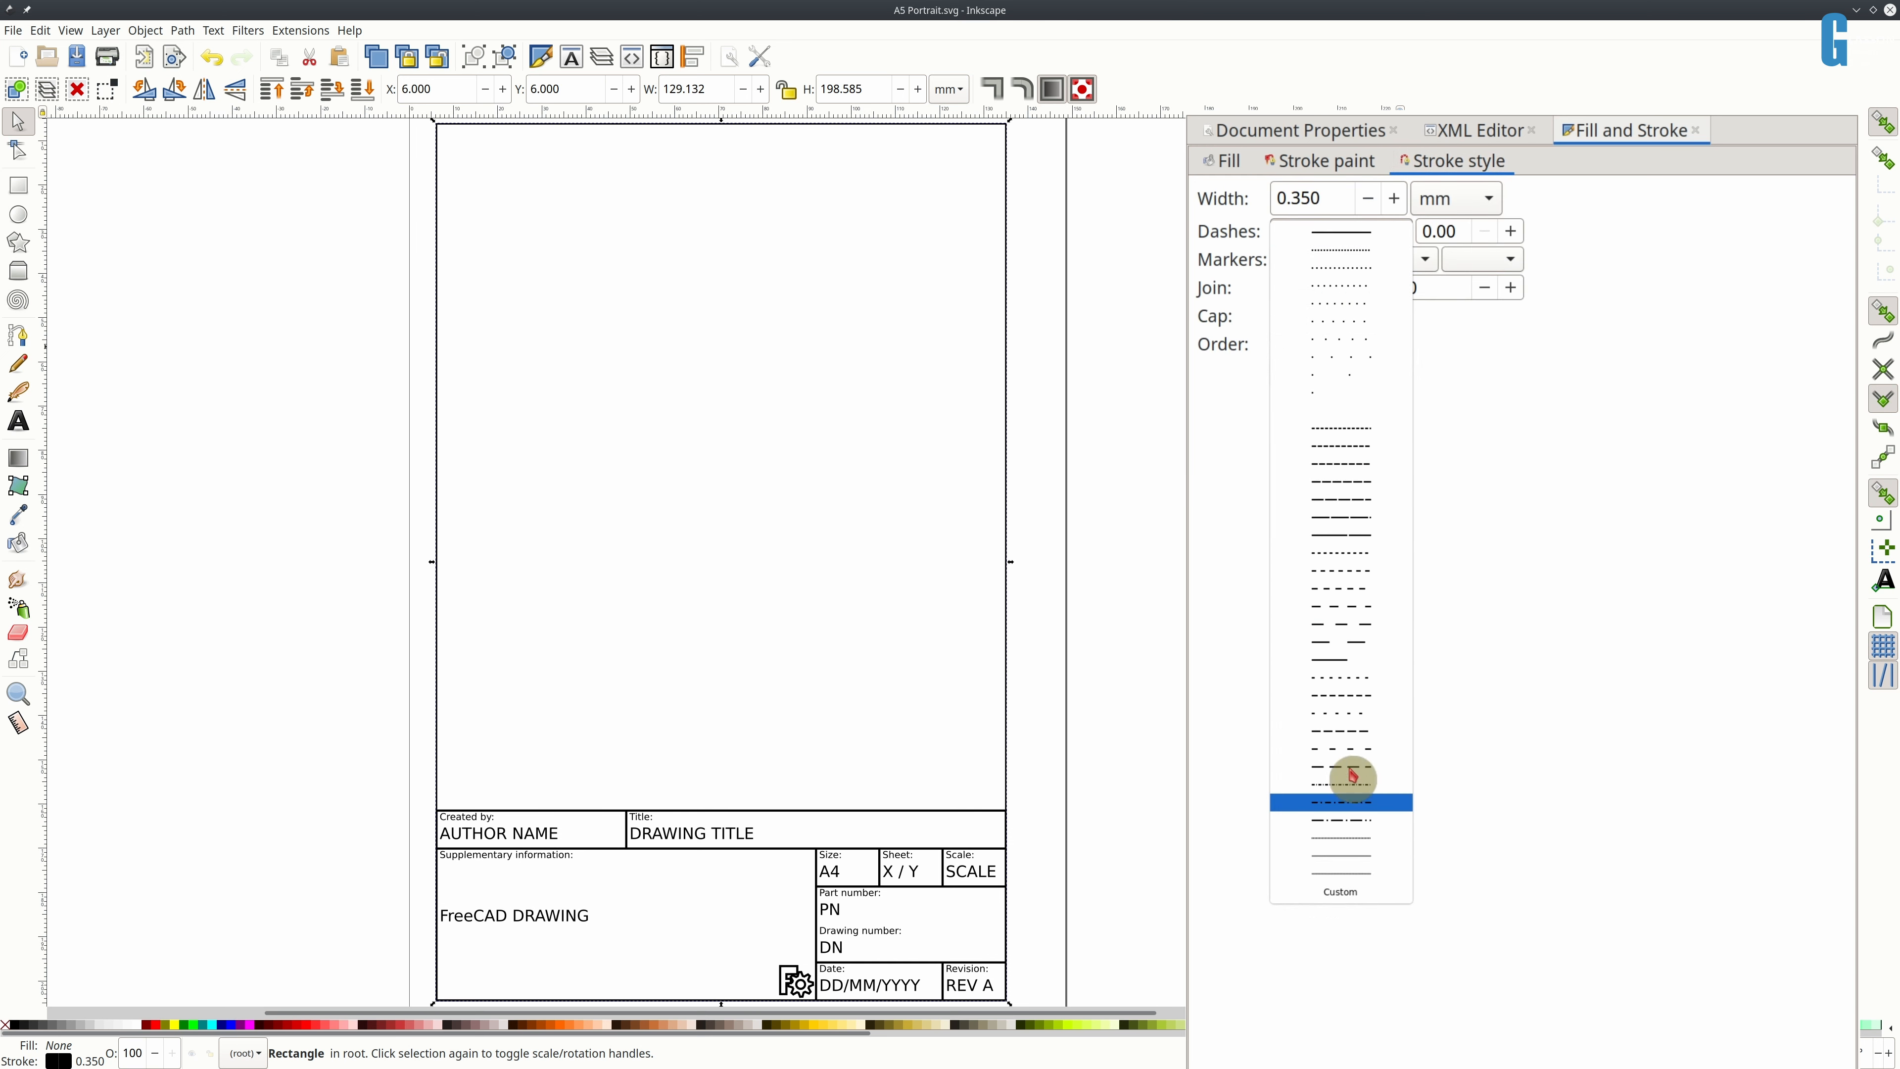
{"action": "left_click", "coordinate": [1328, 160]}
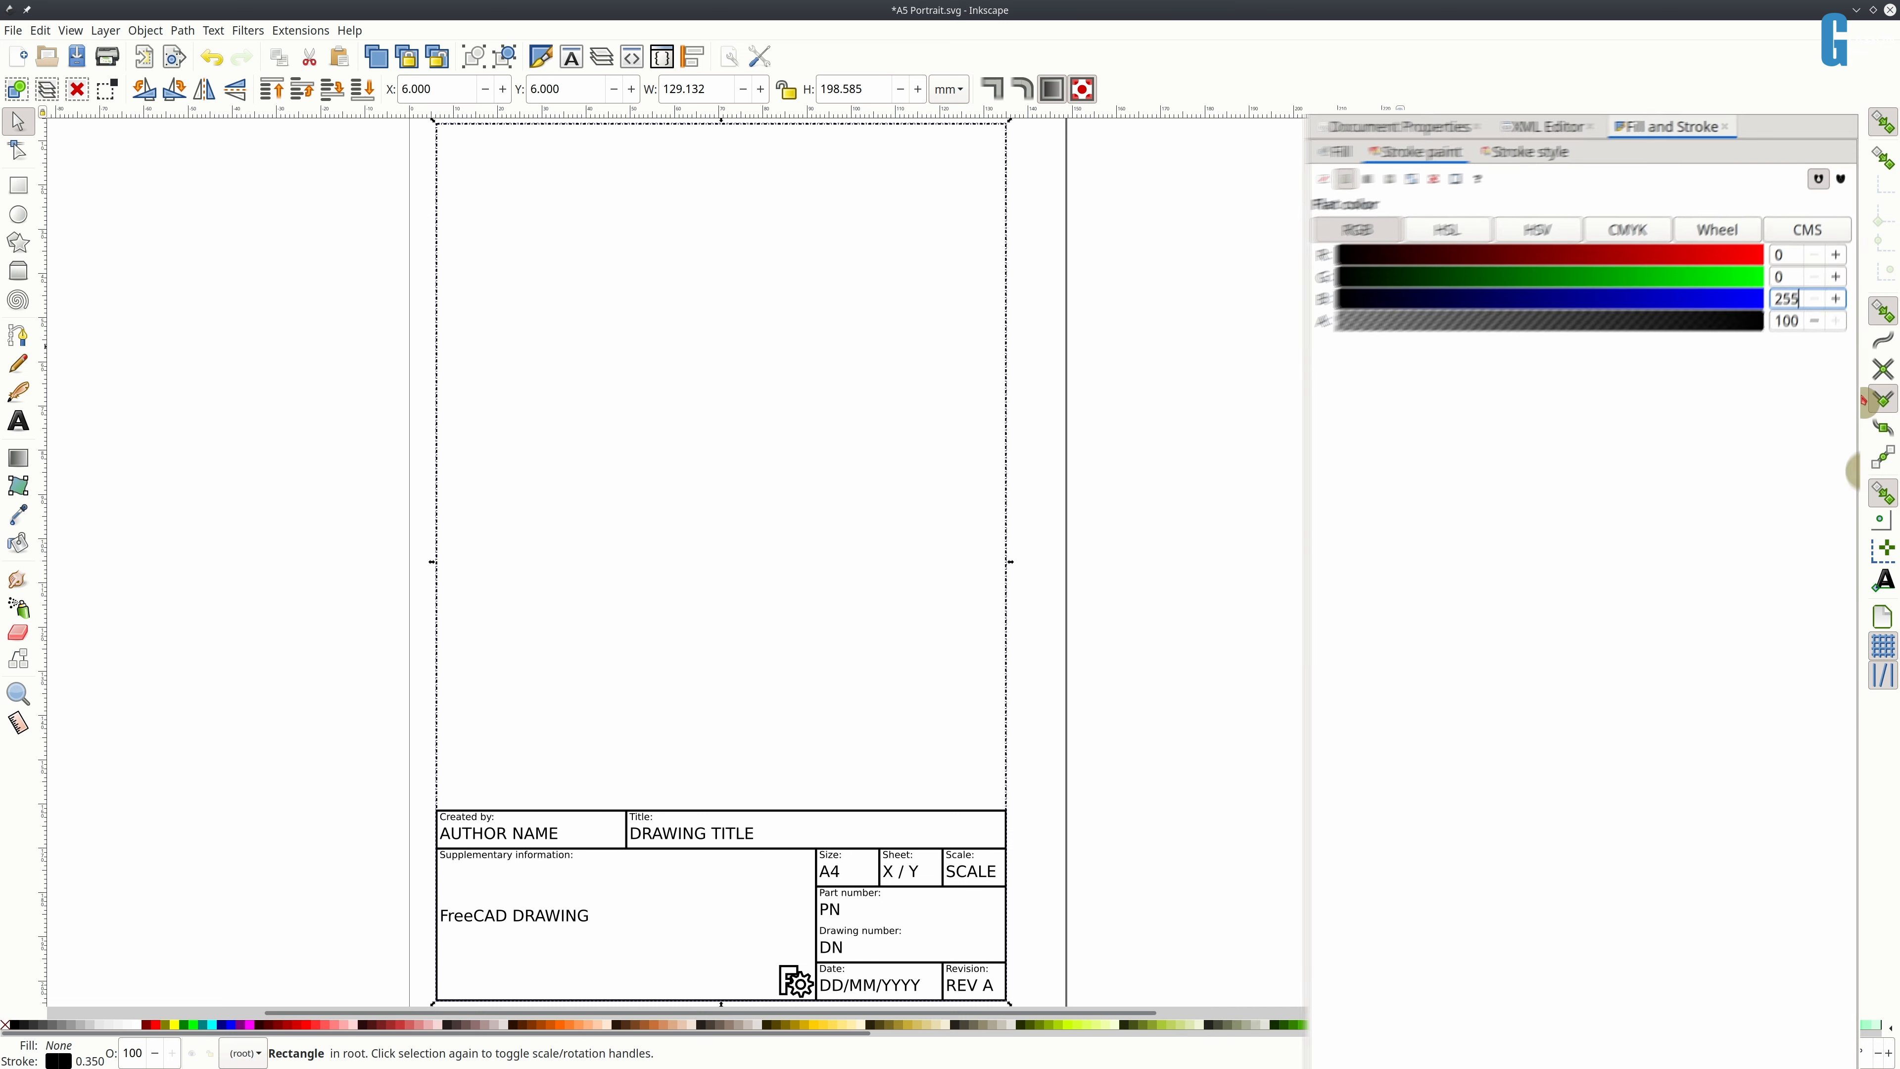
- Select the DRAWING TITLE text and bring up its Text and Font settings
{"action": "left_click", "coordinate": [691, 833]}
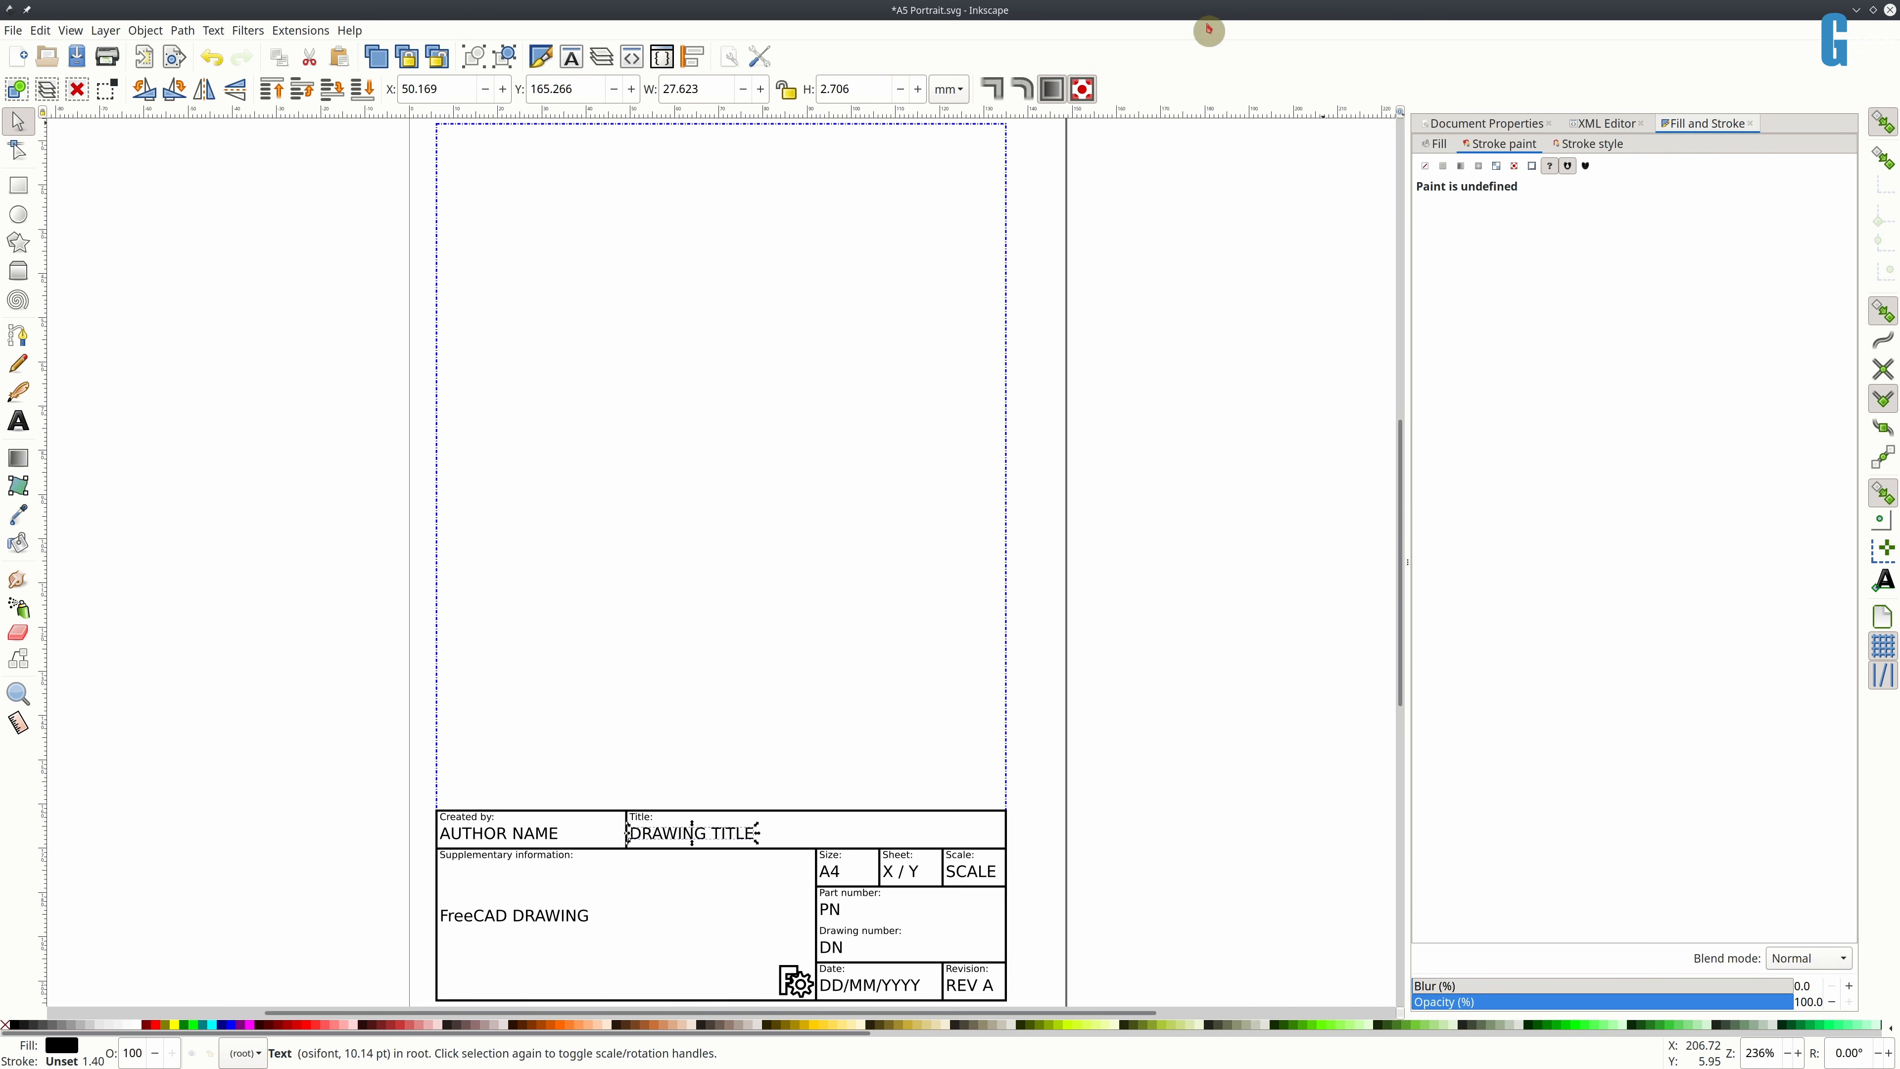
{"action": "left_click", "coordinate": [214, 30]}
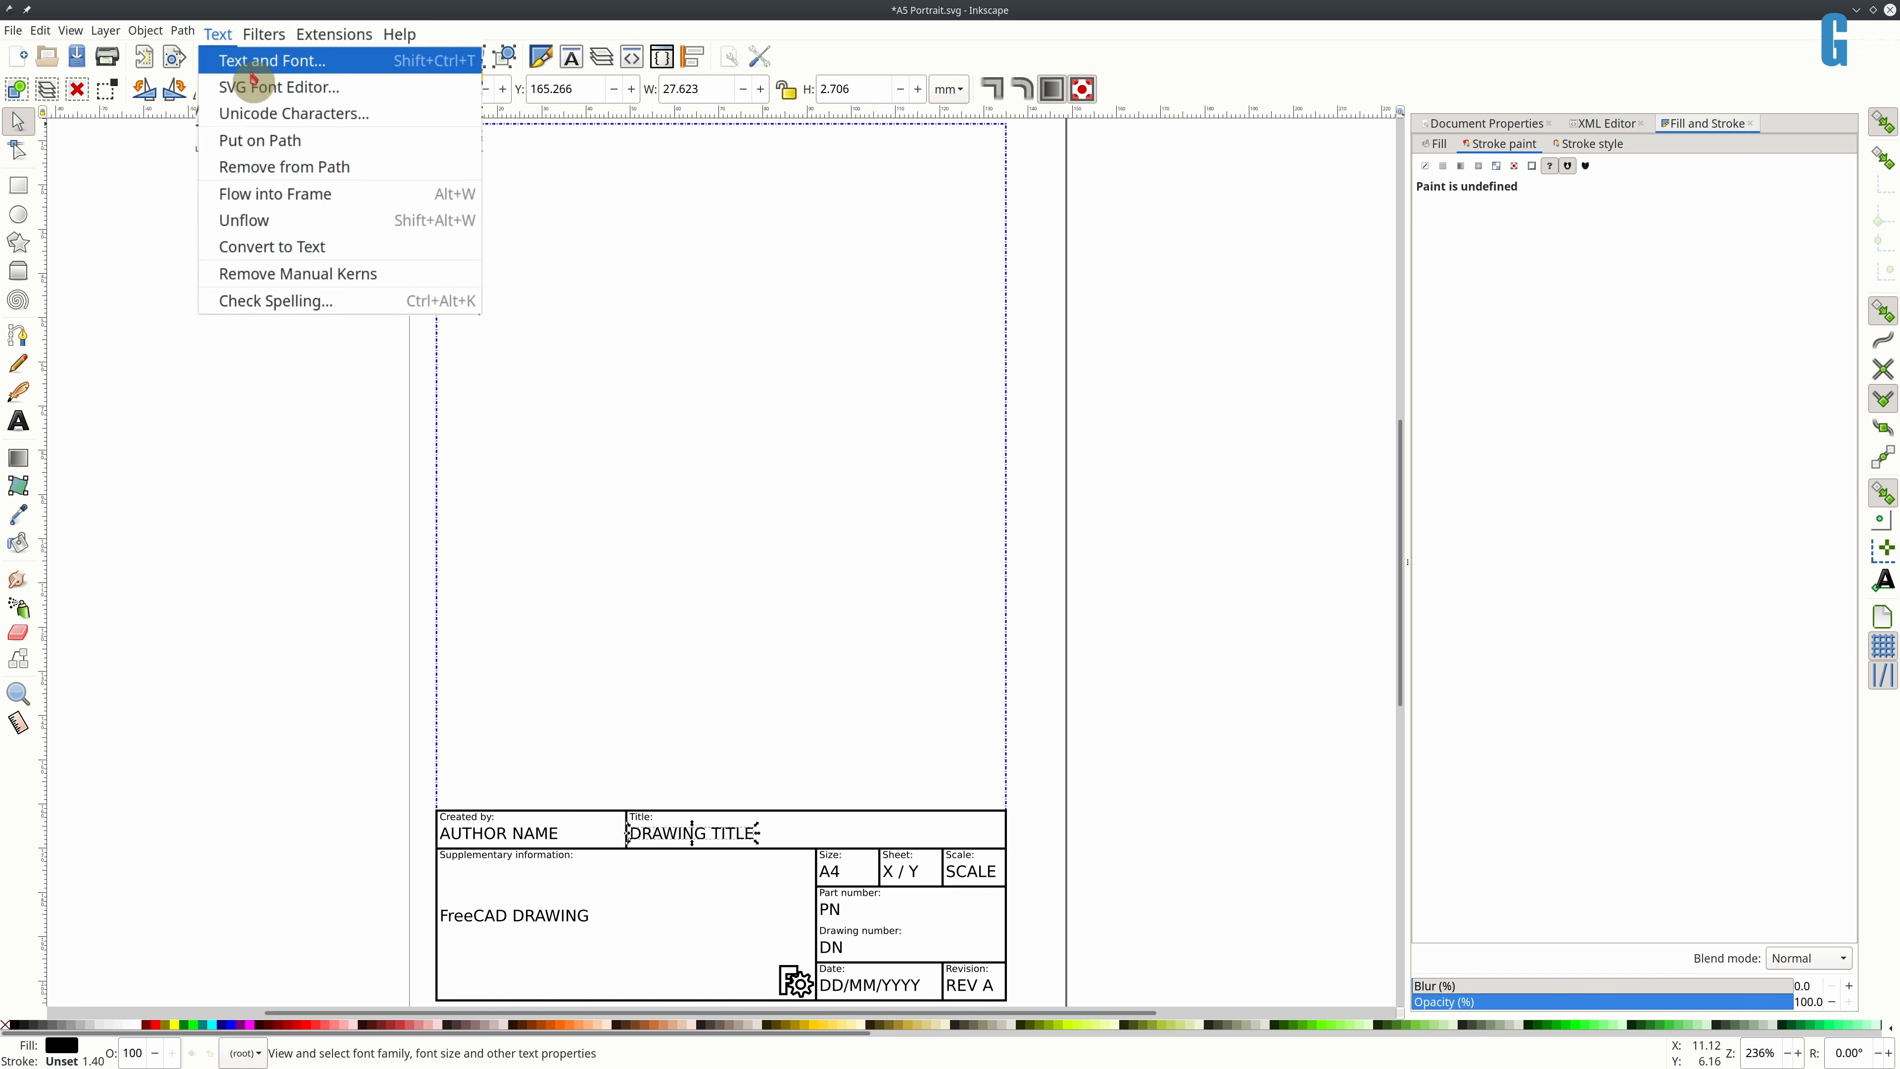
{"action": "left_click", "coordinate": [268, 62]}
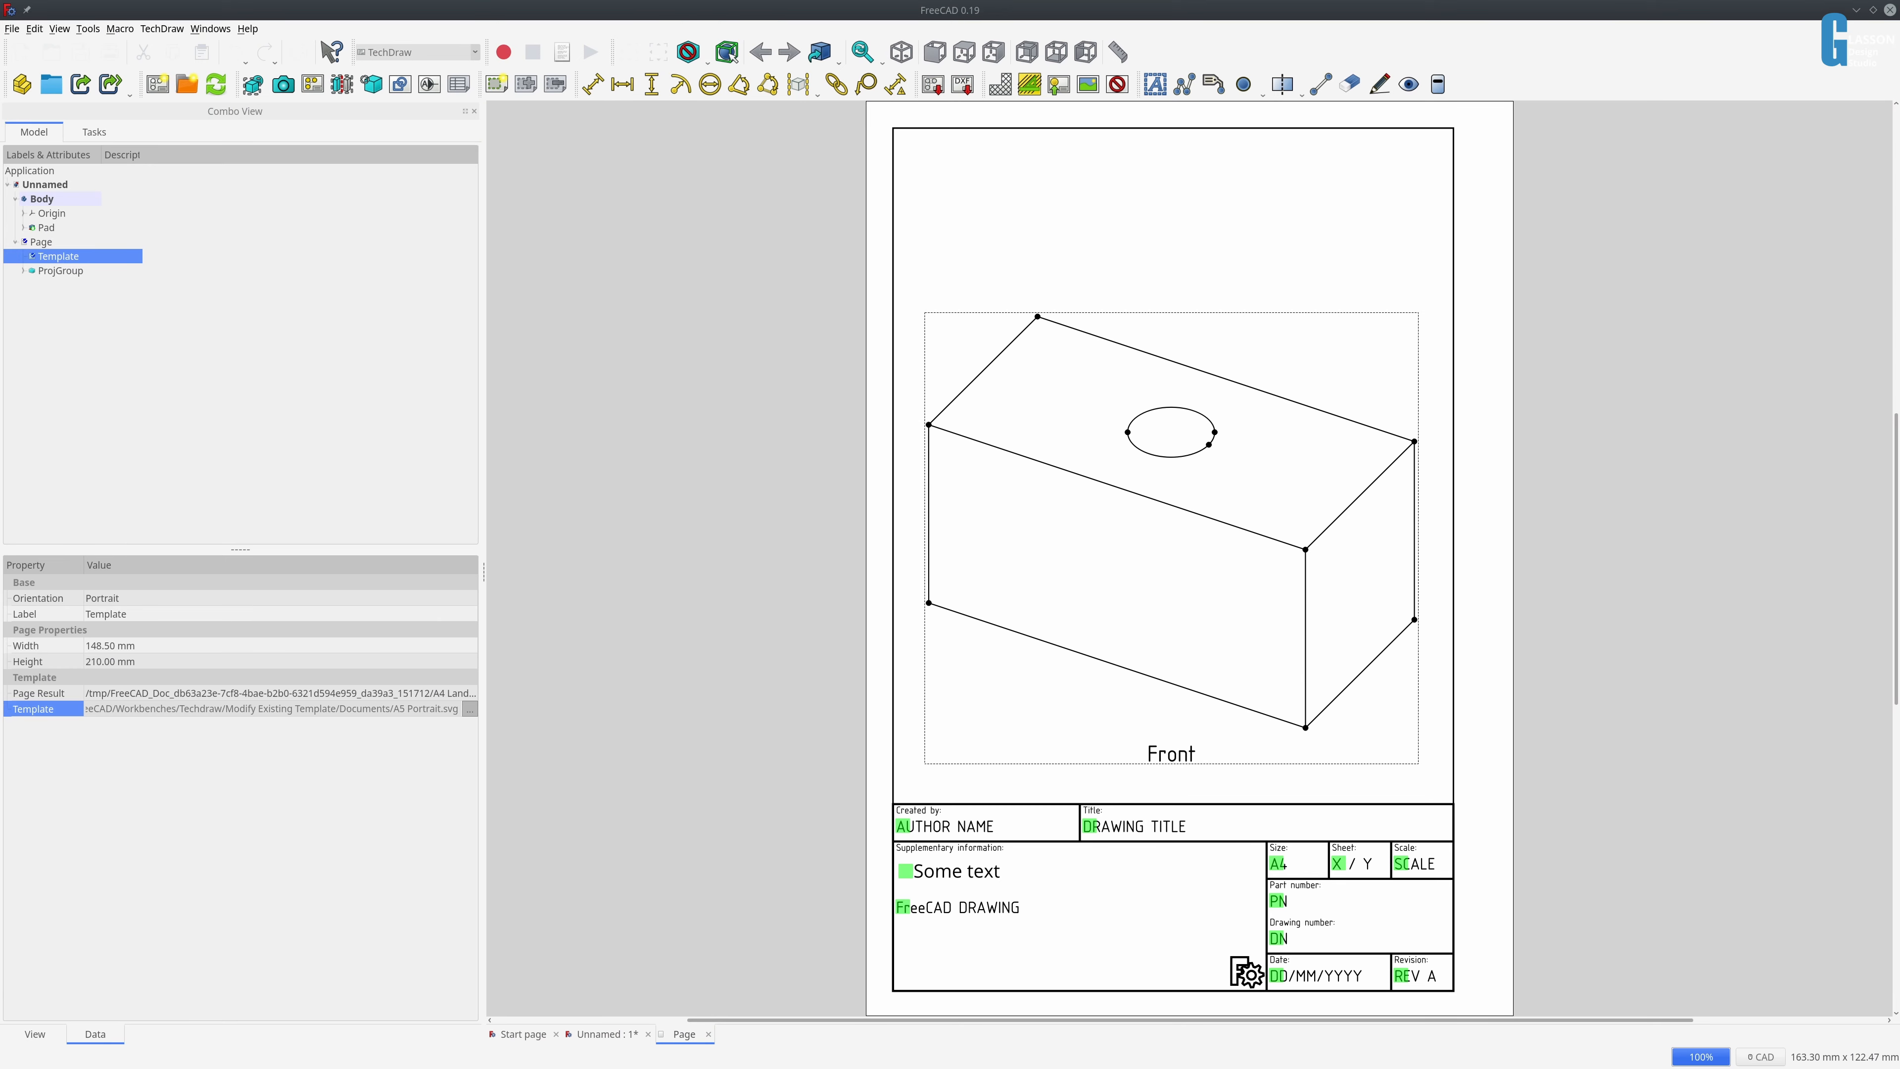
- Reload A5 Portrait.svg so the page shows the blue dash-dot border and restyled title
{"action": "left_click", "coordinate": [470, 708]}
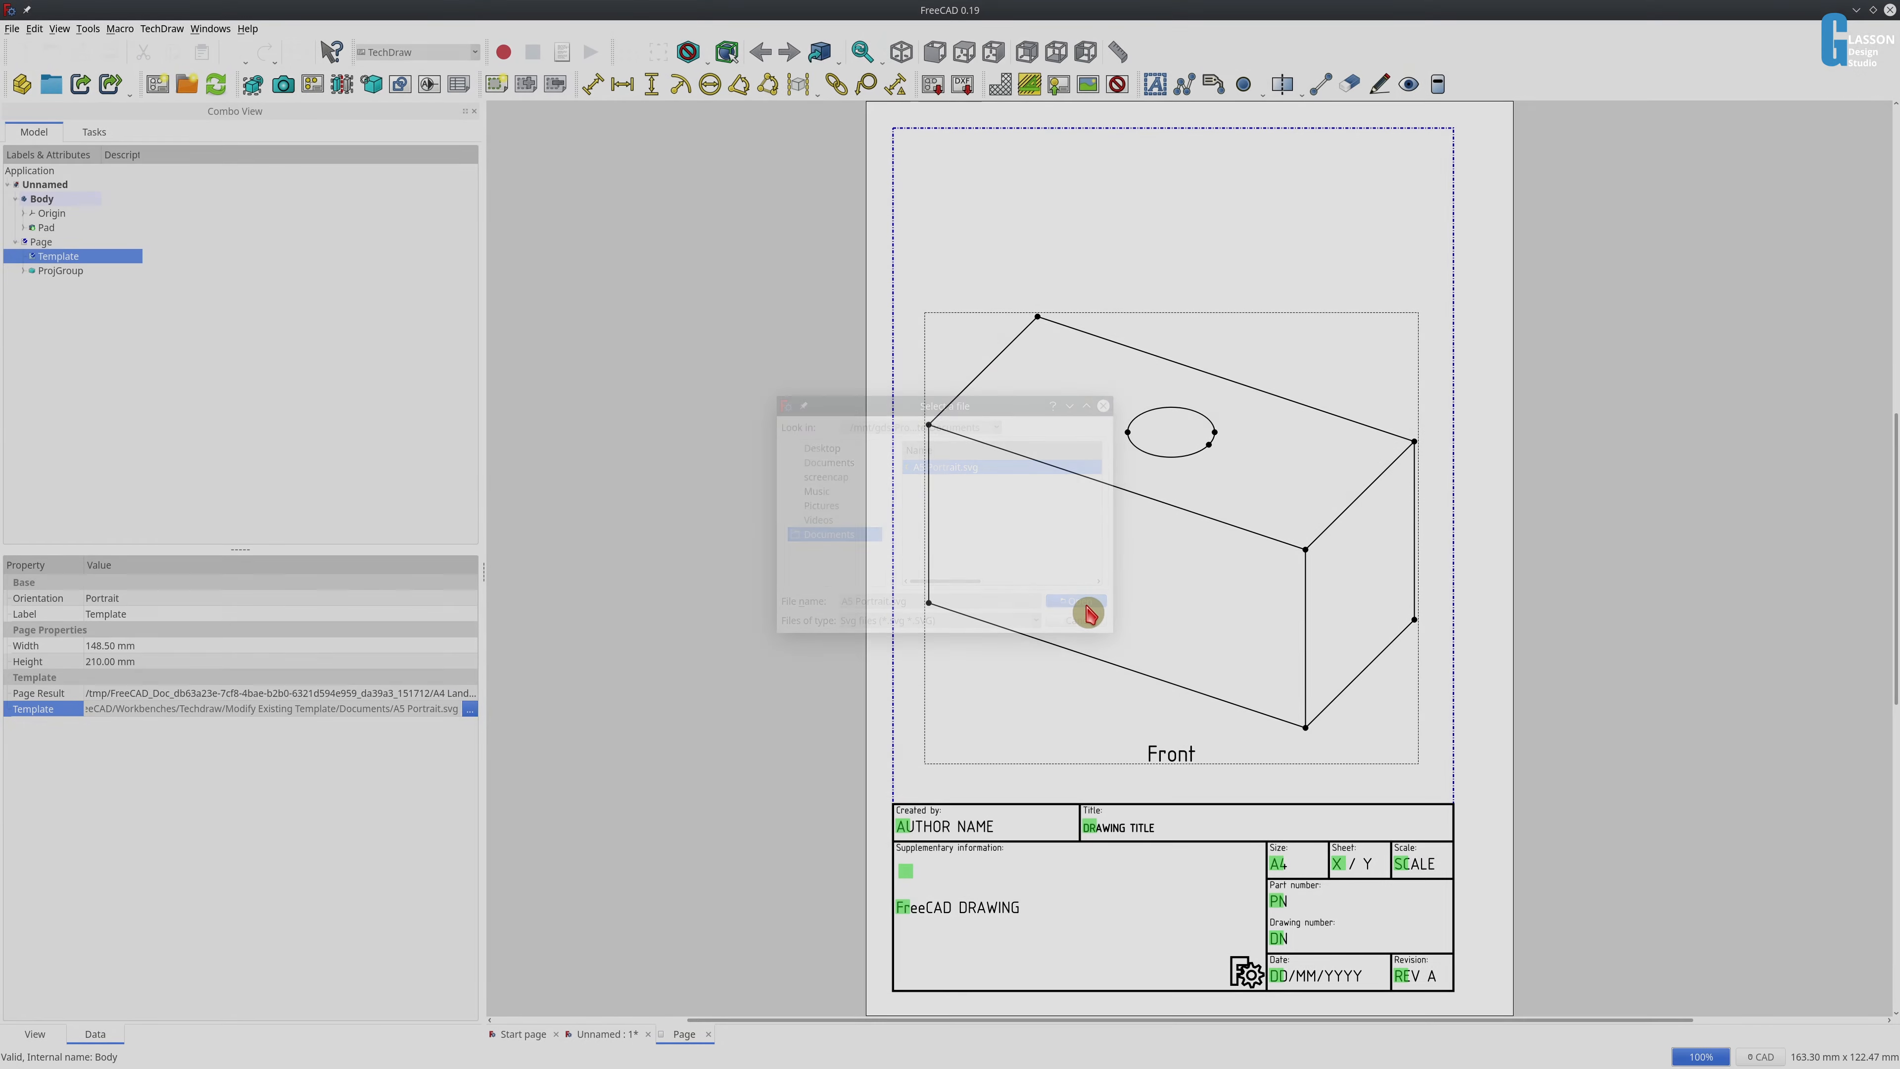
{"action": "left_click", "coordinate": [1077, 601]}
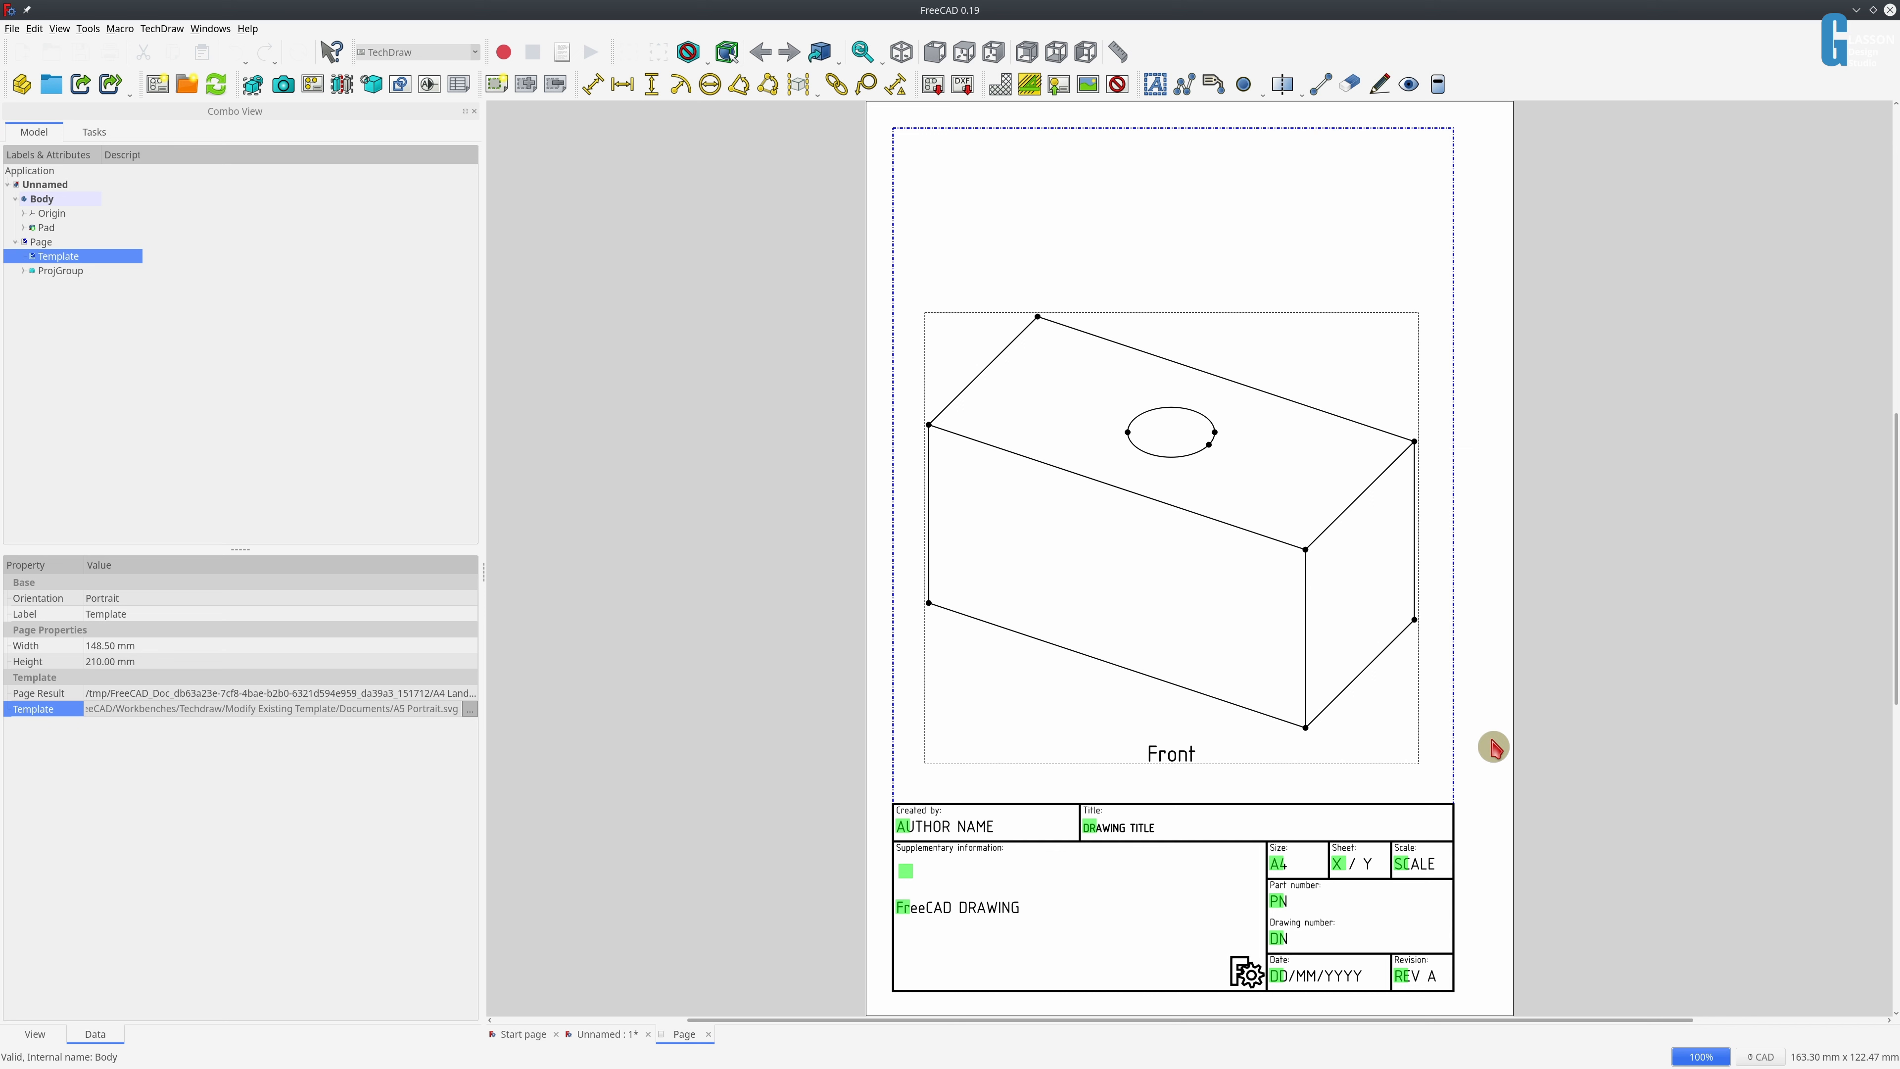
{"action": "mouse_move", "coordinate": [822, 628]}
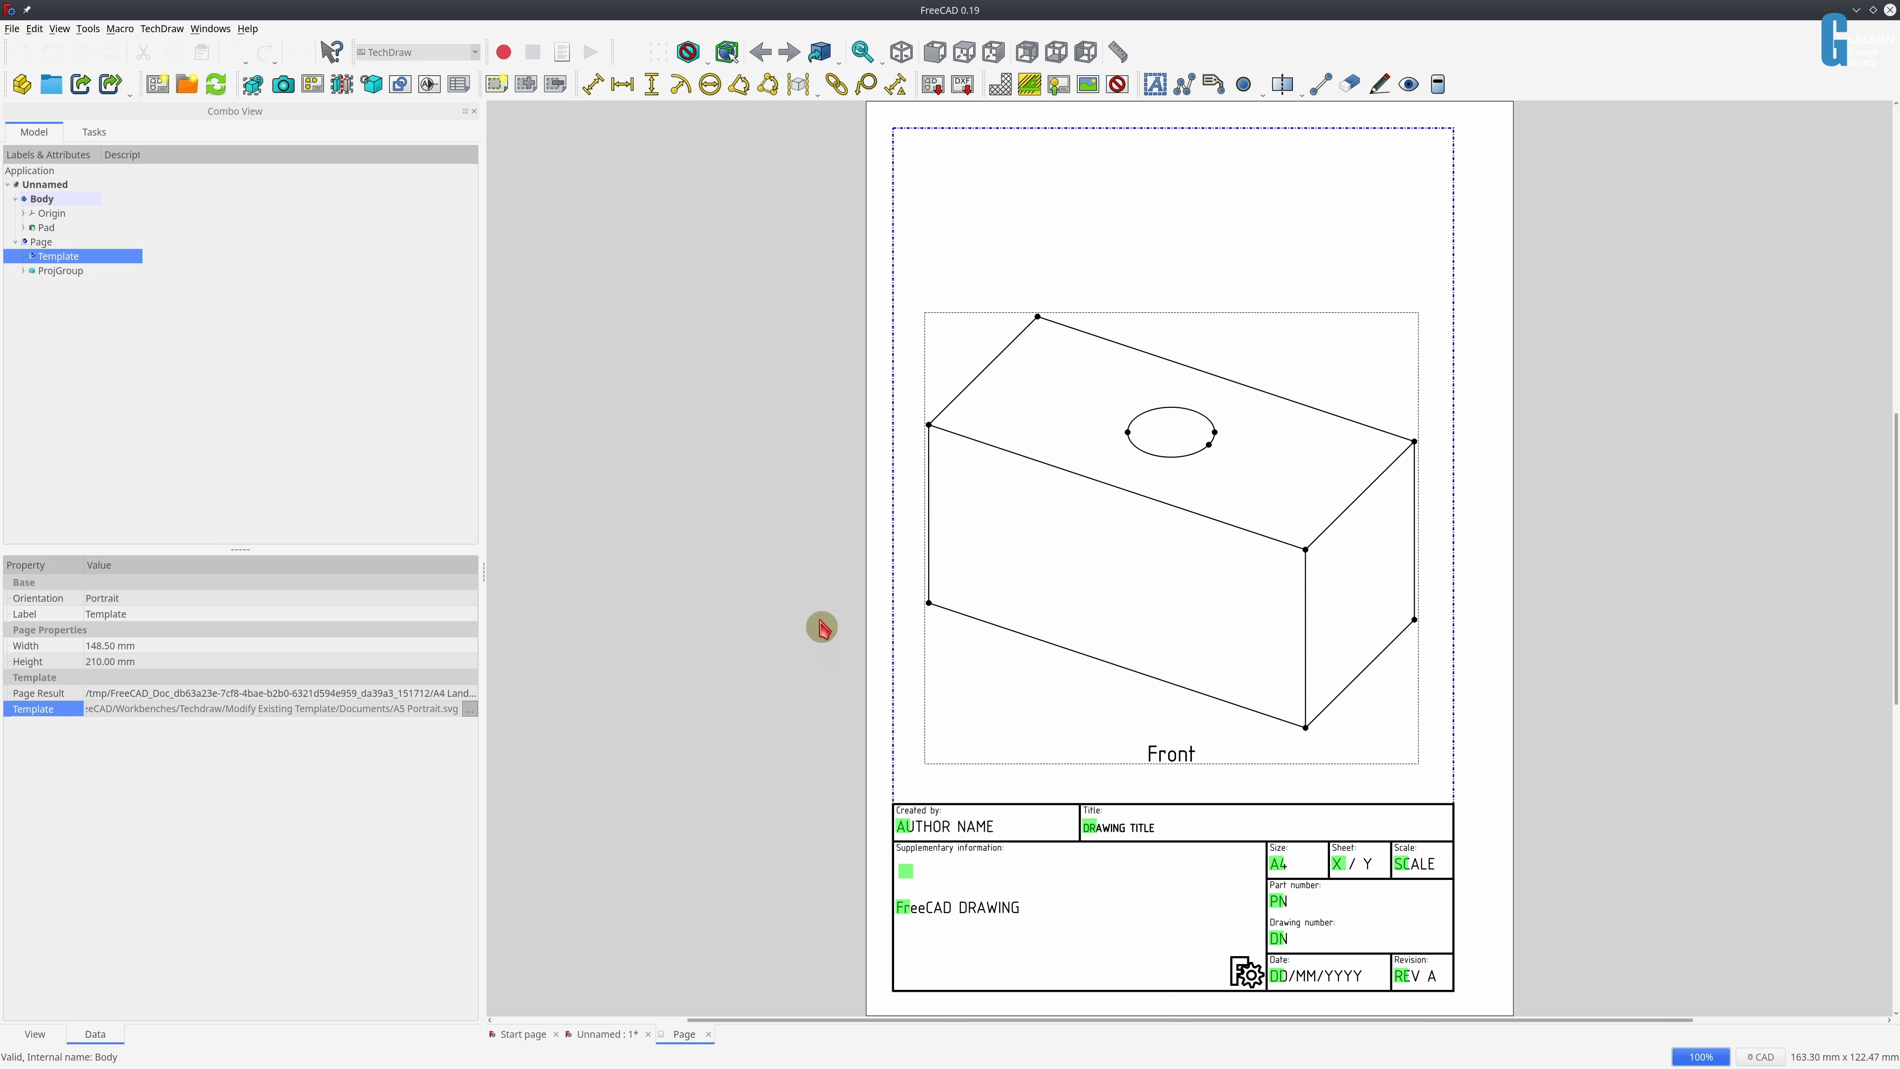